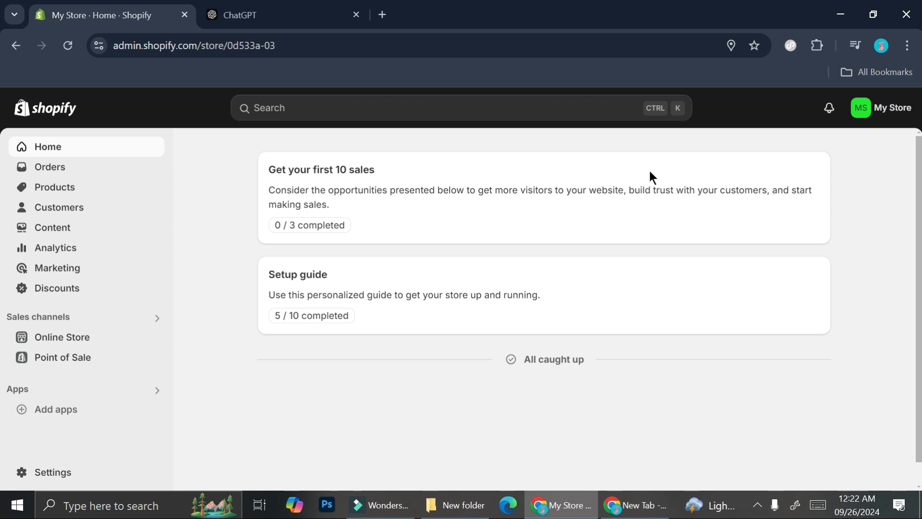
# Go to the store's General settings from the admin sidebar.
pyautogui.click(53, 472)
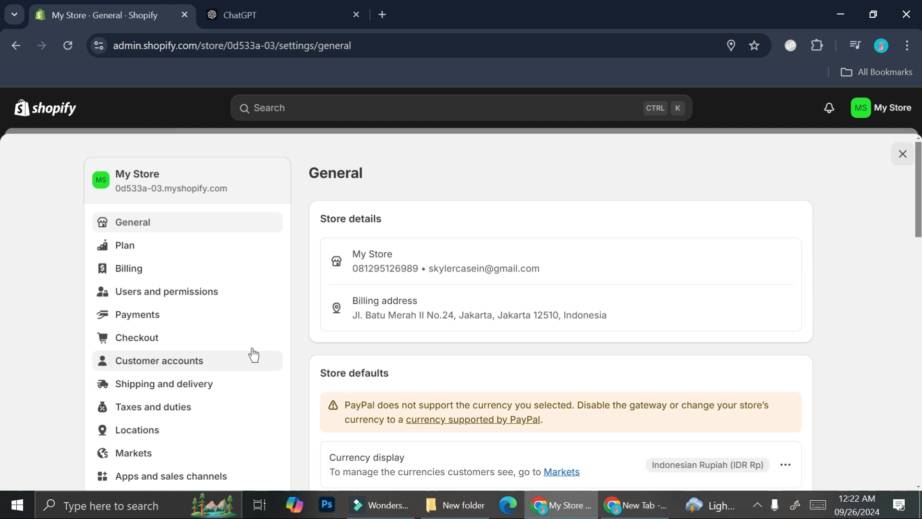
pyautogui.moveTo(228, 273)
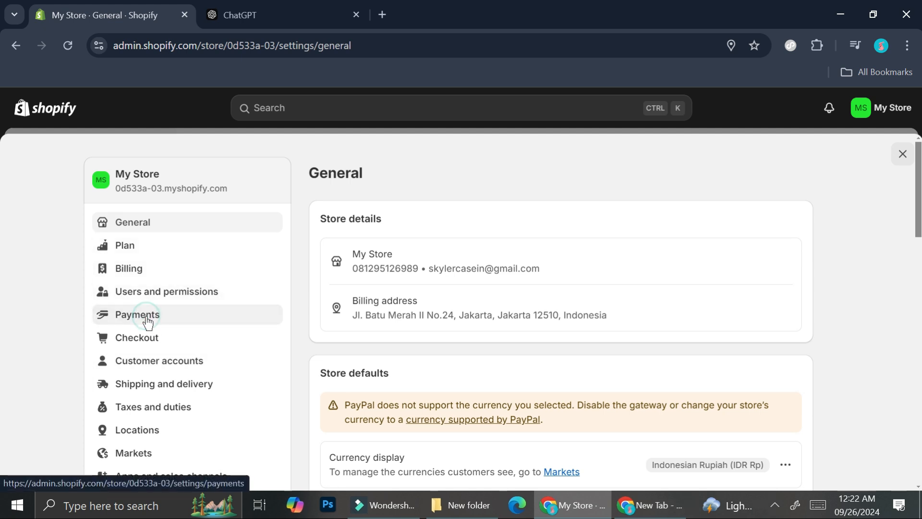
# Go to the Payments settings, where PayPal is the active method.
pyautogui.click(138, 315)
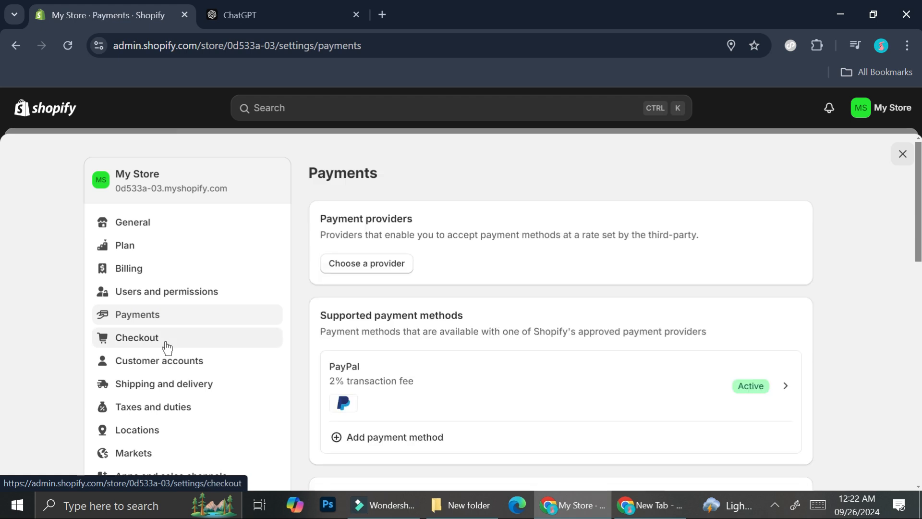
pyautogui.moveTo(493, 336)
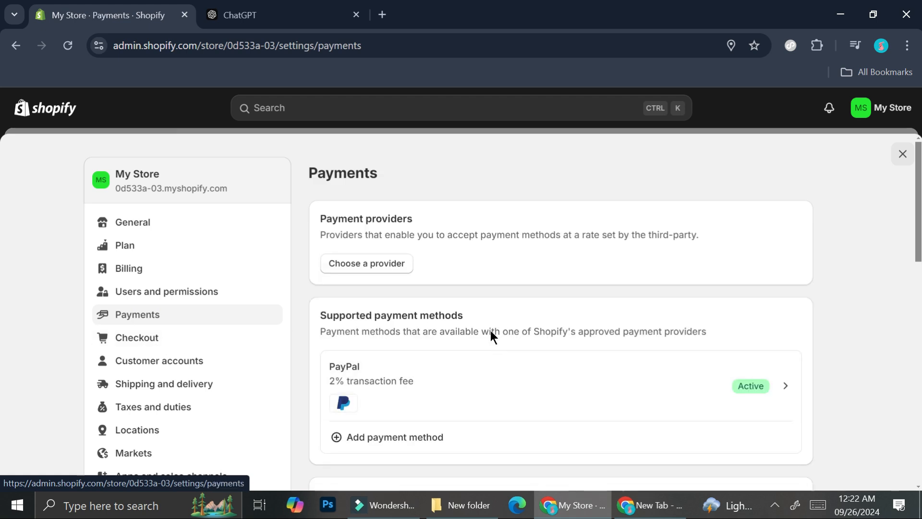
pyautogui.moveTo(374, 378)
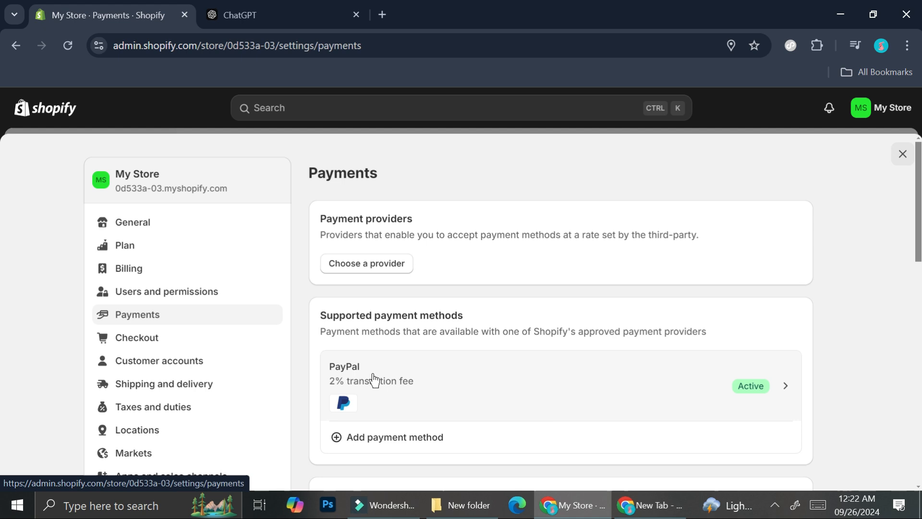
pyautogui.scroll(-3)
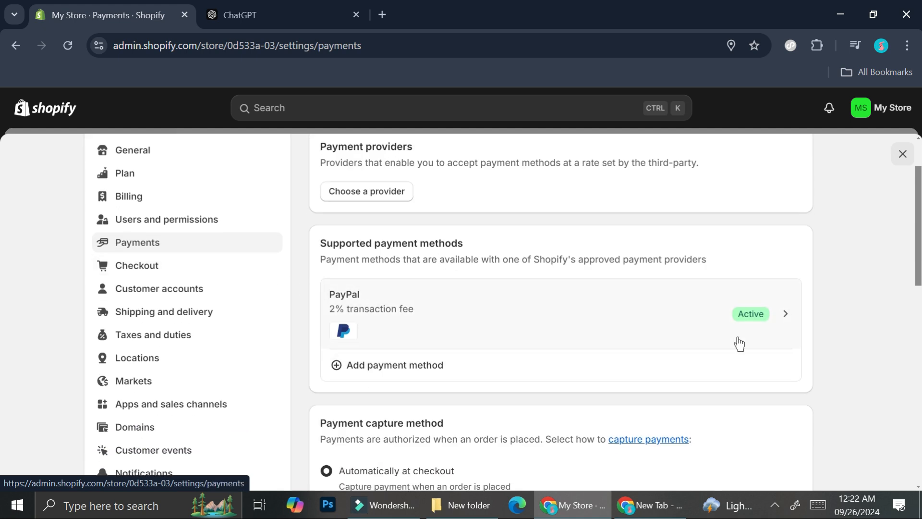
pyautogui.click(395, 365)
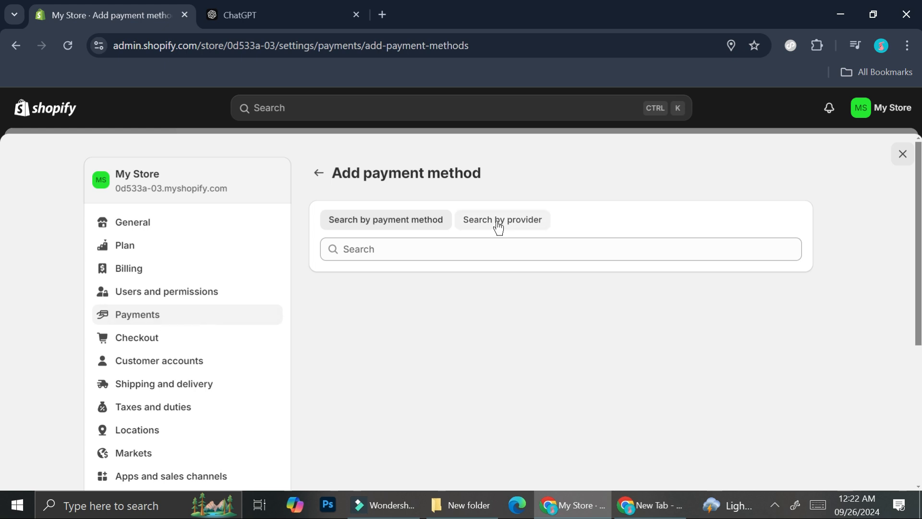
pyautogui.moveTo(371, 227)
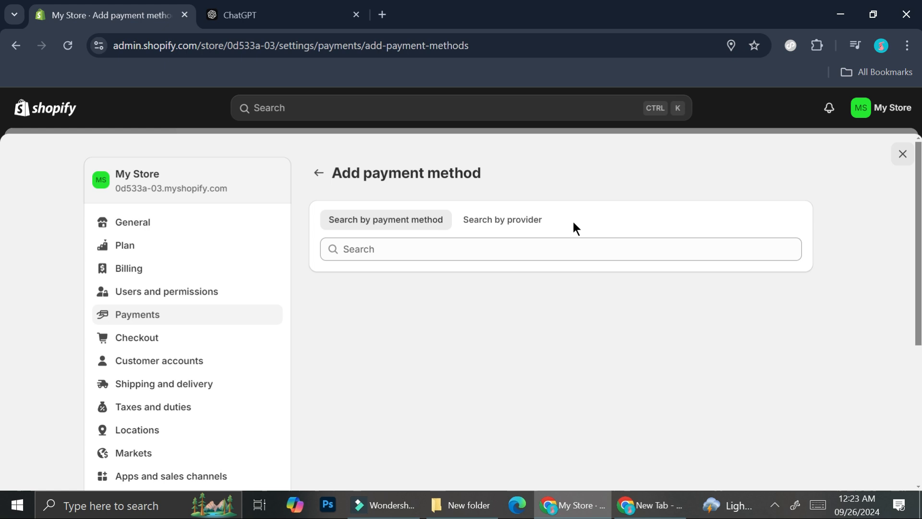
pyautogui.moveTo(501, 219)
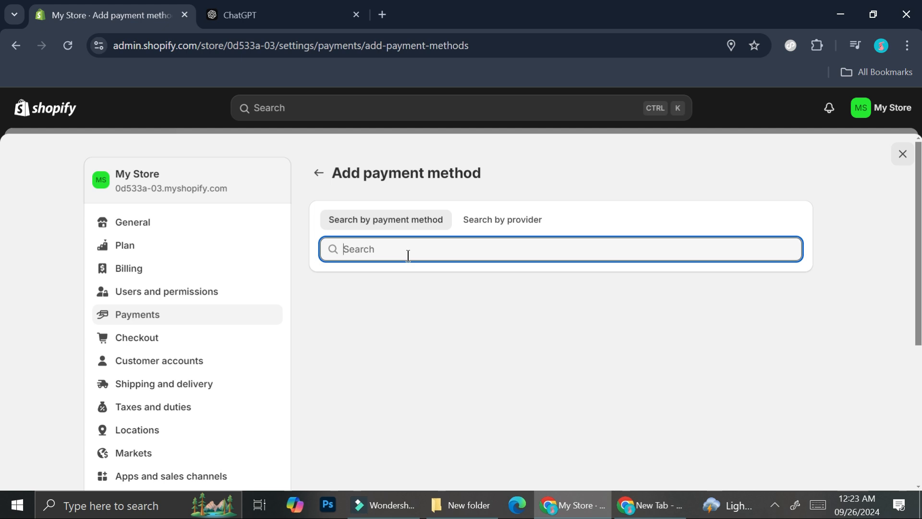
pyautogui.write('am')
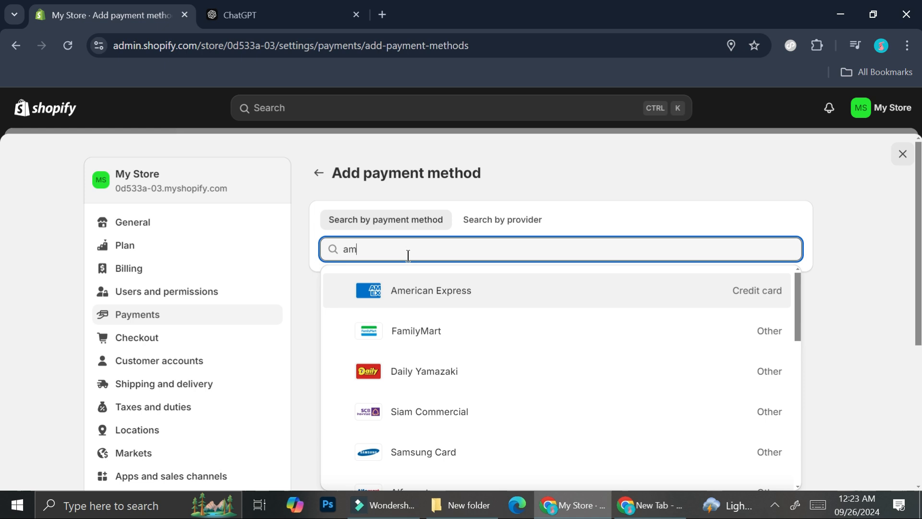
pyautogui.write('vis')
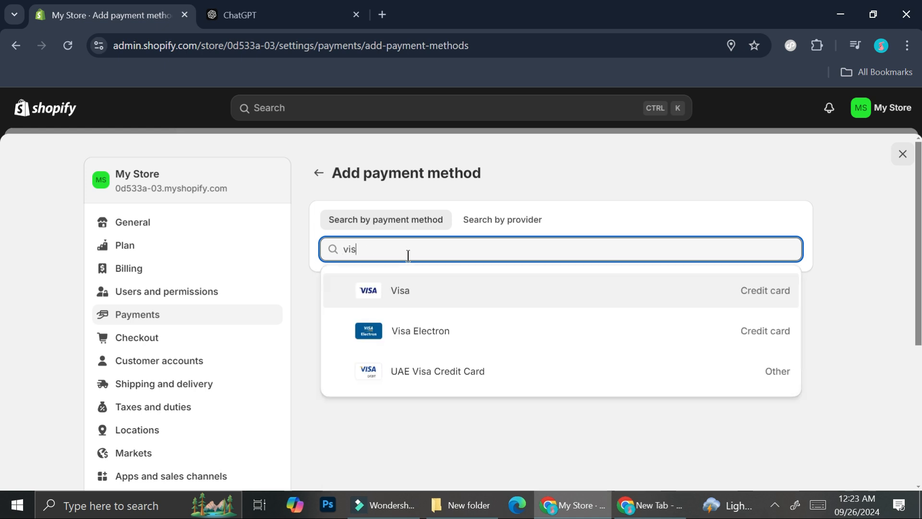
pyautogui.moveTo(688, 215)
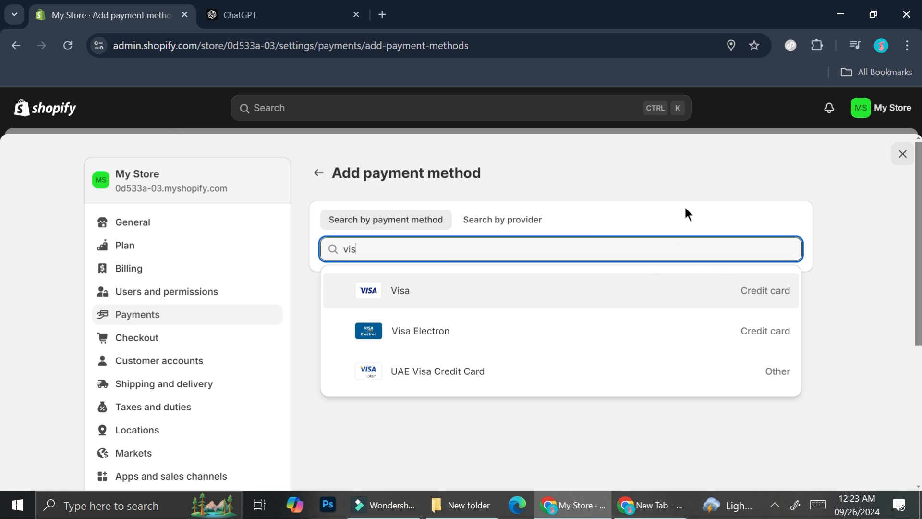
pyautogui.click(318, 172)
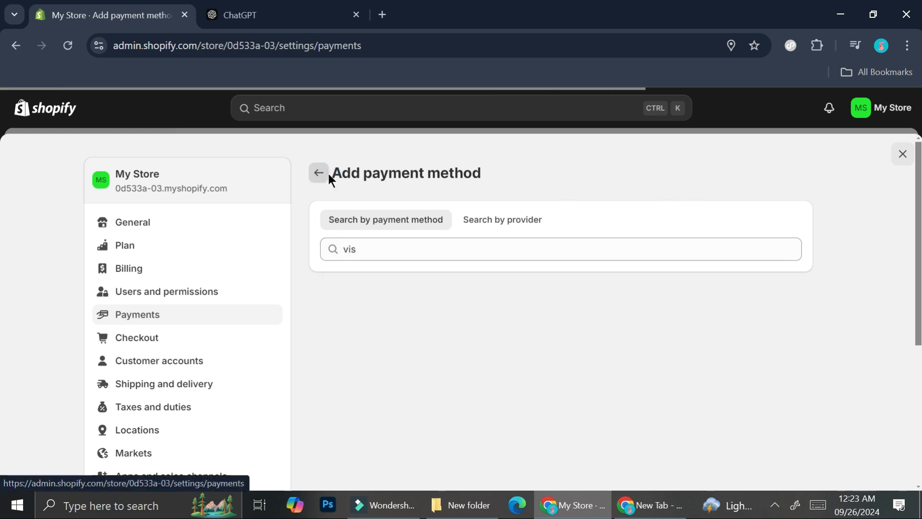
# Scroll the Payments page down to the Manual payment methods section.
pyautogui.click(318, 173)
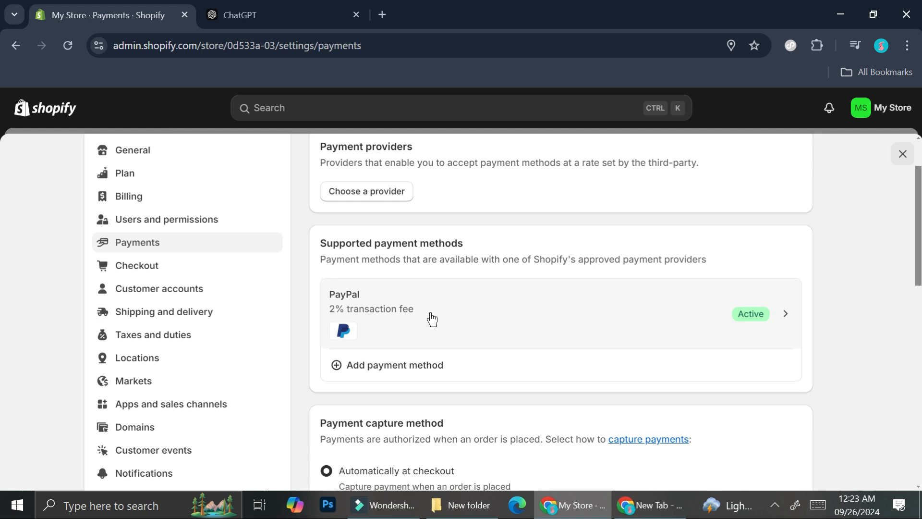
pyautogui.scroll(-3)
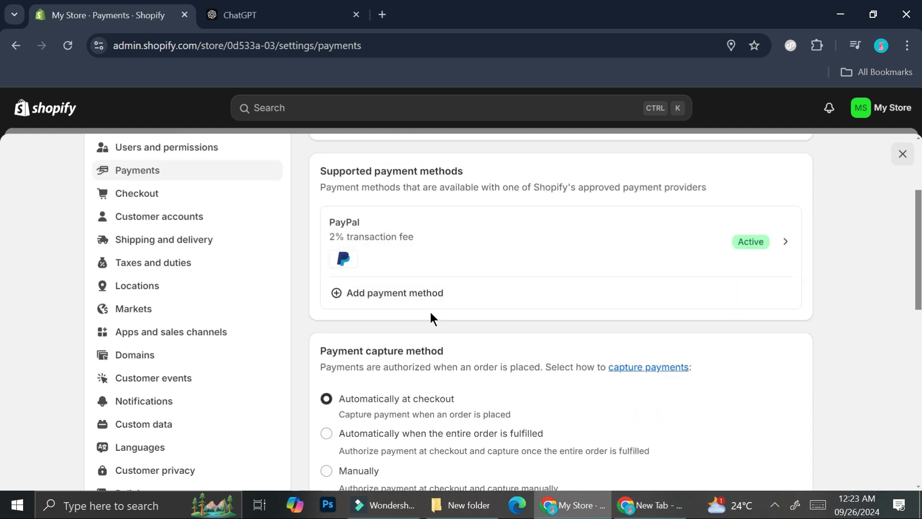
pyautogui.scroll(-3)
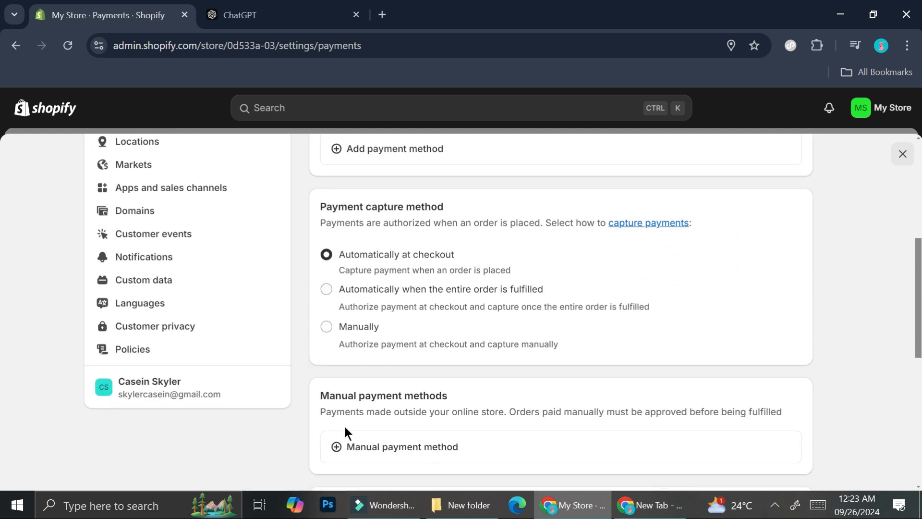
pyautogui.scroll(-3)
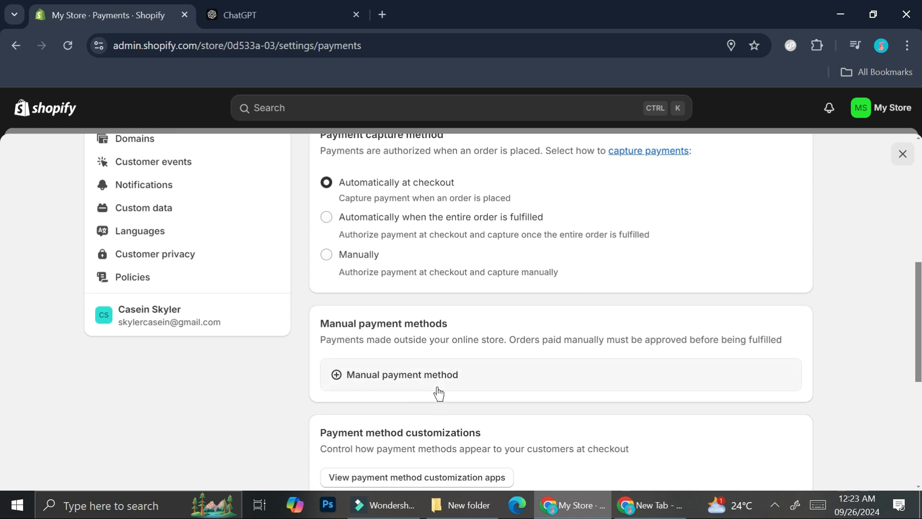
pyautogui.scroll(3)
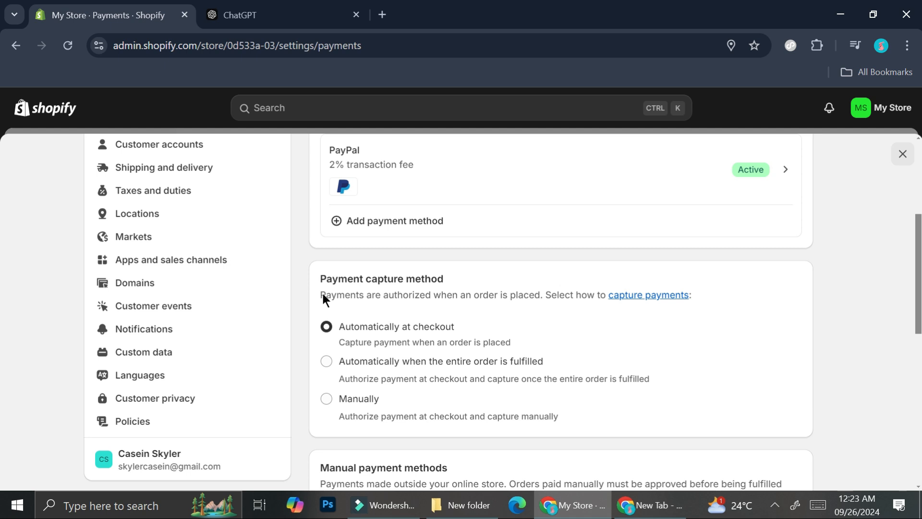
pyautogui.moveTo(548, 300)
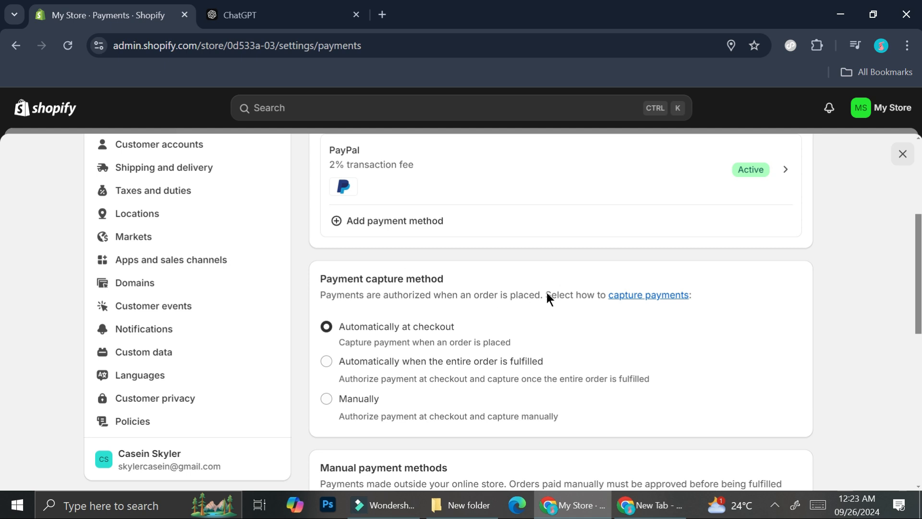
pyautogui.moveTo(496, 311)
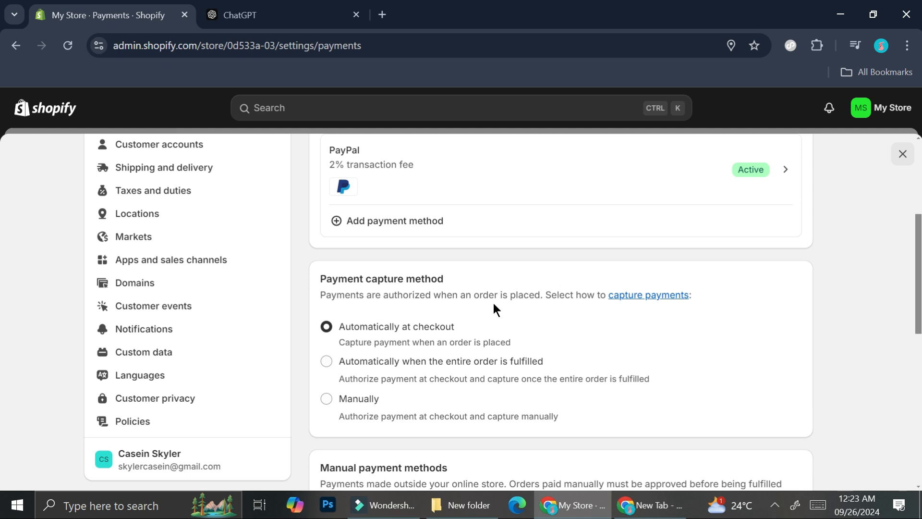
pyautogui.moveTo(463, 334)
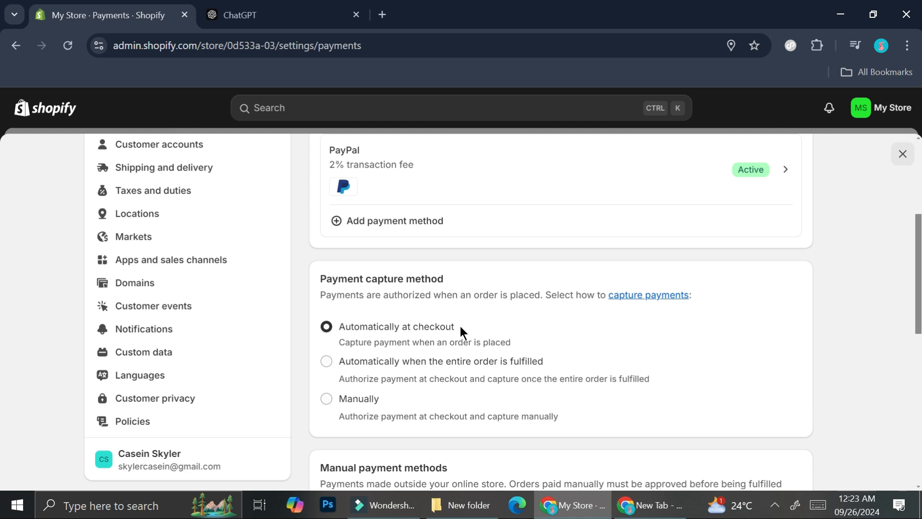
pyautogui.moveTo(333, 366)
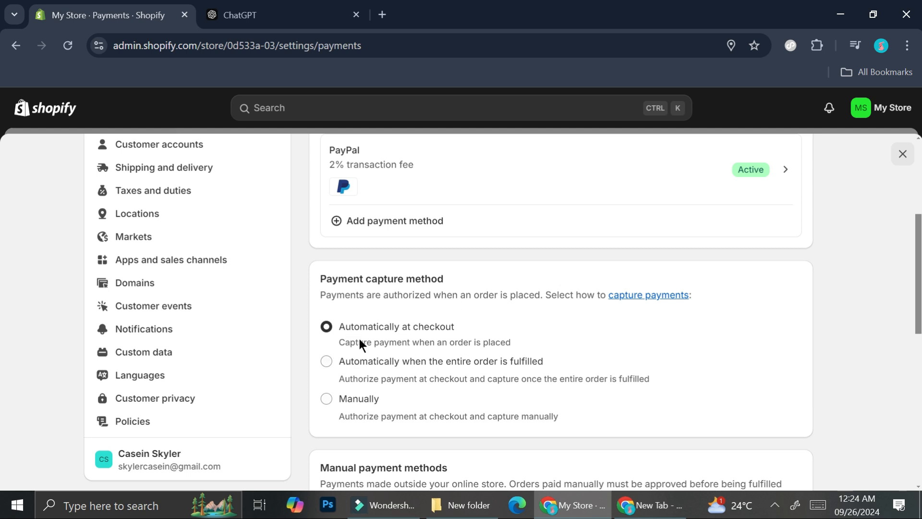
pyautogui.moveTo(507, 328)
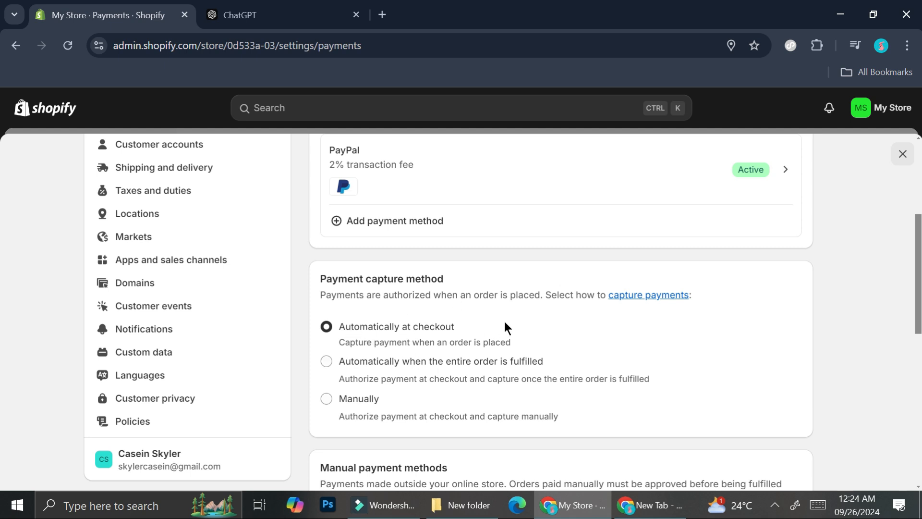
pyautogui.moveTo(471, 363)
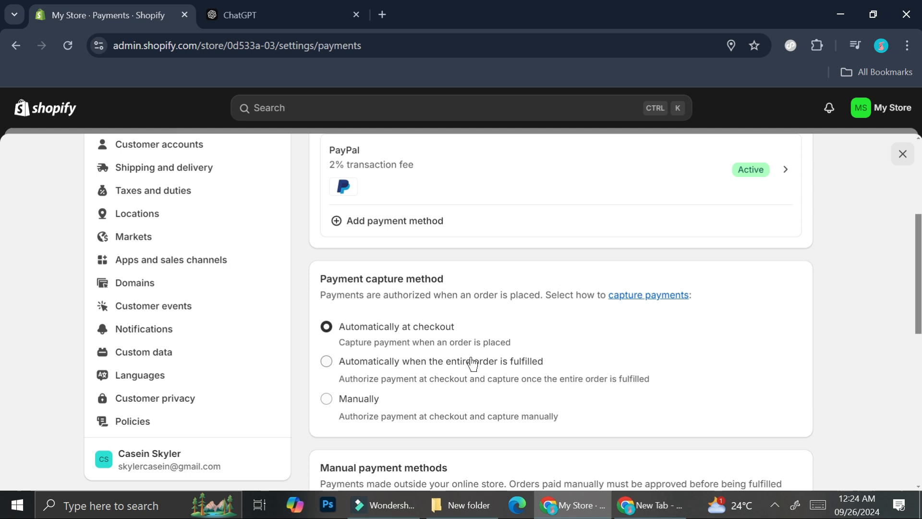
pyautogui.moveTo(442, 352)
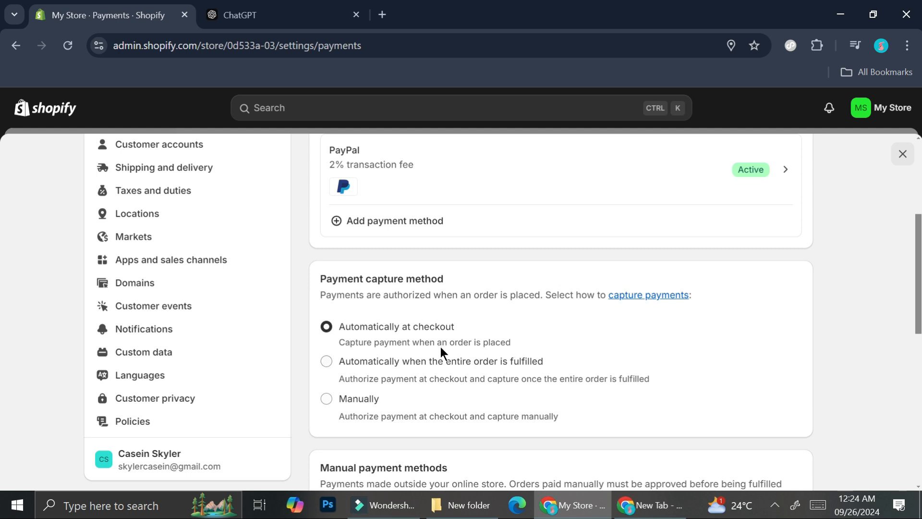
pyautogui.moveTo(429, 369)
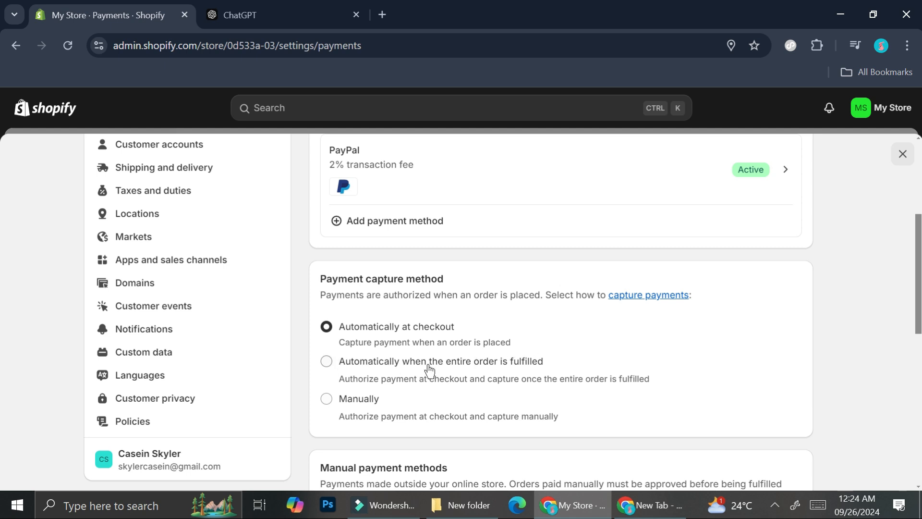
pyautogui.moveTo(512, 374)
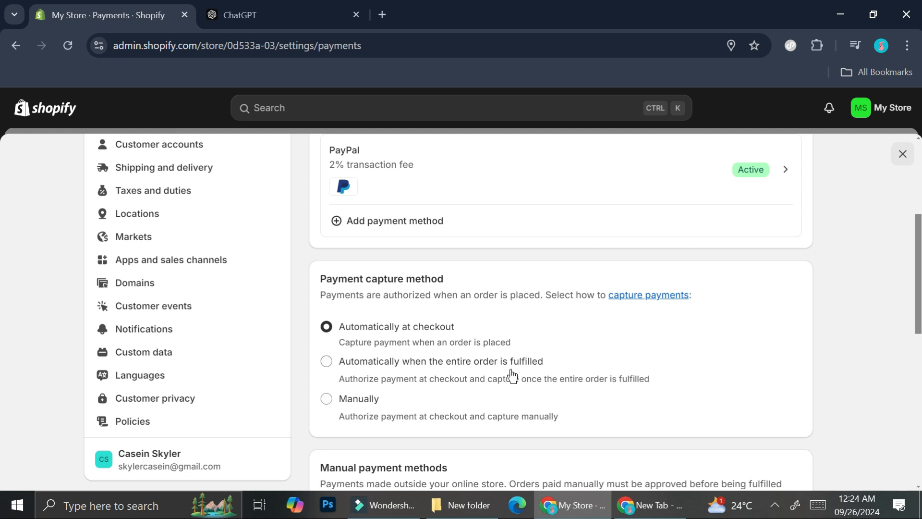
pyautogui.moveTo(409, 388)
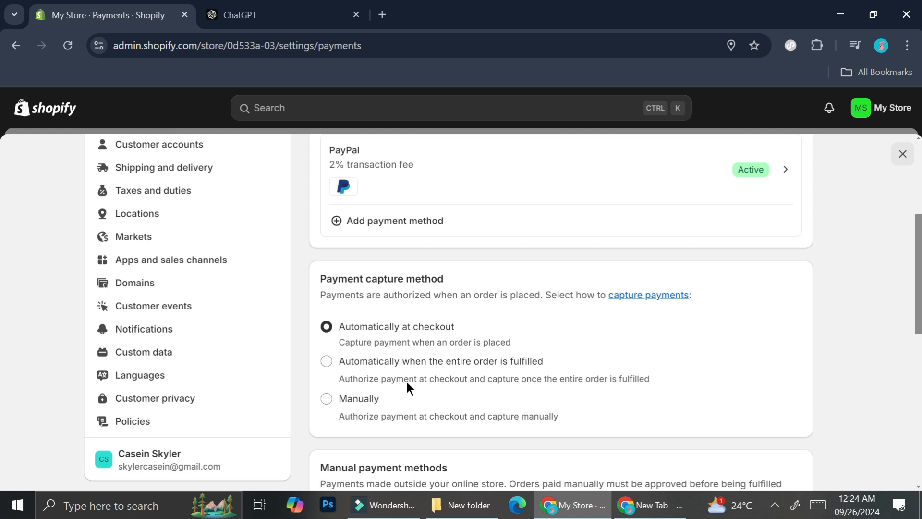
pyautogui.moveTo(544, 393)
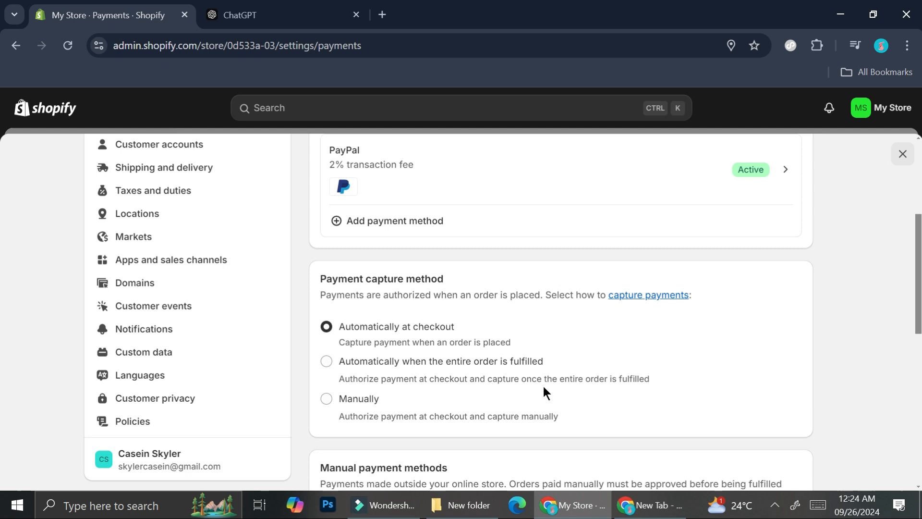
pyautogui.moveTo(594, 385)
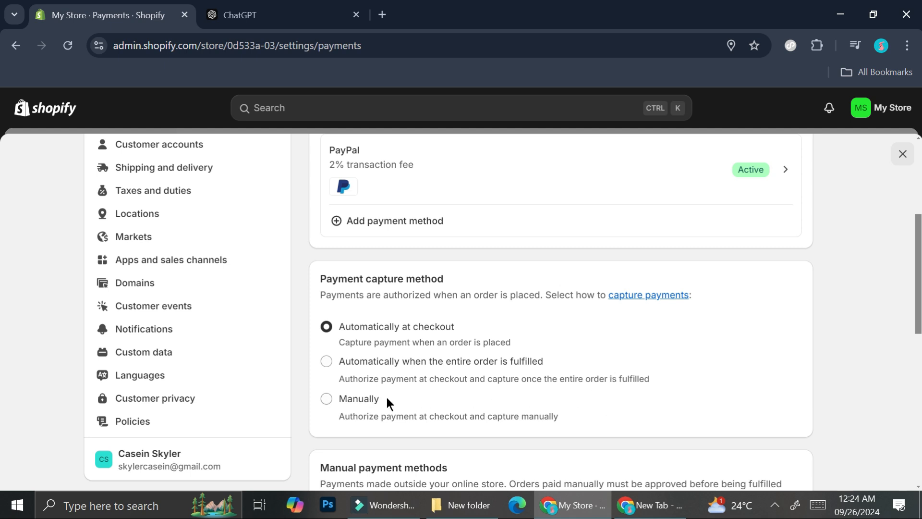
pyautogui.moveTo(336, 419)
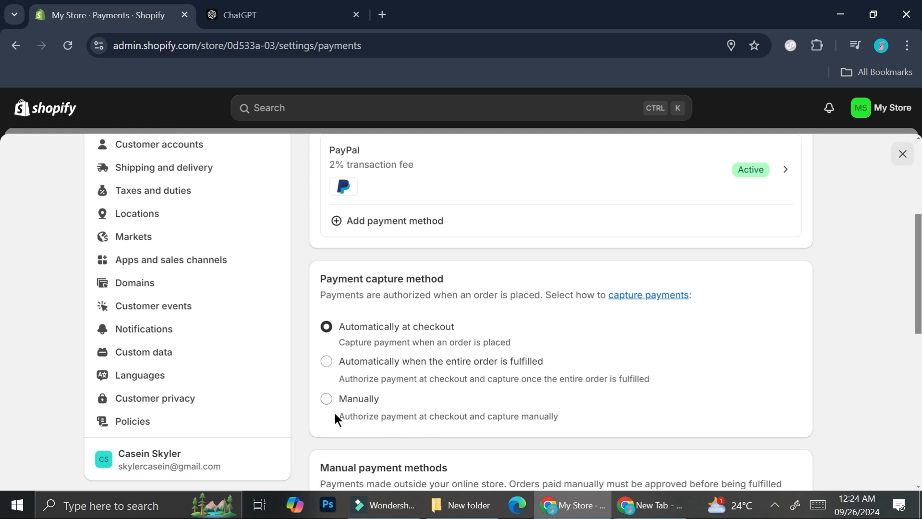
pyautogui.moveTo(519, 424)
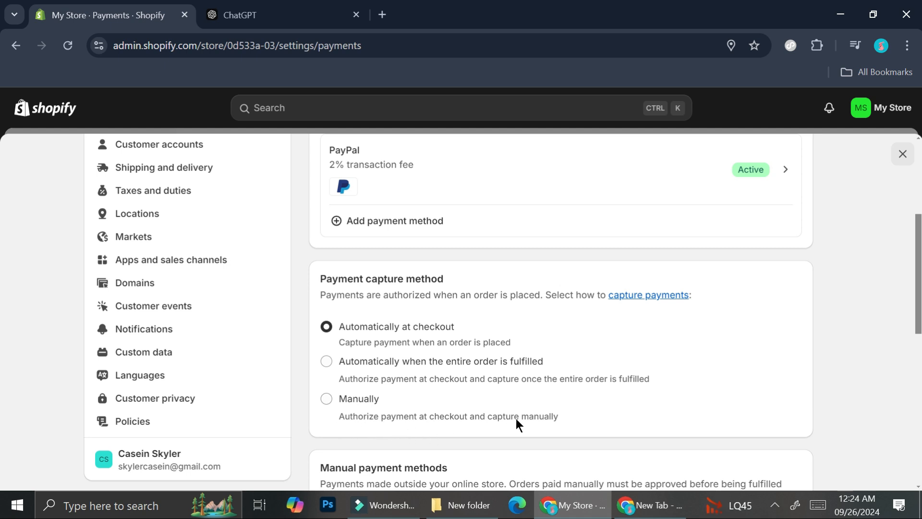
pyautogui.moveTo(573, 419)
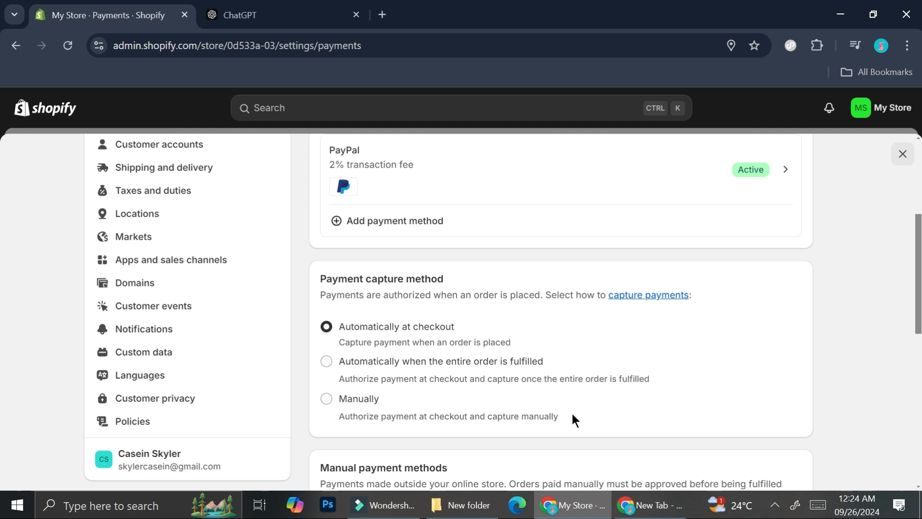
pyautogui.moveTo(358, 405)
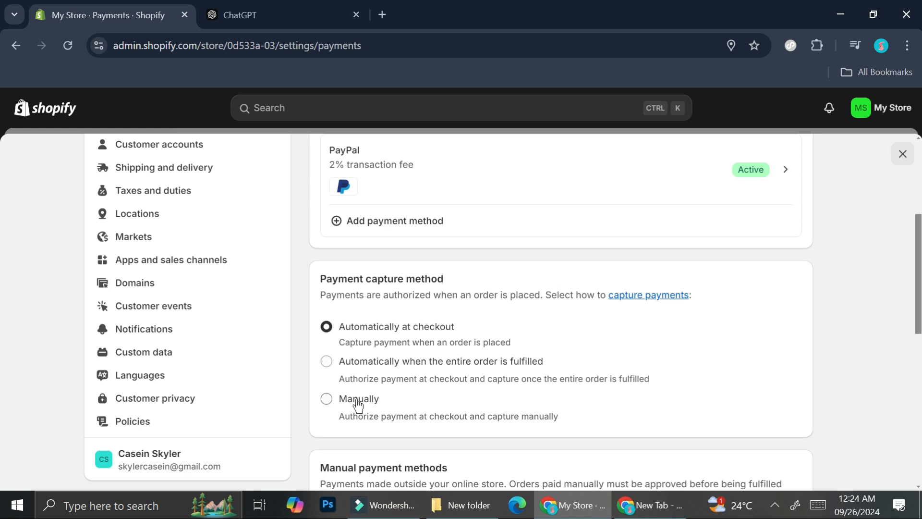
pyautogui.moveTo(523, 338)
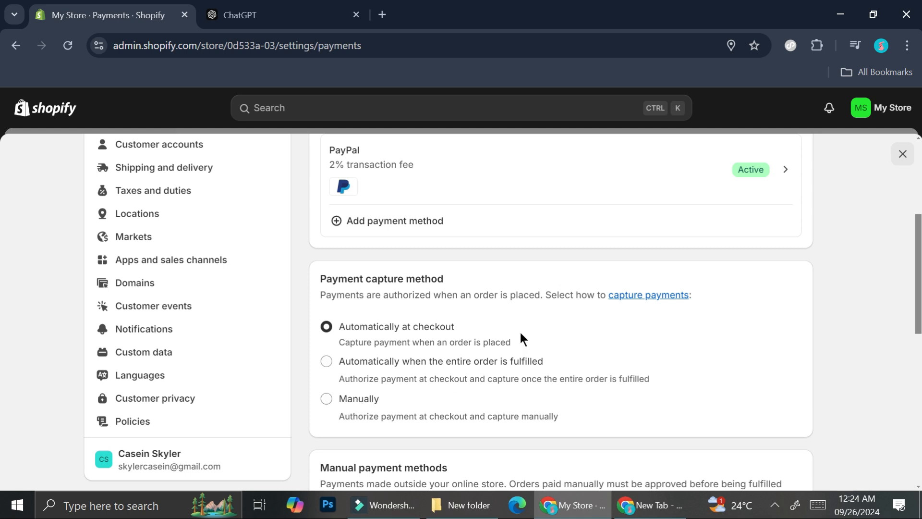
pyautogui.moveTo(576, 372)
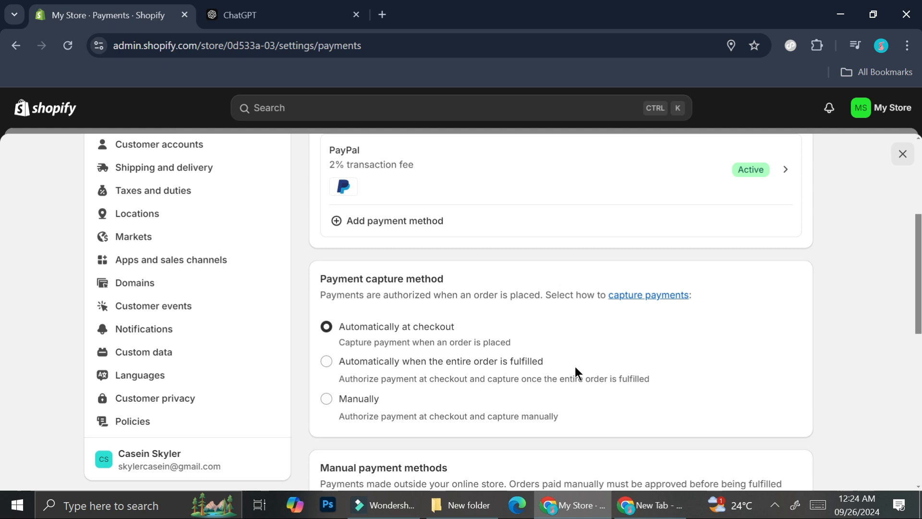
pyautogui.moveTo(358, 368)
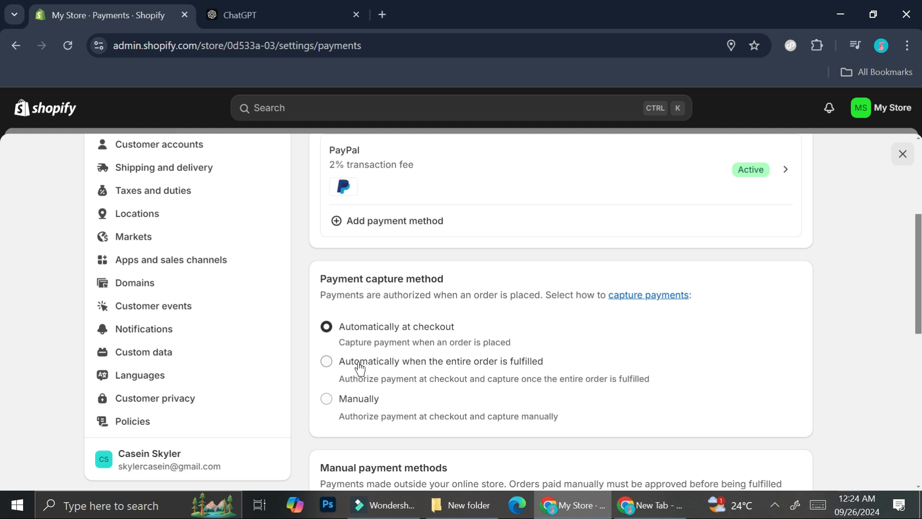
pyautogui.scroll(-3)
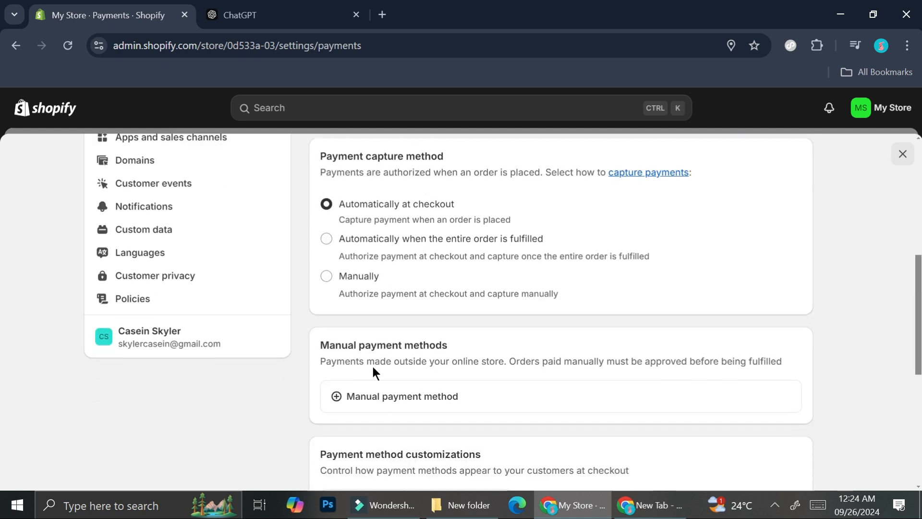
pyautogui.scroll(-3)
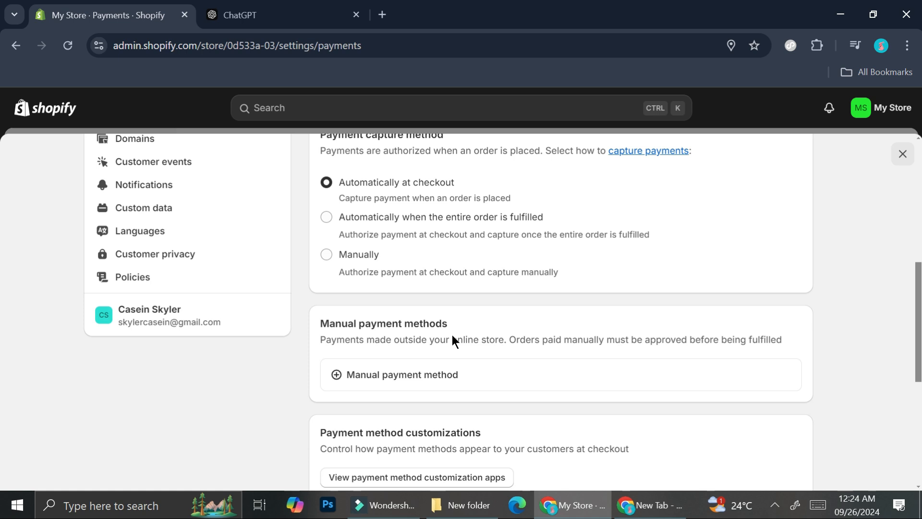
pyautogui.scroll(3)
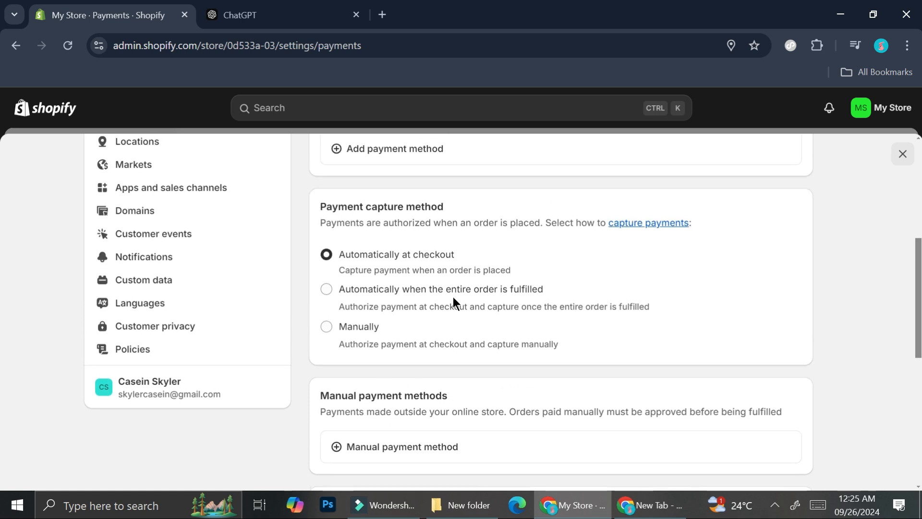
pyautogui.moveTo(434, 270)
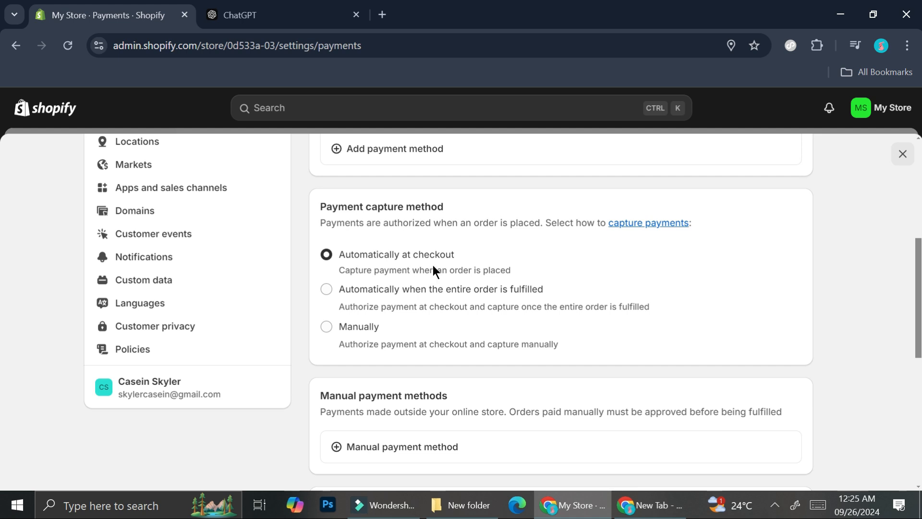
pyautogui.moveTo(376, 262)
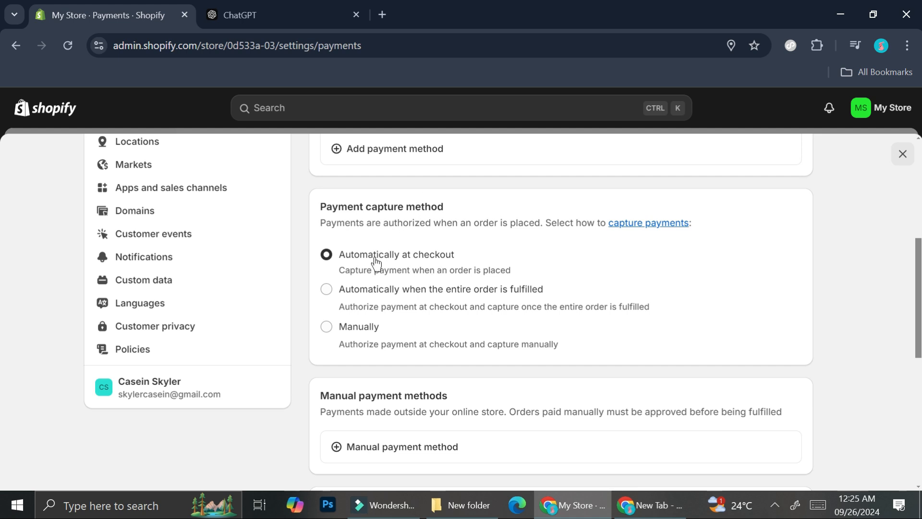
pyautogui.moveTo(445, 310)
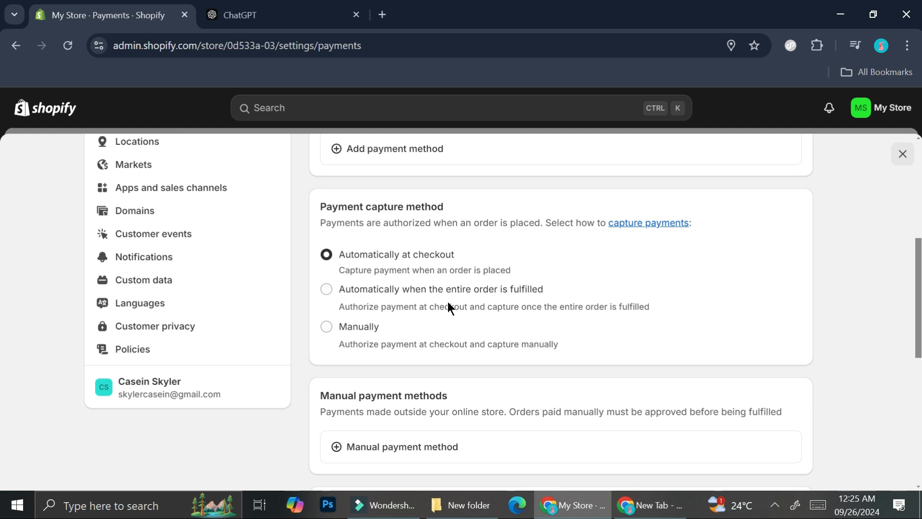
pyautogui.scroll(-3)
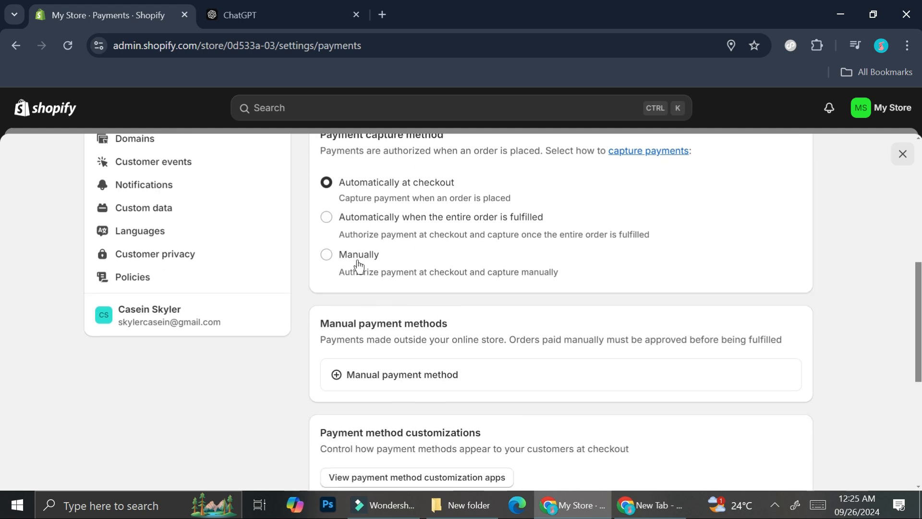
pyautogui.click(399, 374)
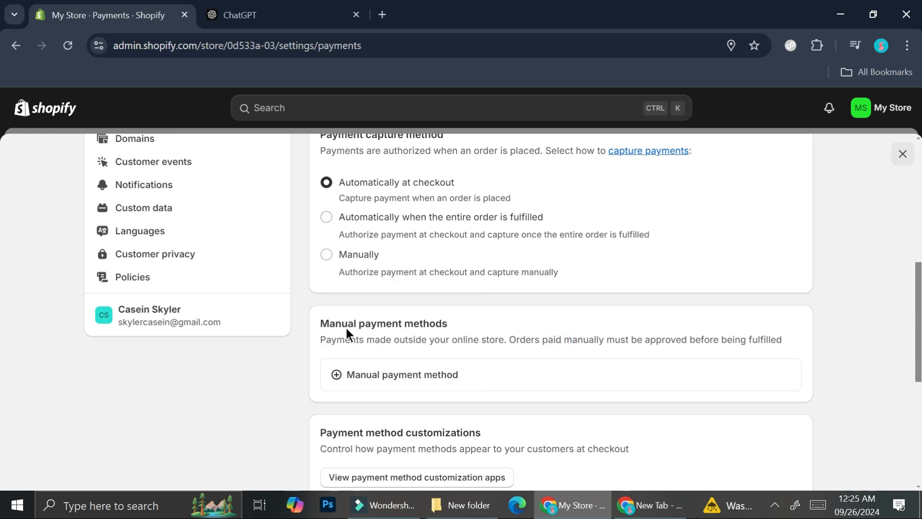
# Add a manual payment method and choose Cash on Delivery (COD) to begin its setup.
pyautogui.click(402, 374)
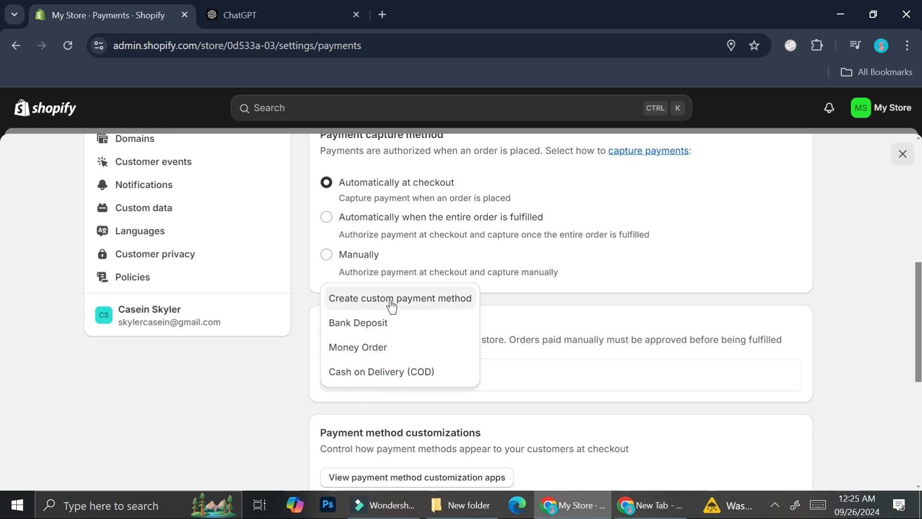
pyautogui.moveTo(432, 307)
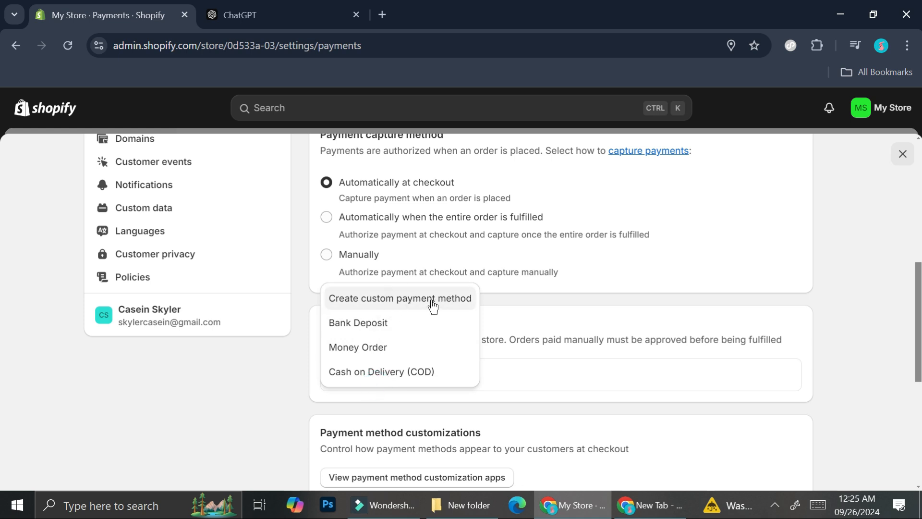
pyautogui.moveTo(419, 336)
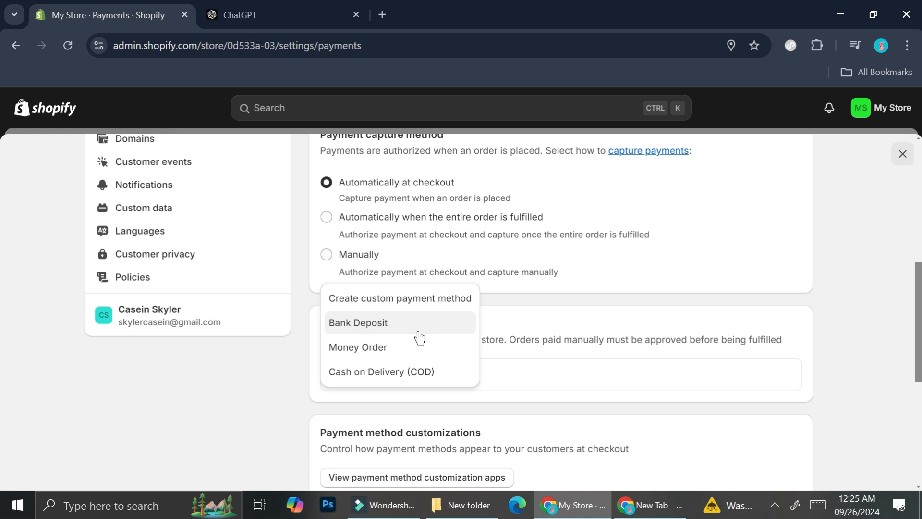
pyautogui.click(381, 371)
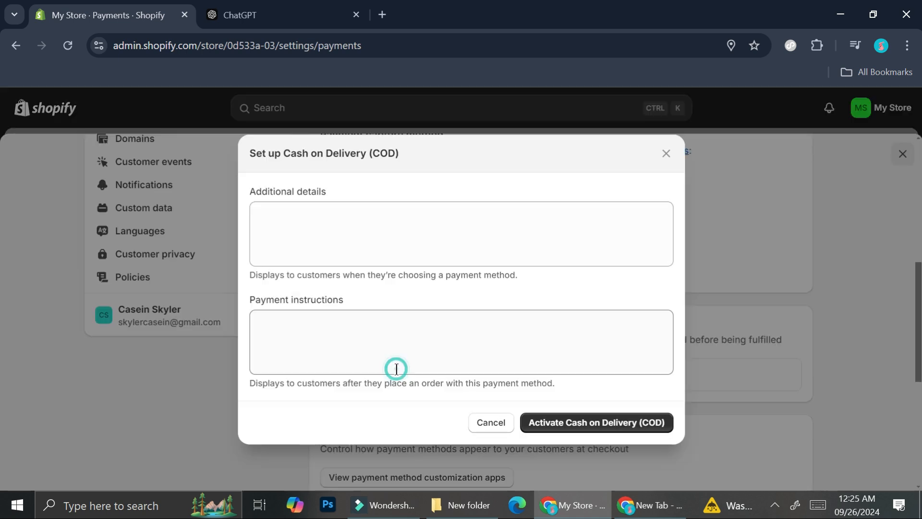
pyautogui.moveTo(357, 348)
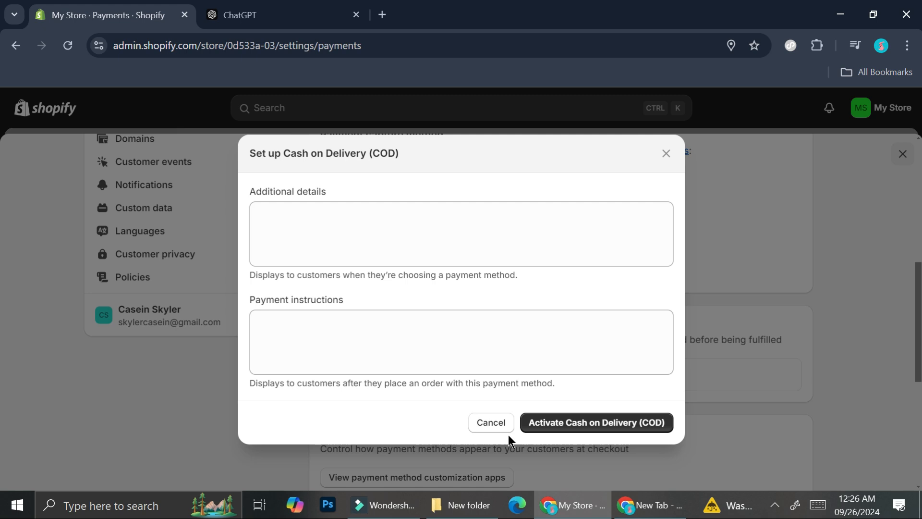
# Fill Additional details with ChatGPT's short COD description, then fetch the COD instructions.
pyautogui.click(277, 15)
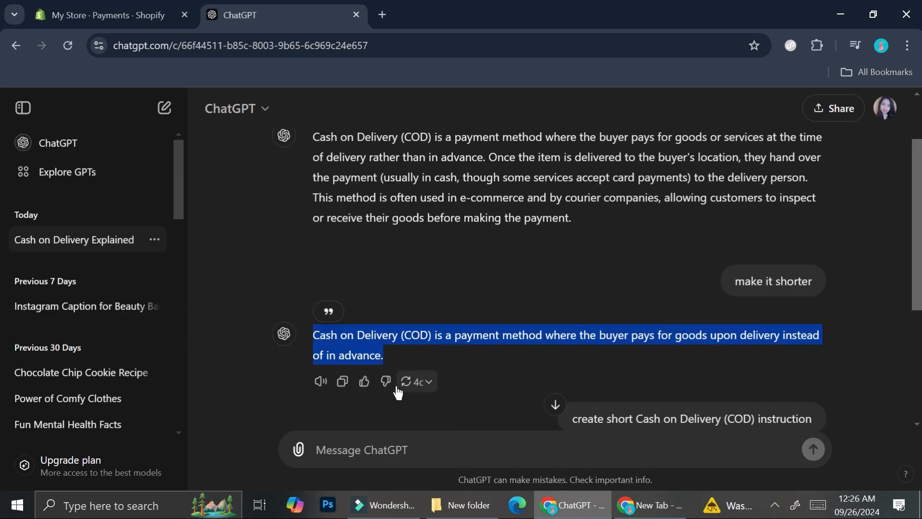
pyautogui.click(103, 14)
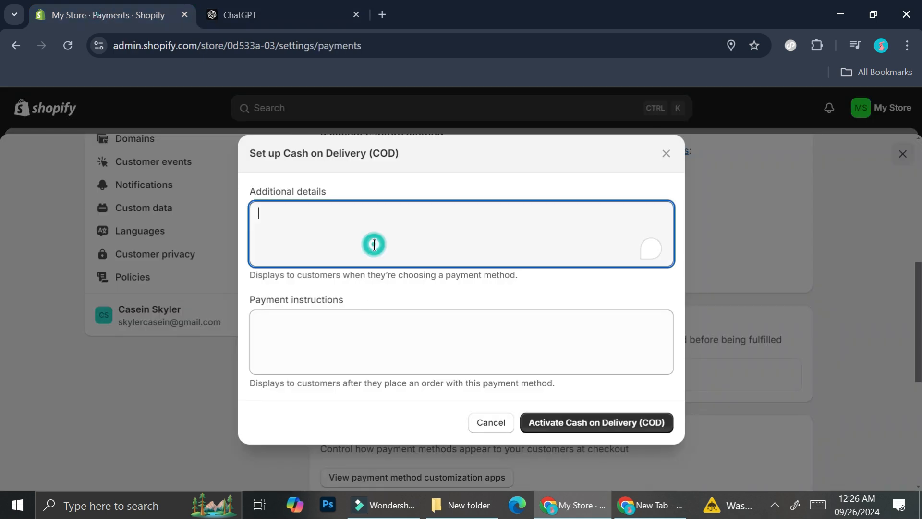
pyautogui.write('Cash on Delivery (COD) is a payment method where the buyer pays for goods upon delivery instead of in advance.')
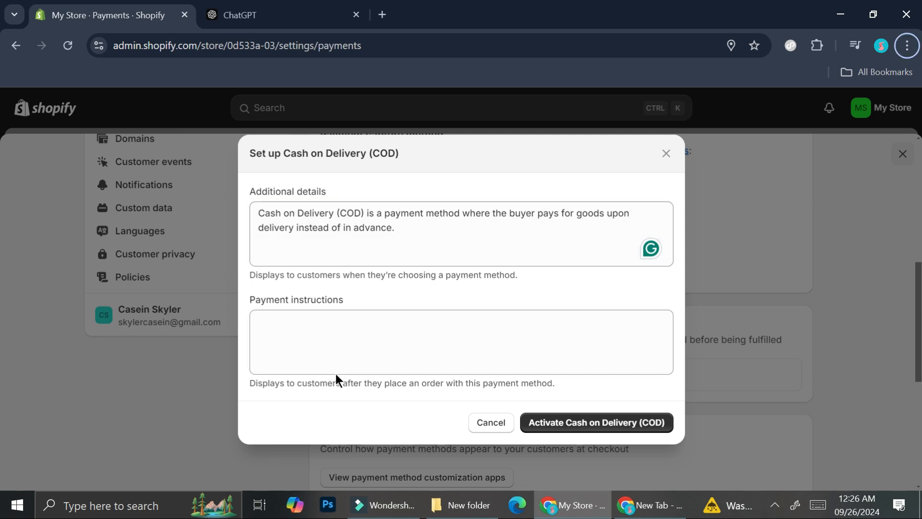
pyautogui.click(269, 14)
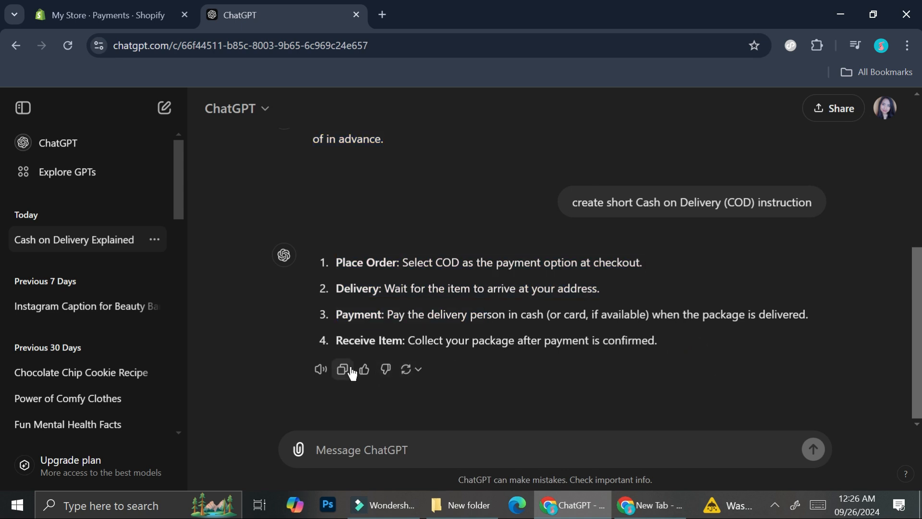
# Paste the numbered COD payment instructions and add 'Can be used for manual bank transfer.' to the details.
pyautogui.click(109, 14)
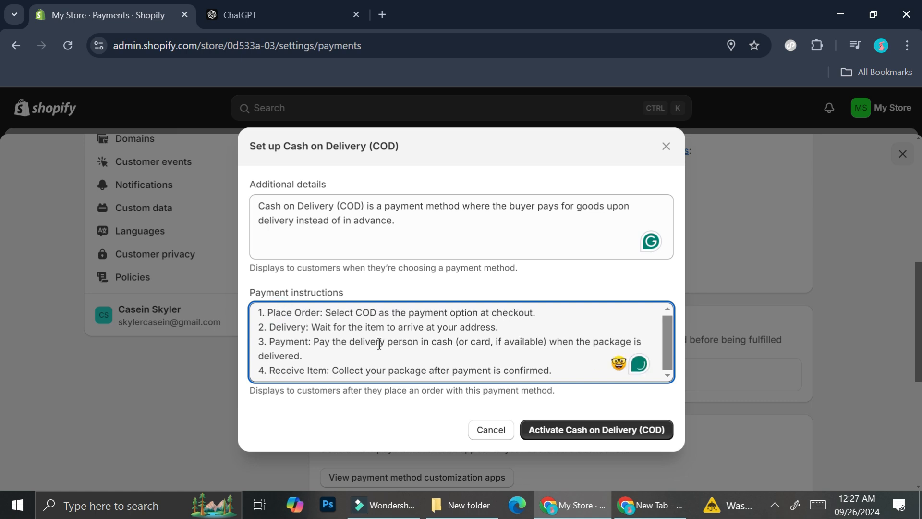
pyautogui.moveTo(265, 273)
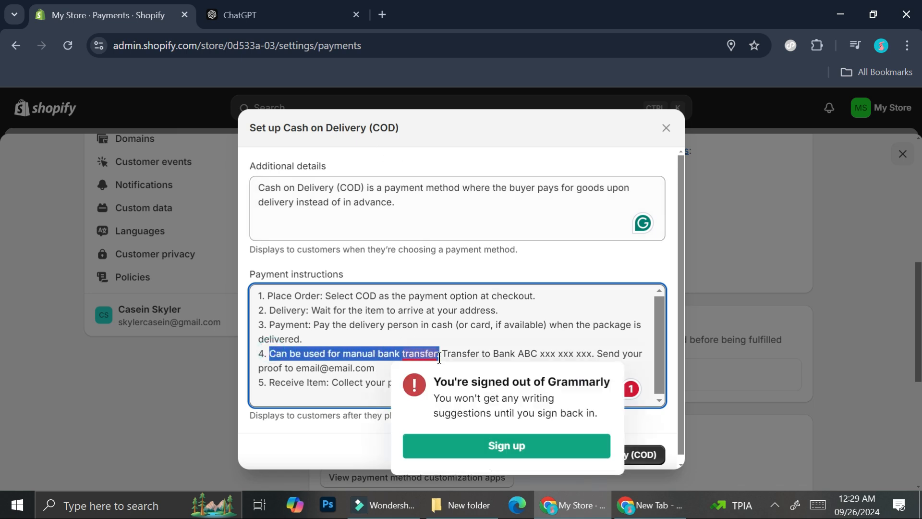
pyautogui.click(457, 194)
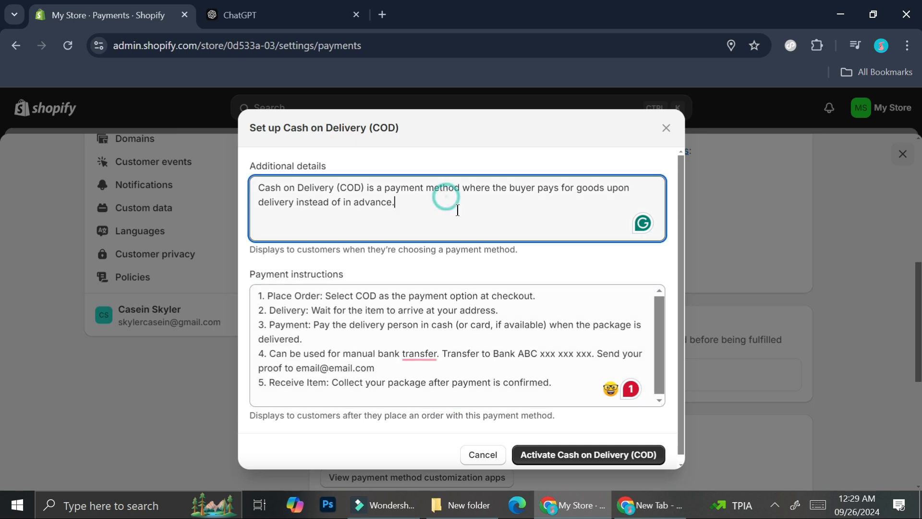
pyautogui.write('Can be used for manual bank transfer.')
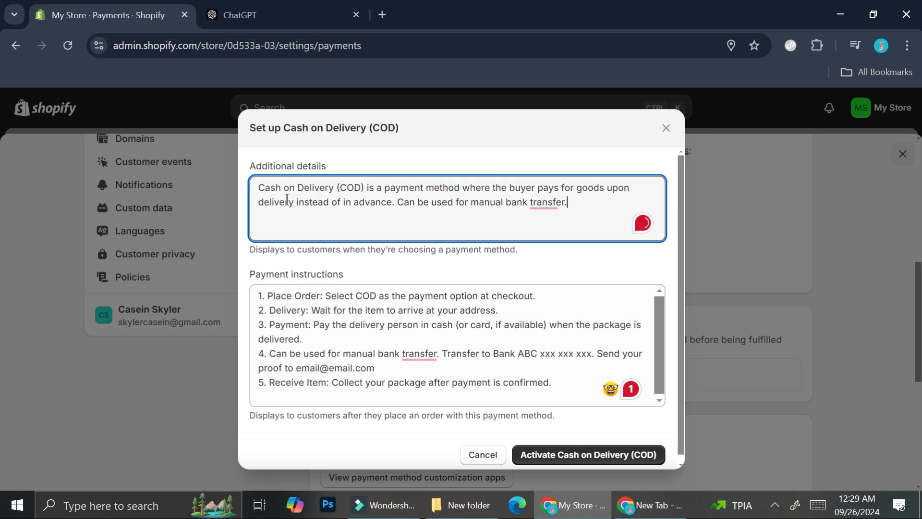
pyautogui.click(536, 335)
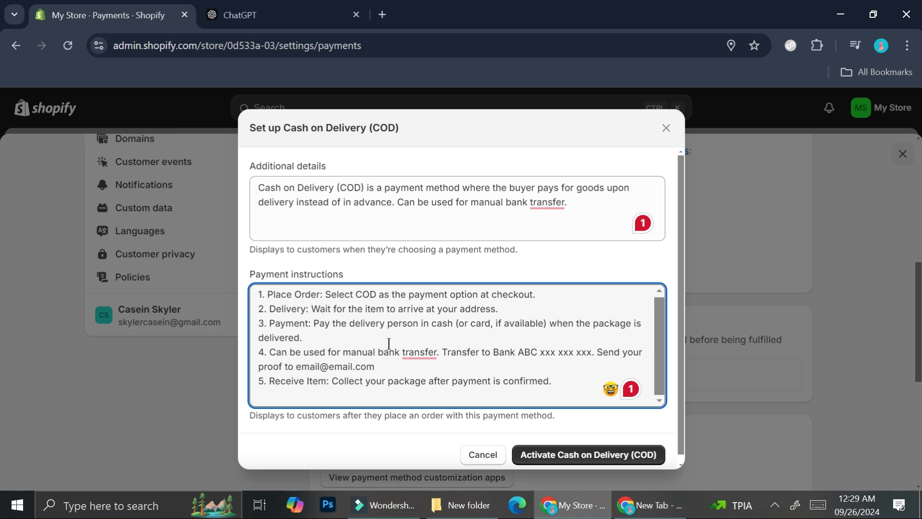
pyautogui.moveTo(554, 457)
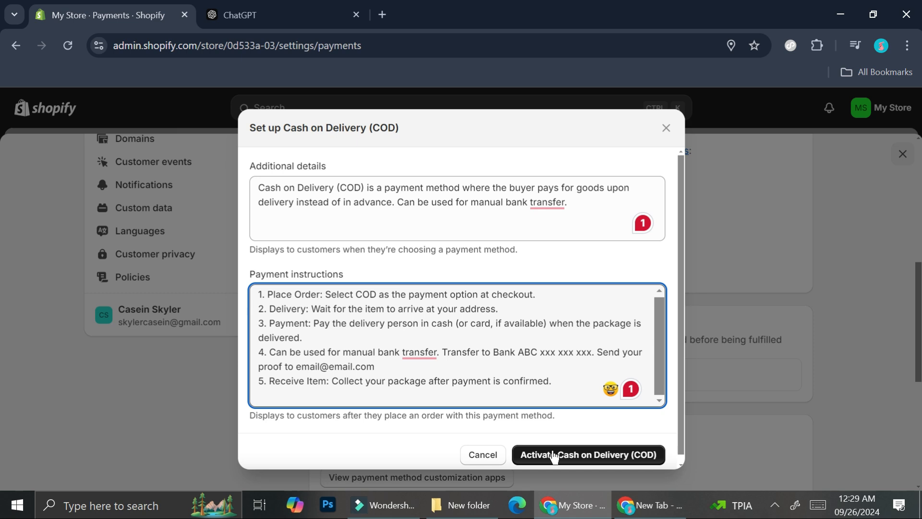
# Activate Cash on Delivery (COD) and confirm it is listed under manual payment methods.
pyautogui.click(588, 455)
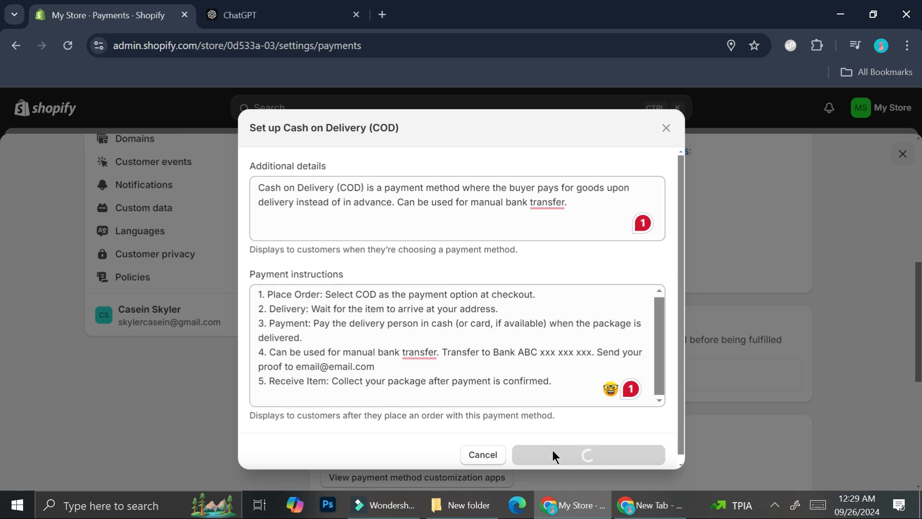
pyautogui.click(586, 454)
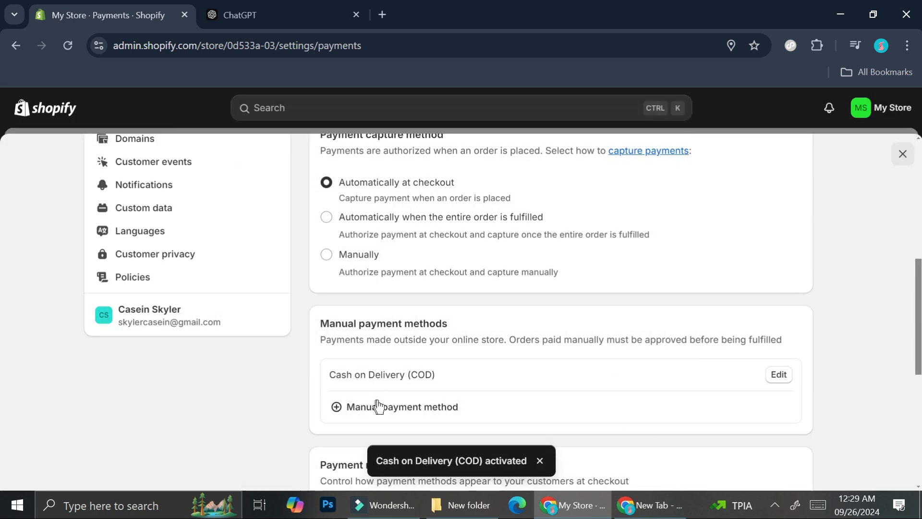
pyautogui.moveTo(250, 405)
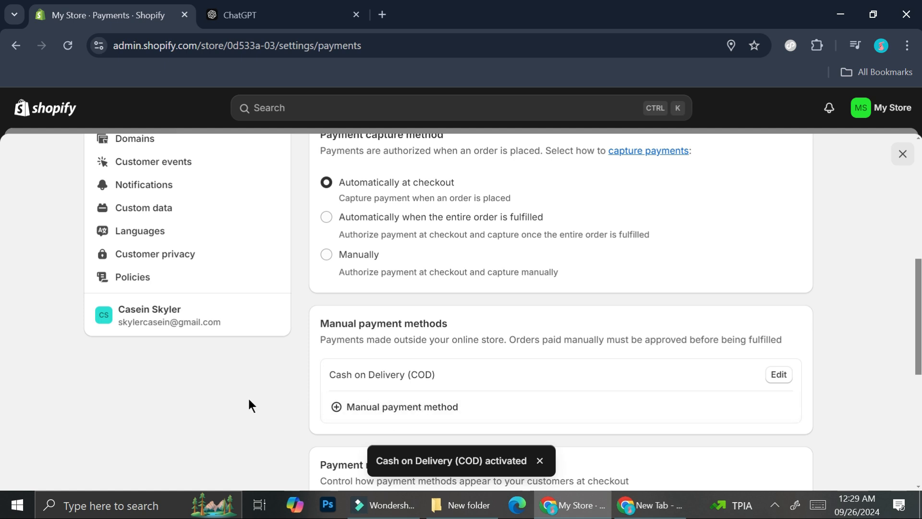
pyautogui.scroll(-3)
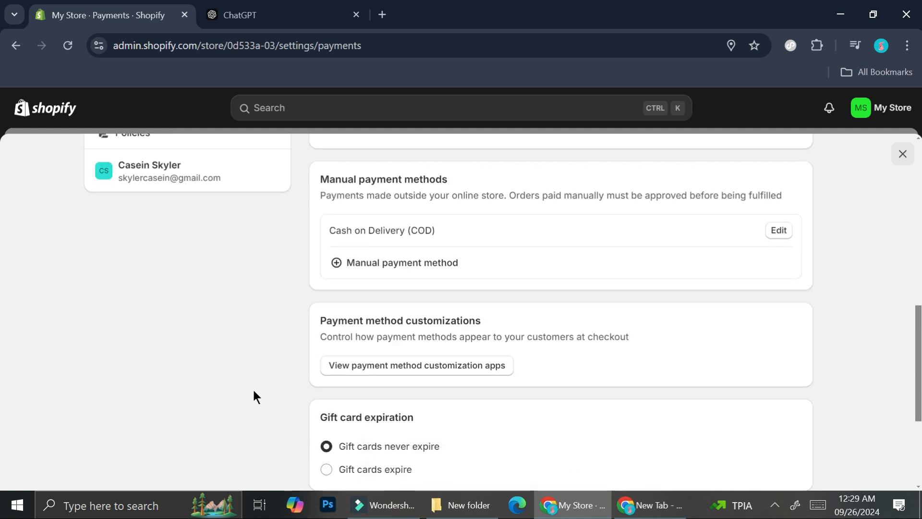
pyautogui.scroll(3)
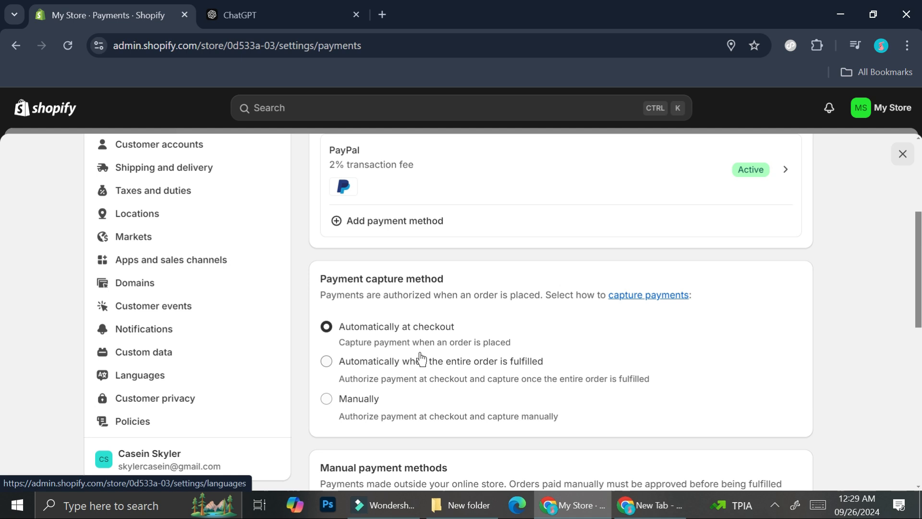
pyautogui.scroll(3)
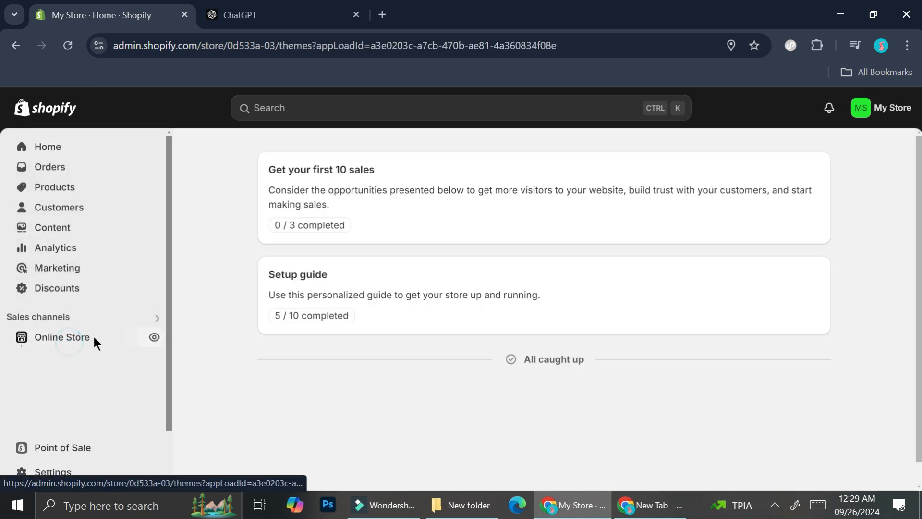
# View the live storefront from Online Store and browse the catalogue to the Scarlett product.
pyautogui.click(62, 338)
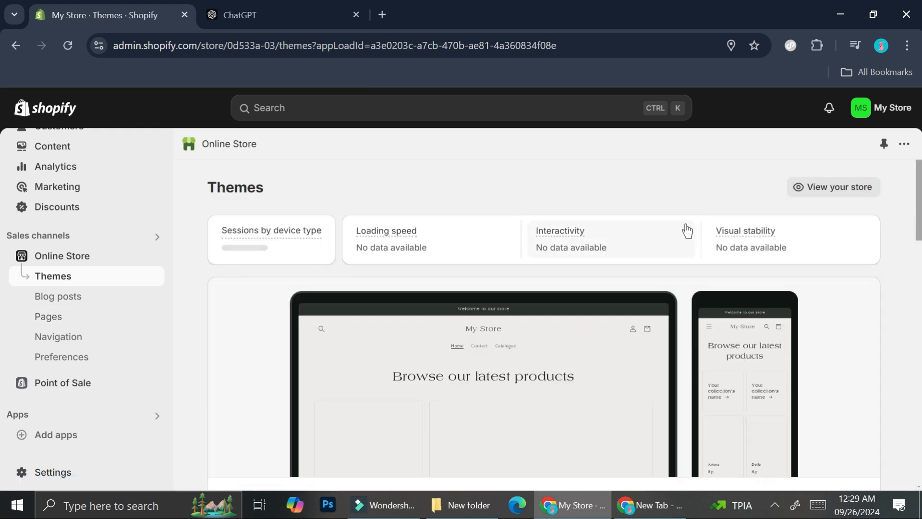
pyautogui.click(832, 187)
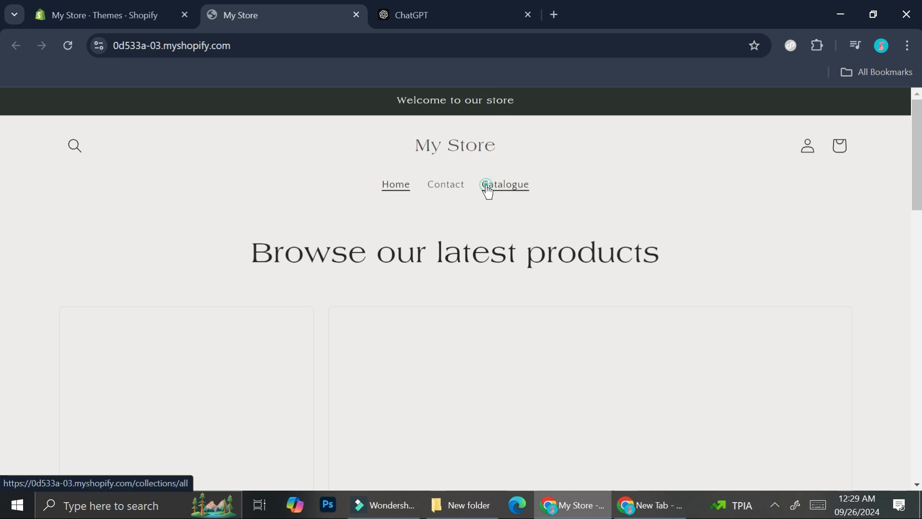
pyautogui.click(502, 184)
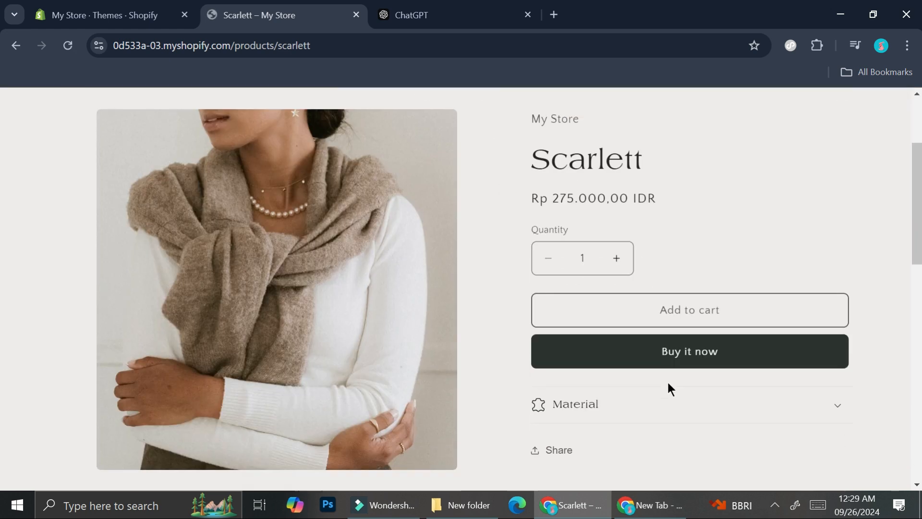
pyautogui.moveTo(624, 355)
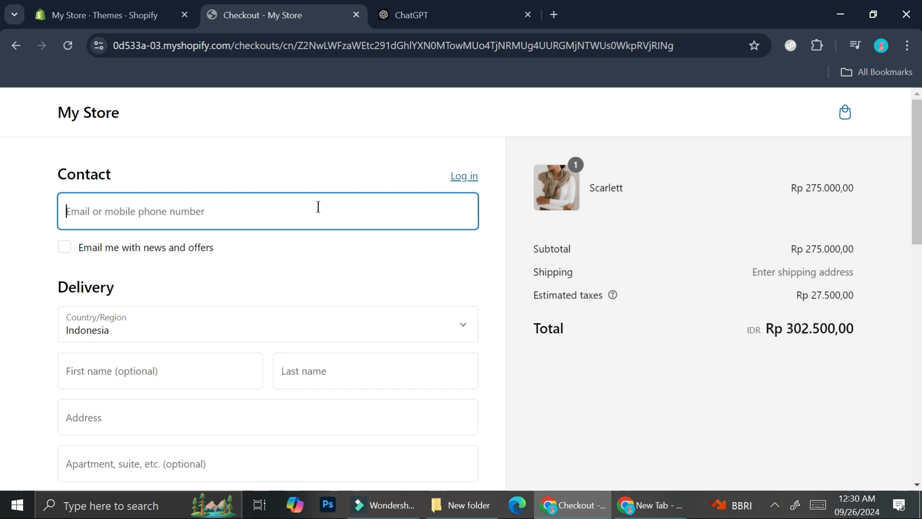
pyautogui.moveTo(60, 166)
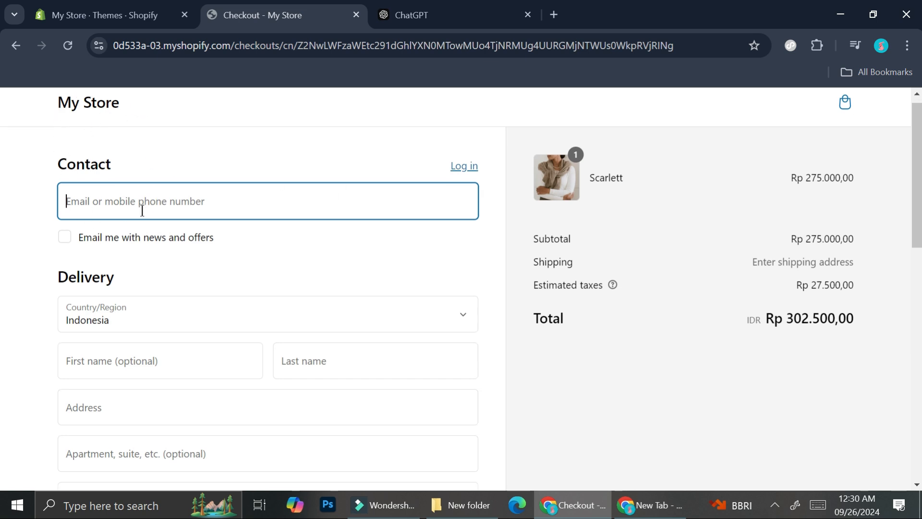
# Review the Scarlett checkout down to the Payment section showing Cash on Delivery (COD).
pyautogui.scroll(-3)
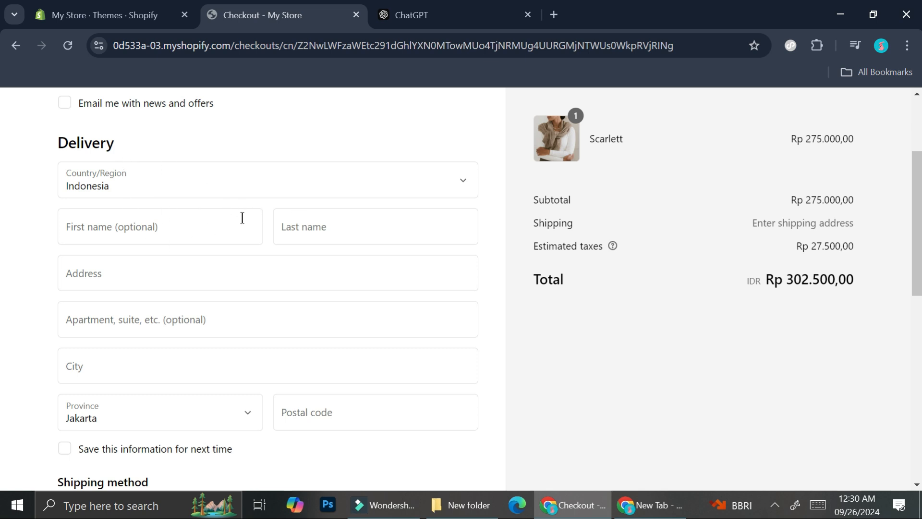
pyautogui.scroll(-3)
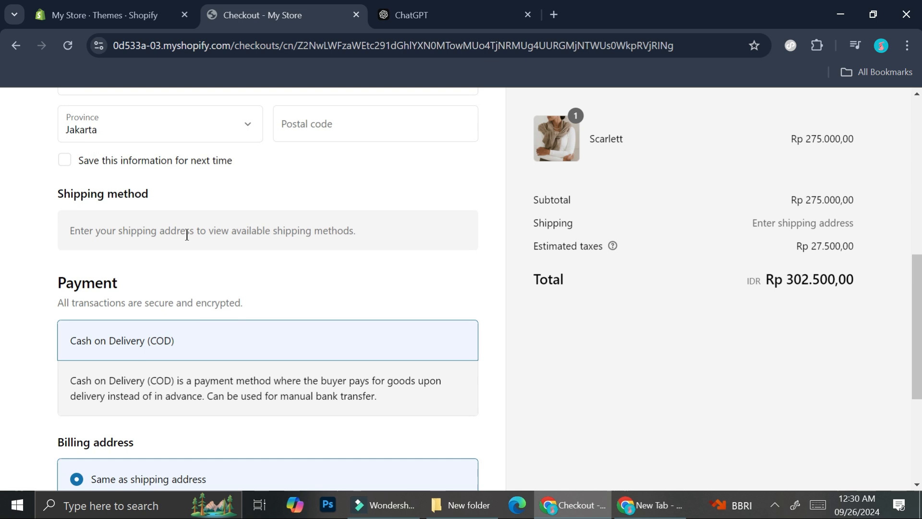
pyautogui.moveTo(194, 253)
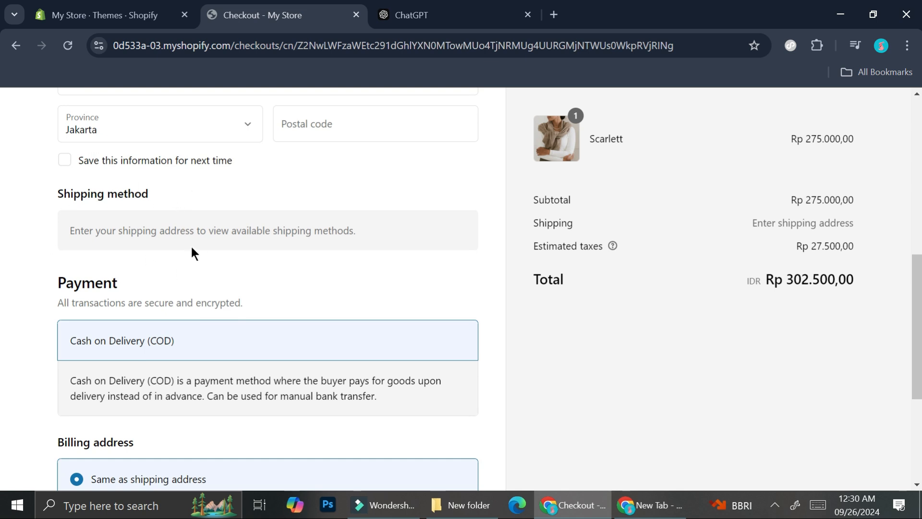
pyautogui.scroll(-3)
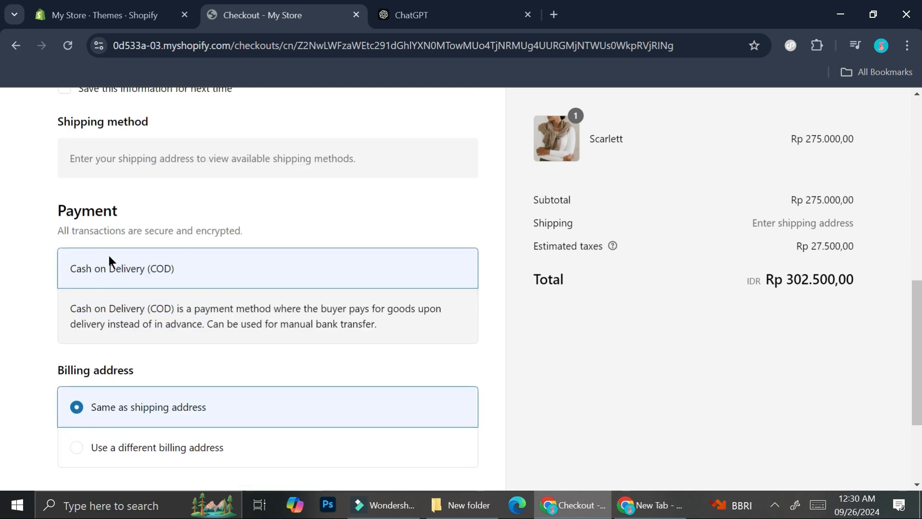
pyautogui.moveTo(202, 288)
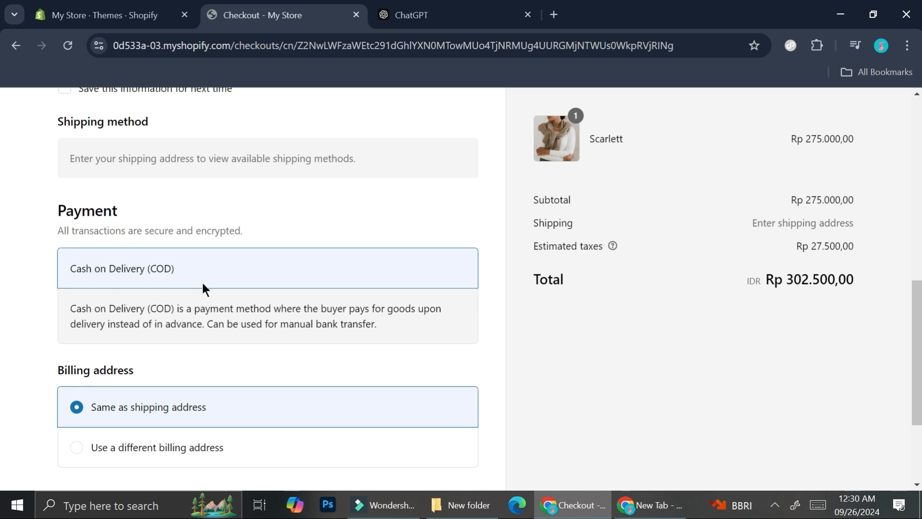
pyautogui.moveTo(231, 351)
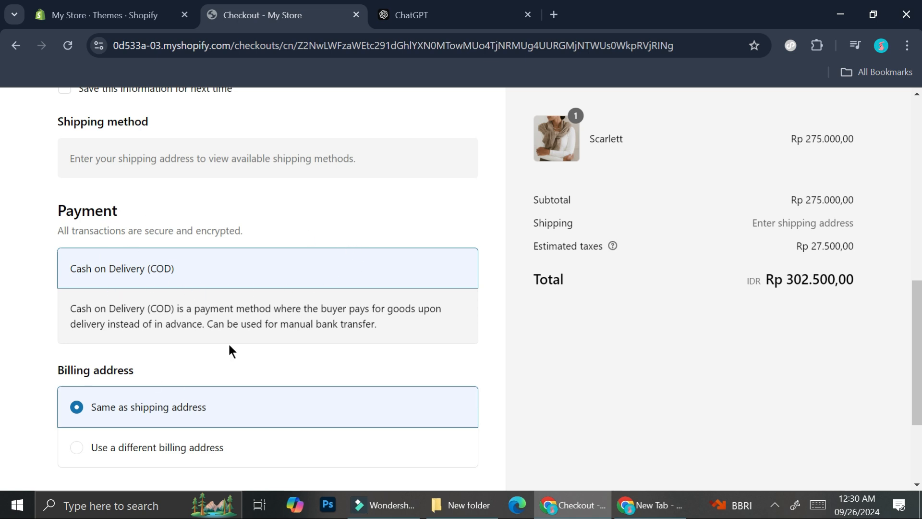
pyautogui.moveTo(185, 258)
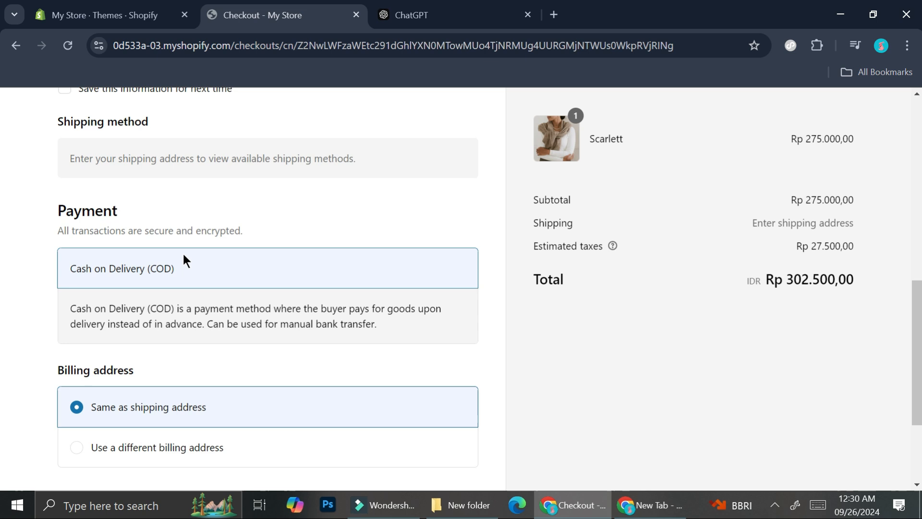
pyautogui.moveTo(664, 180)
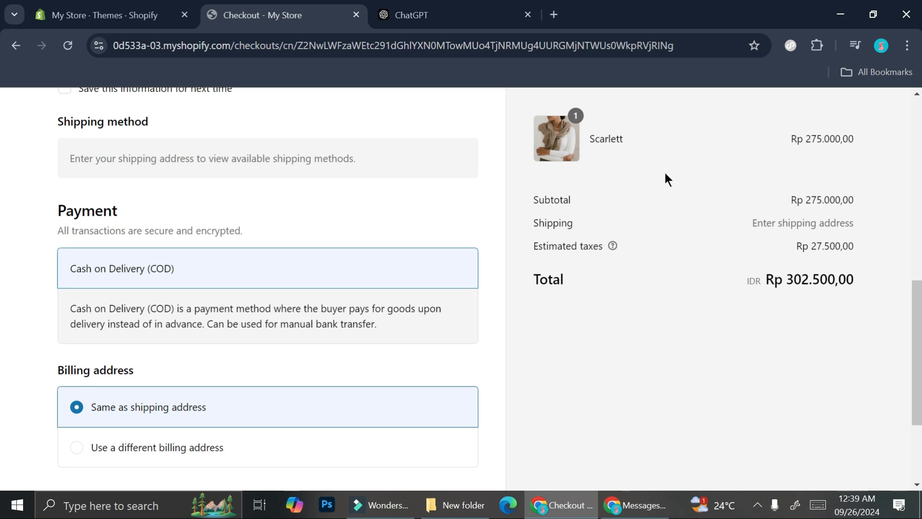
pyautogui.moveTo(139, 219)
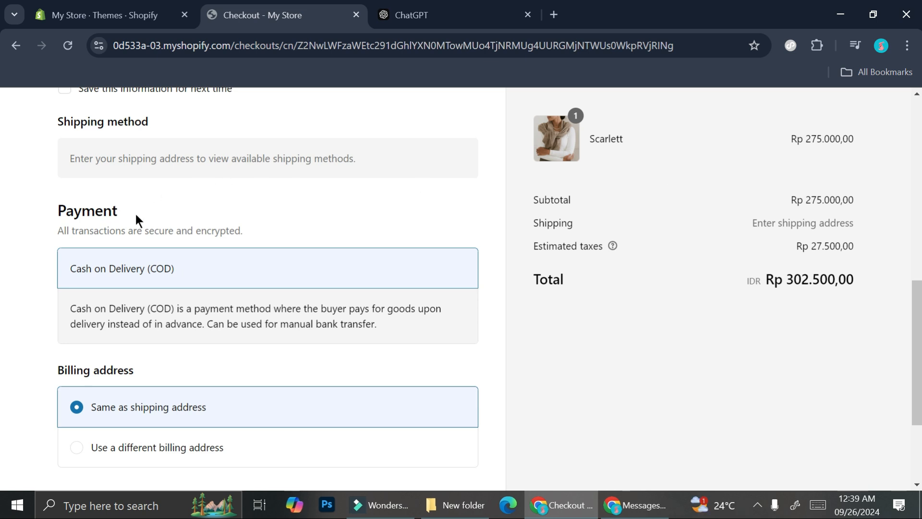
pyautogui.moveTo(146, 230)
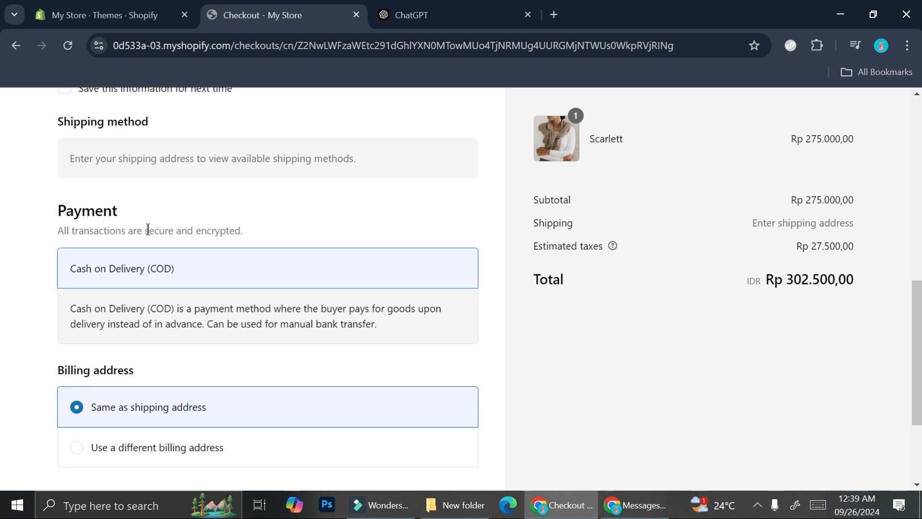
pyautogui.moveTo(217, 268)
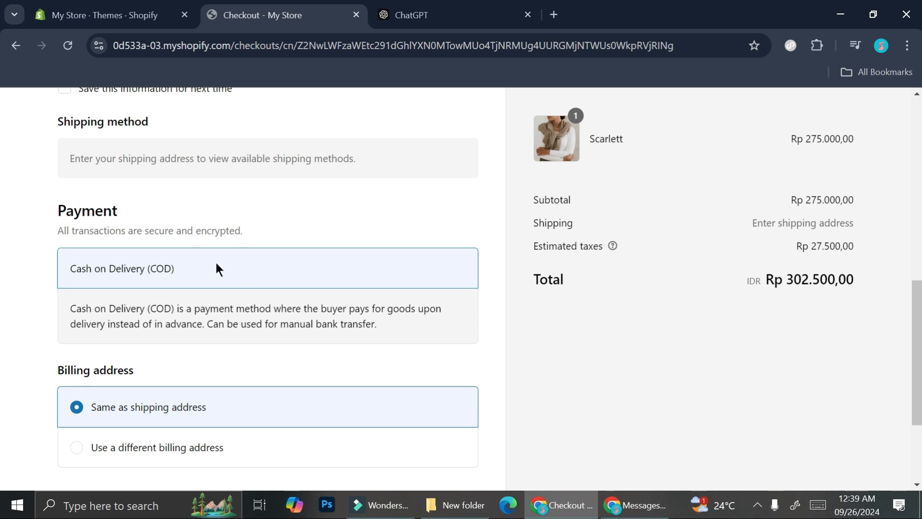
pyautogui.scroll(3)
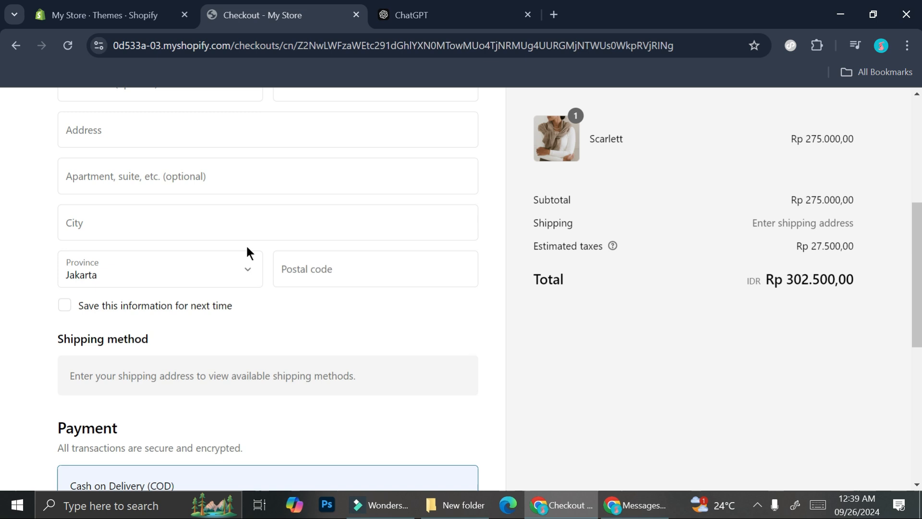
pyautogui.scroll(-3)
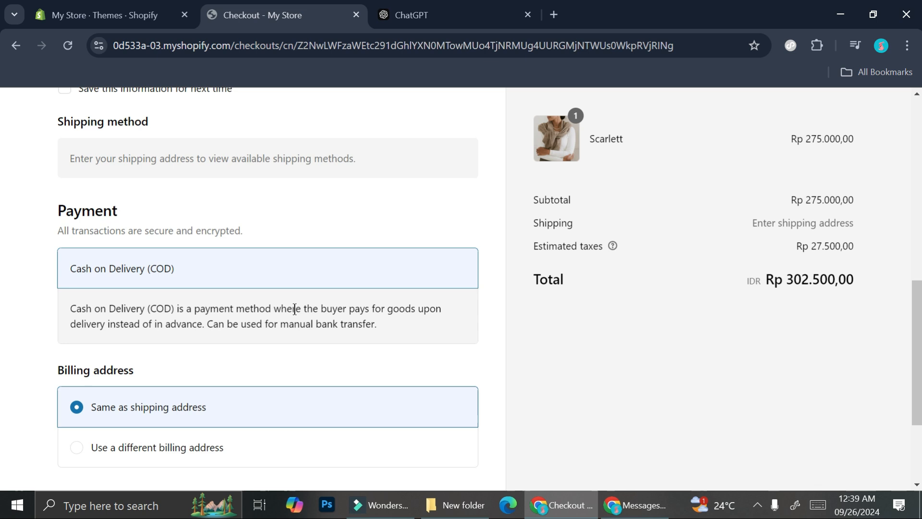
# Complete the Scarlett test order with COD and reach the thank-you confirmation page.
pyautogui.scroll(3)
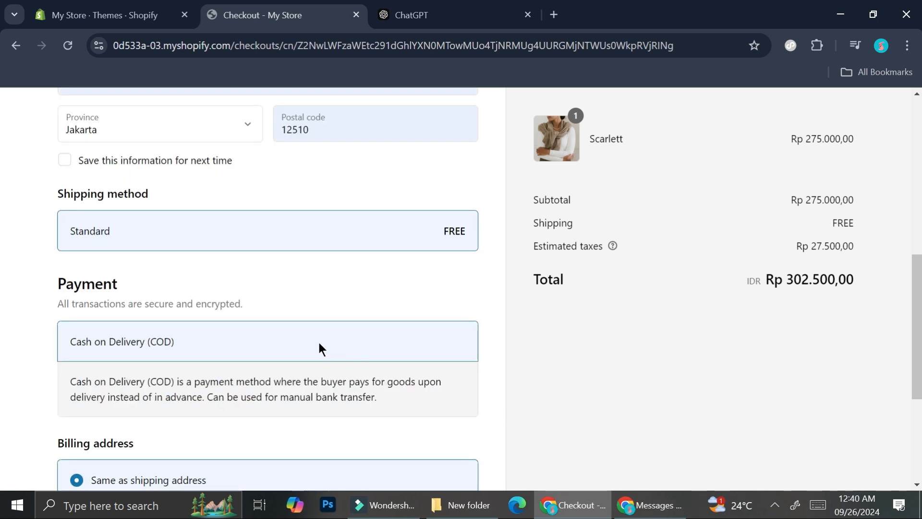
pyautogui.scroll(3)
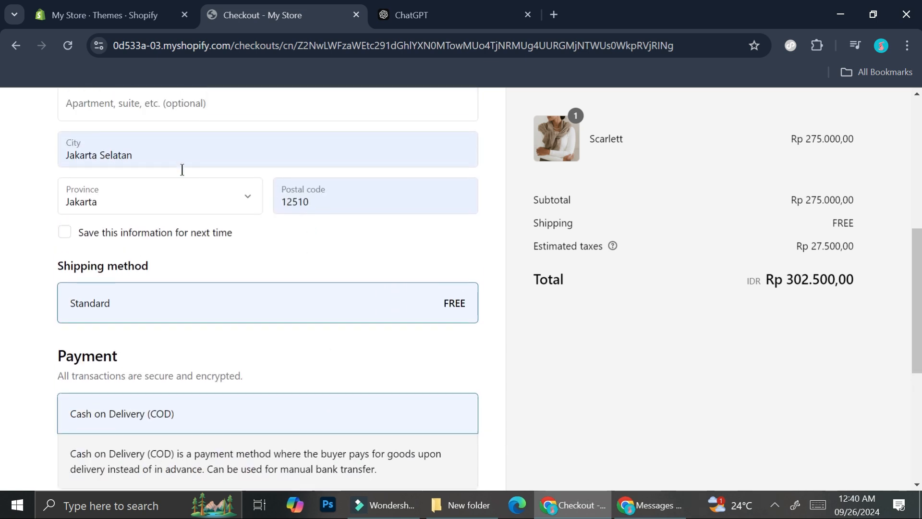
pyautogui.scroll(-3)
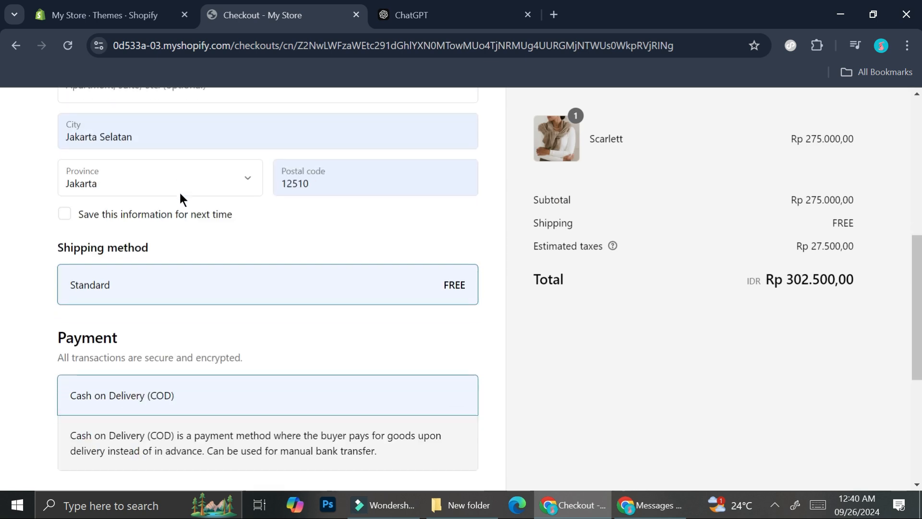
pyautogui.scroll(-3)
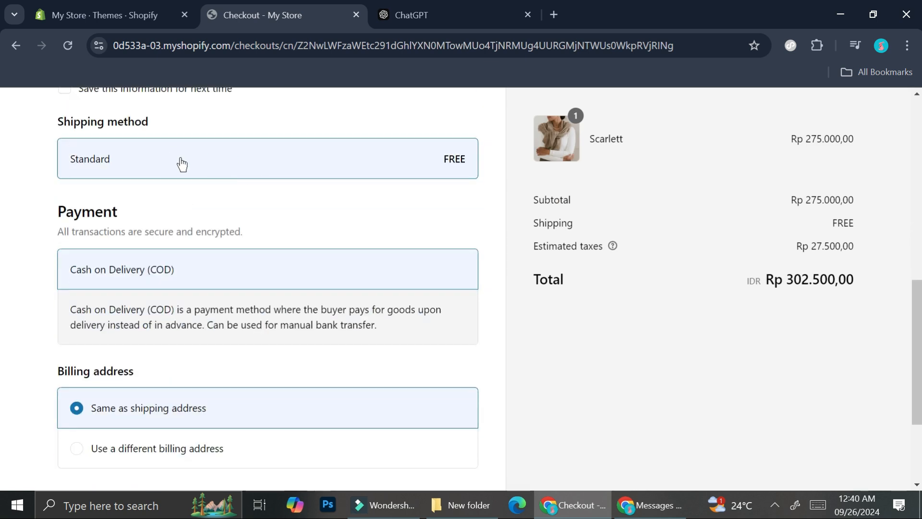
pyautogui.moveTo(439, 199)
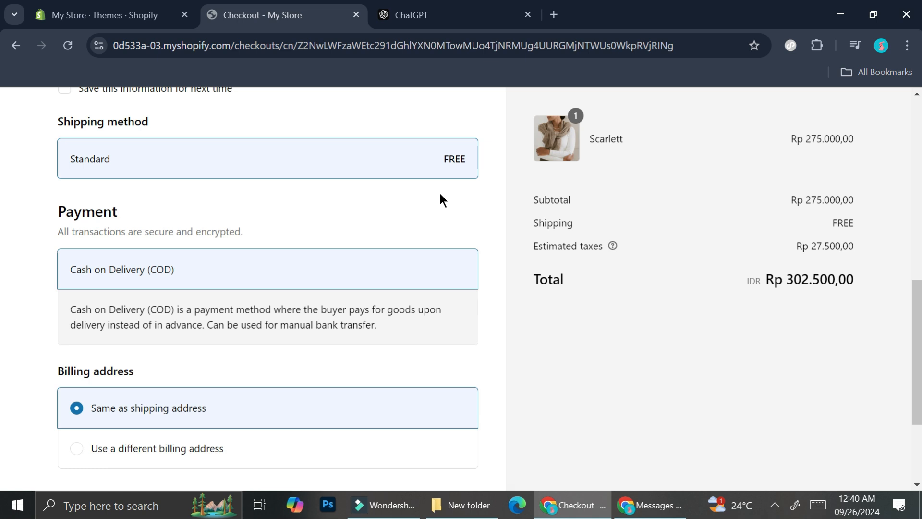
pyautogui.moveTo(166, 191)
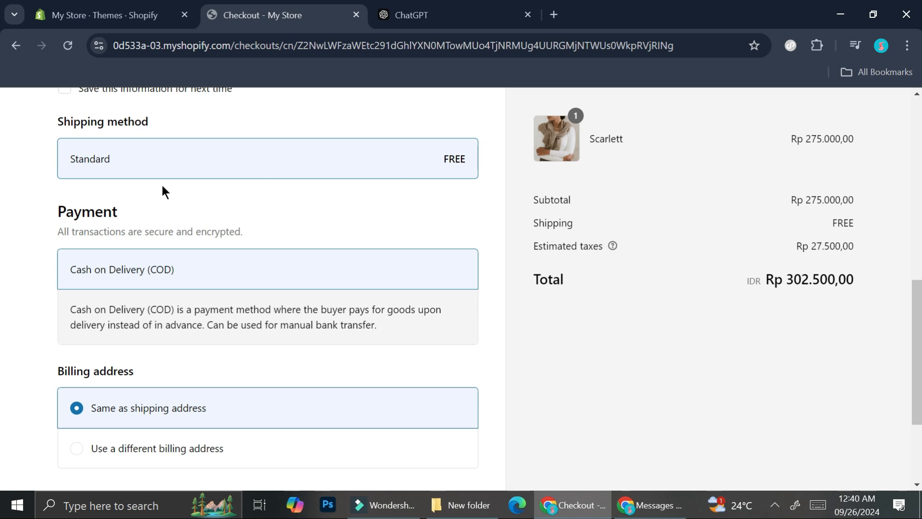
pyautogui.scroll(-3)
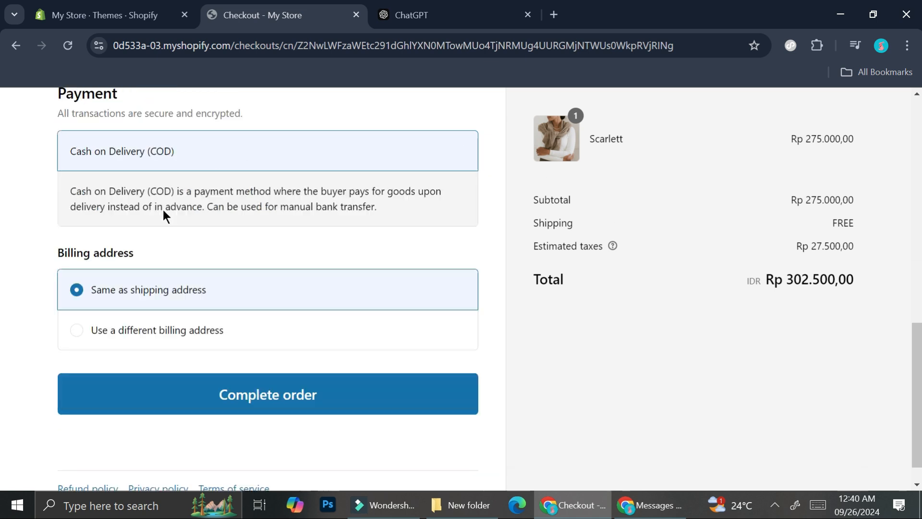
pyautogui.scroll(-3)
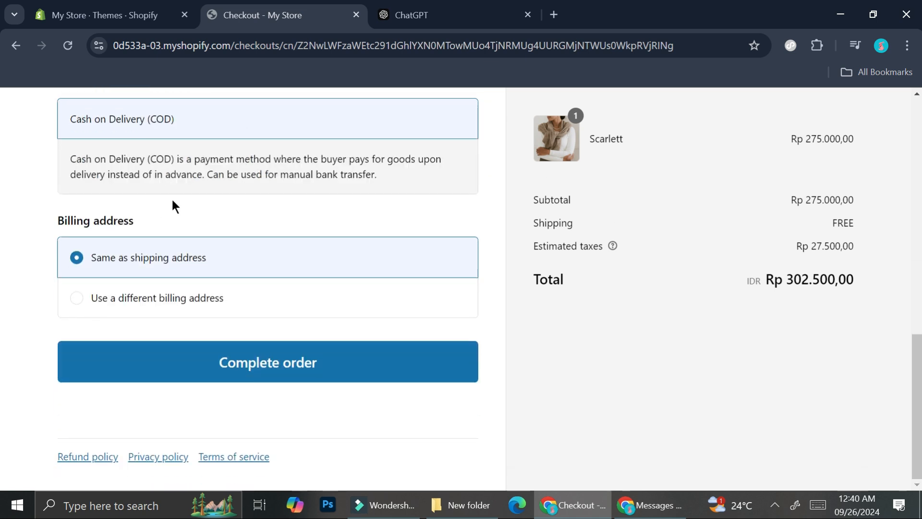
pyautogui.moveTo(404, 355)
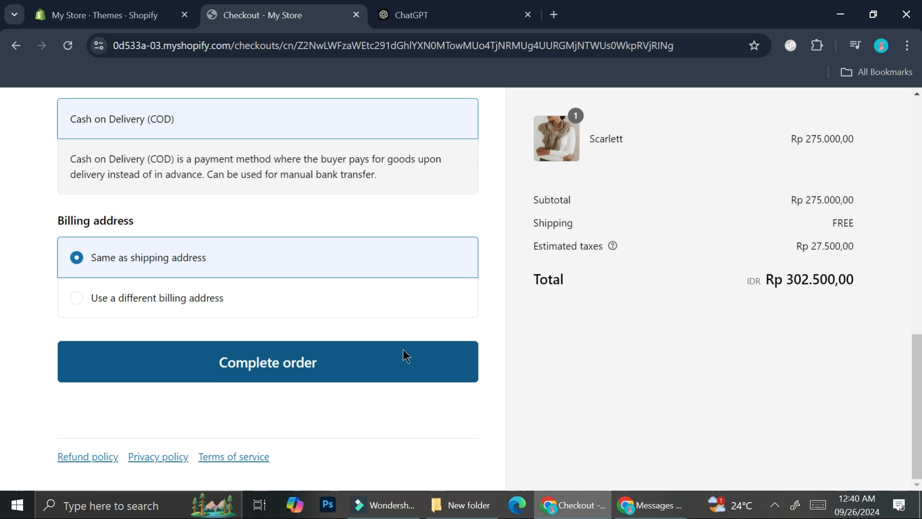
pyautogui.click(267, 362)
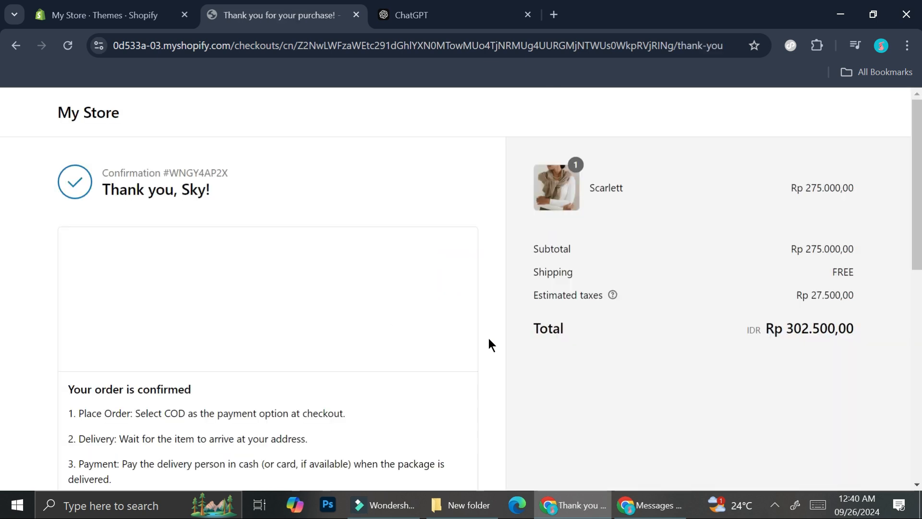
# Return to the My Store admin and show the Home overview with the new order counted.
pyautogui.click(106, 14)
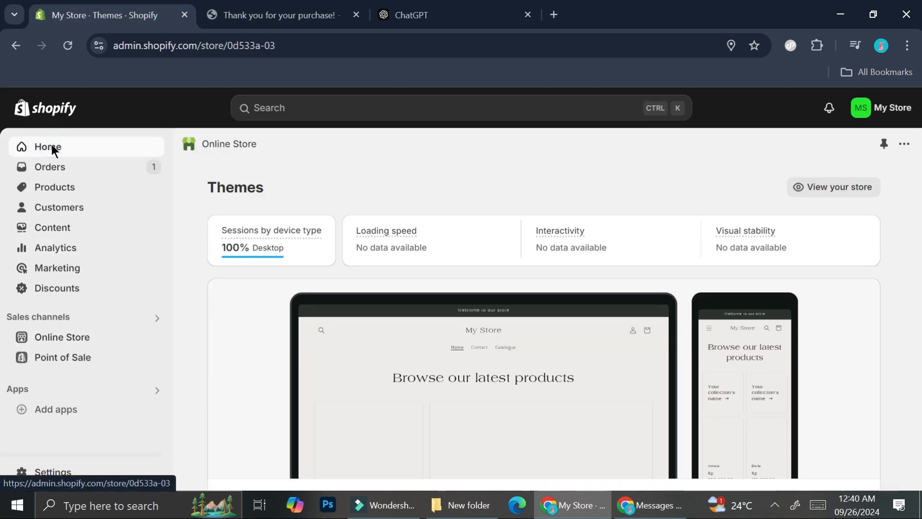
pyautogui.click(47, 146)
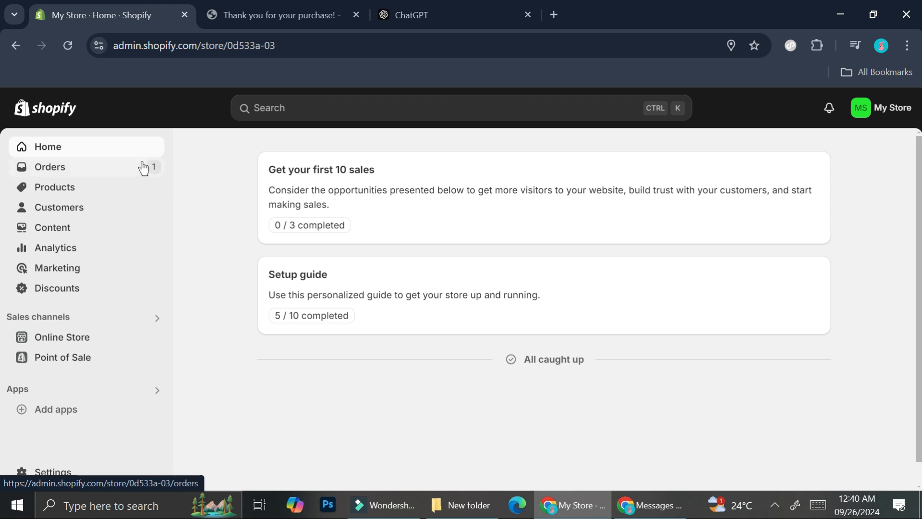
pyautogui.moveTo(88, 282)
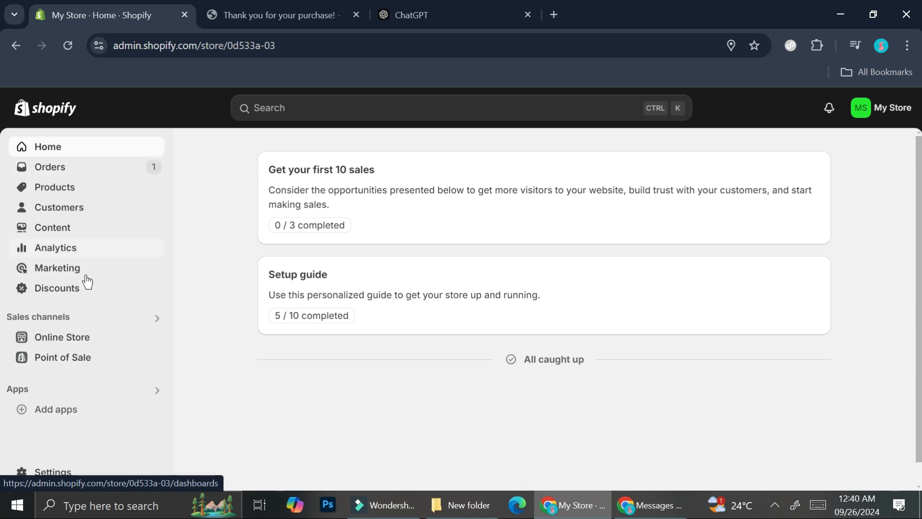
# Open Settings > Shipping and delivery > General profile and view its shipping zones and rates.
pyautogui.click(52, 471)
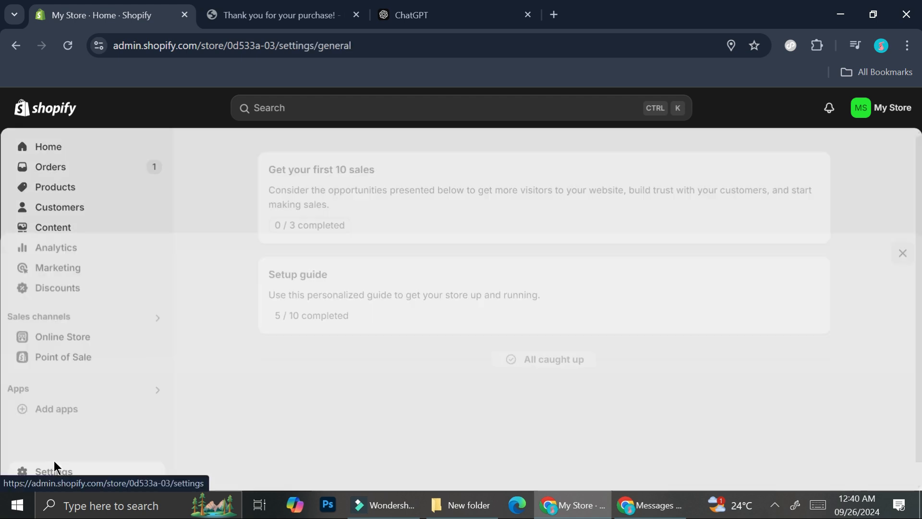
pyautogui.click(52, 470)
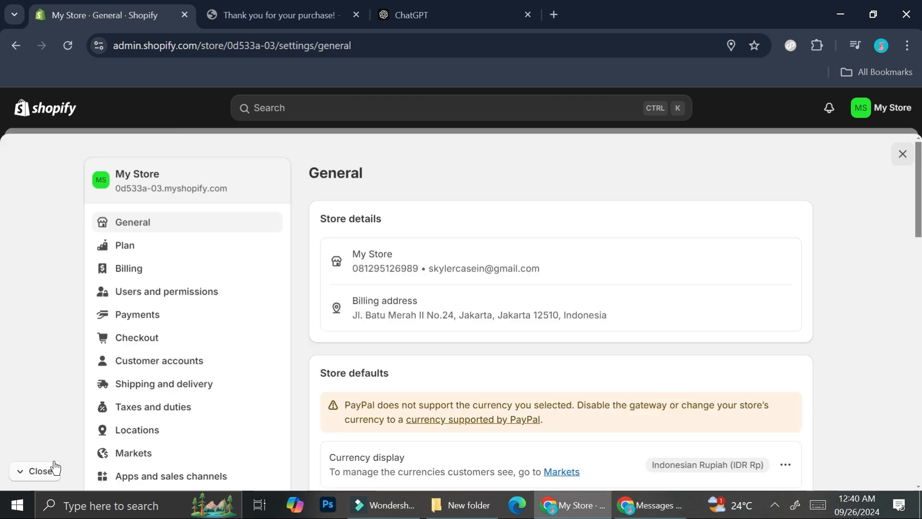
pyautogui.moveTo(227, 363)
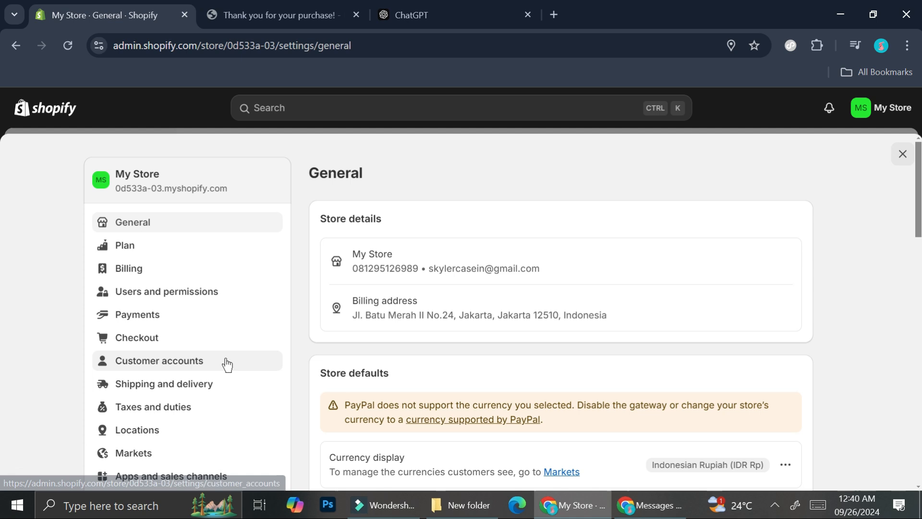
pyautogui.click(164, 383)
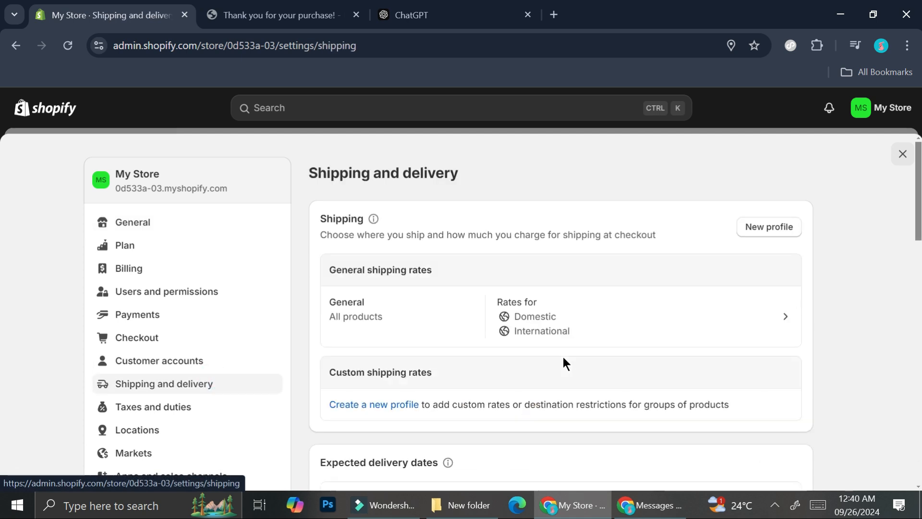
pyautogui.moveTo(627, 282)
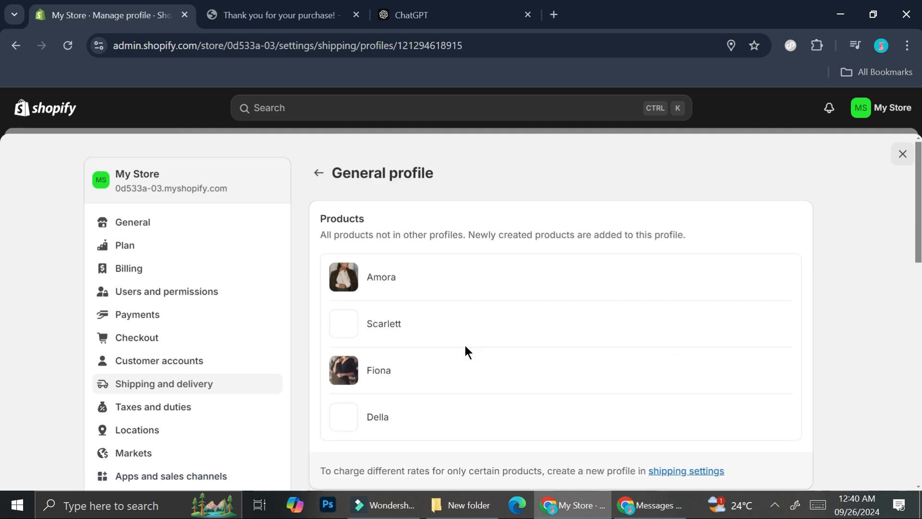
pyautogui.scroll(-3)
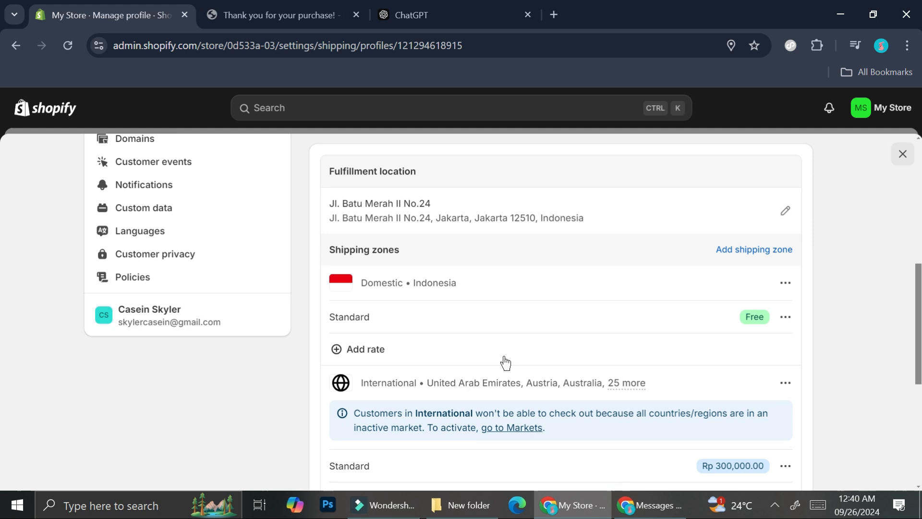
pyautogui.moveTo(379, 347)
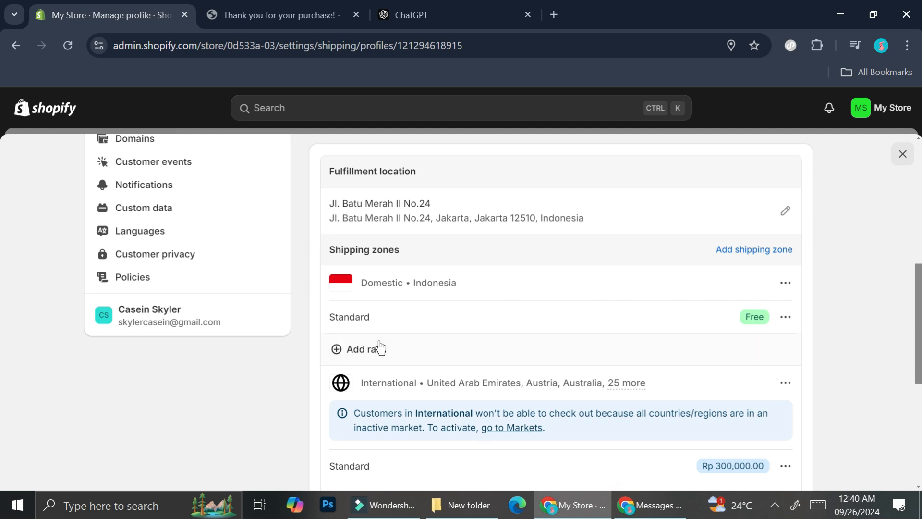
# Start a domestic flat rate, discard it unsaved, and go back to the Shipping and delivery overview.
pyautogui.click(358, 348)
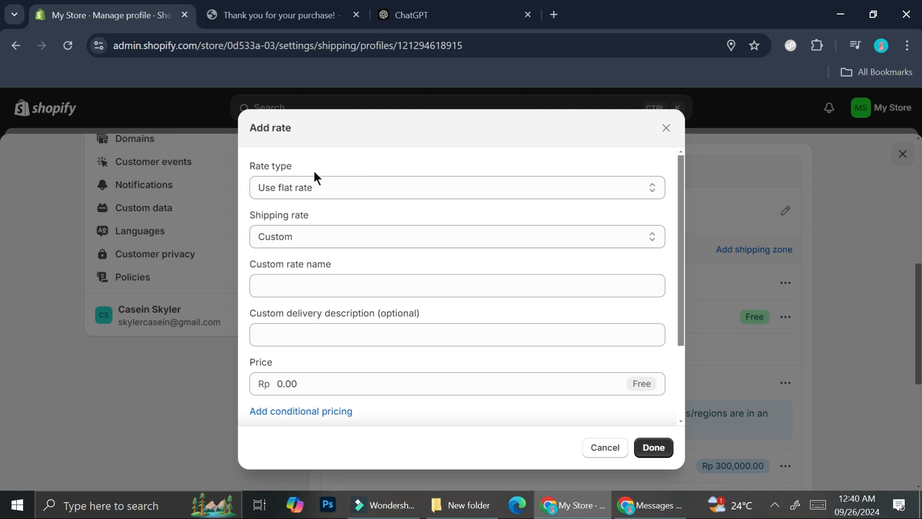
pyautogui.moveTo(260, 216)
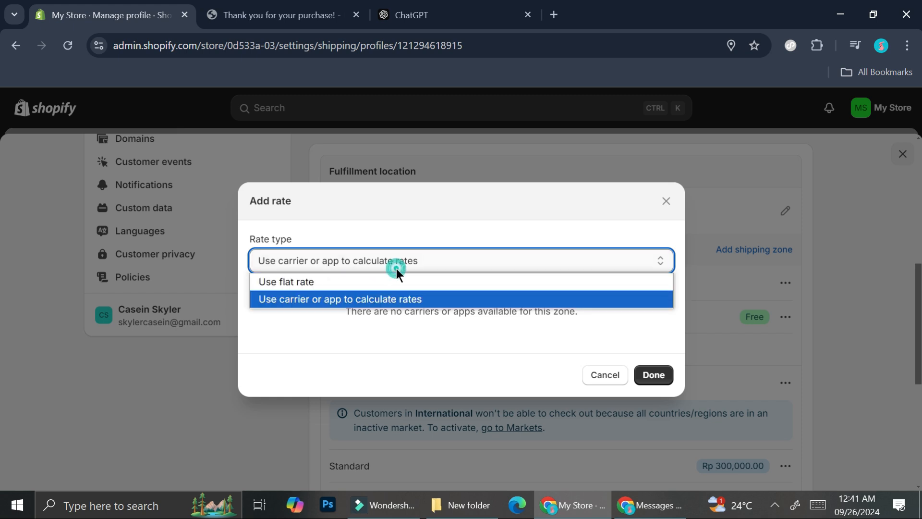
pyautogui.click(285, 281)
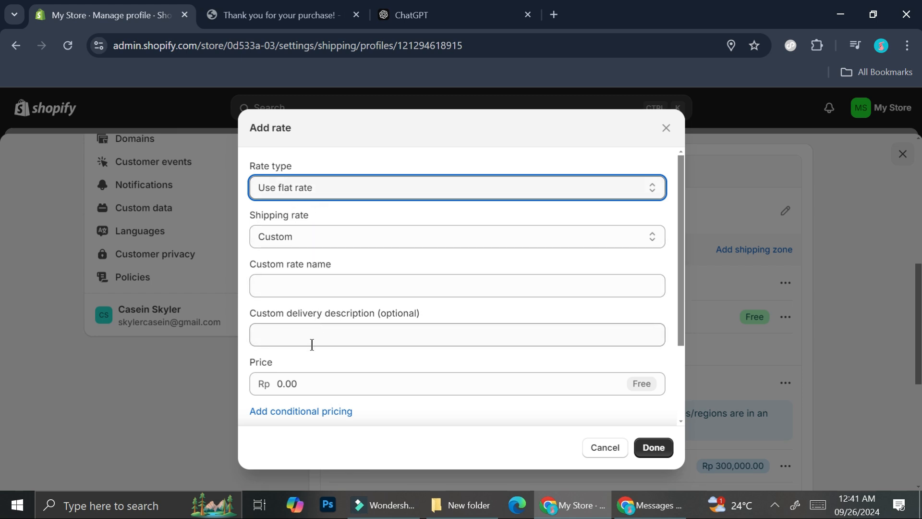
pyautogui.moveTo(443, 375)
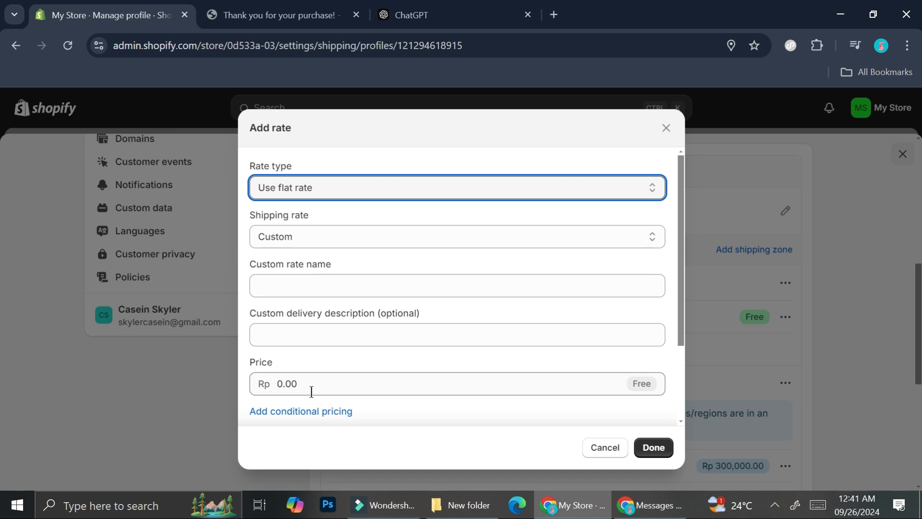
pyautogui.click(604, 446)
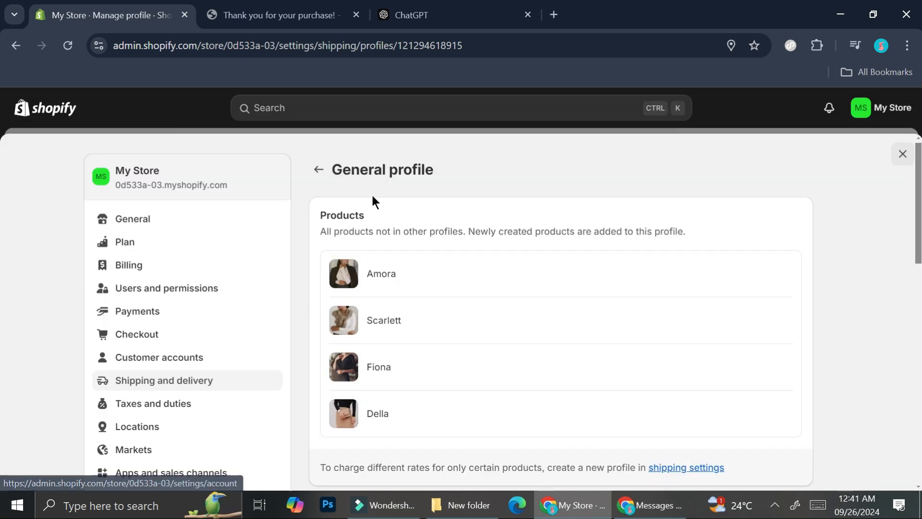
pyautogui.click(317, 169)
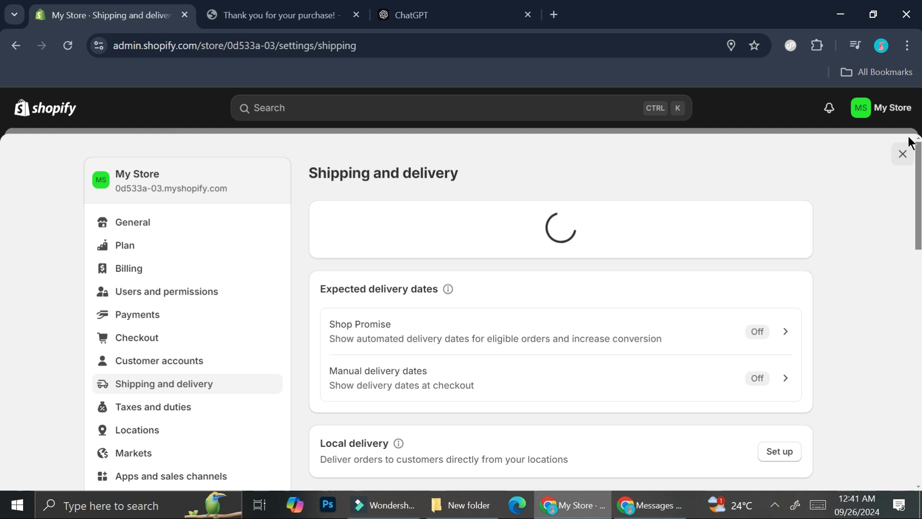
# Leave Settings and open order #1001 for Scarlett, showing payment pending with Rp302,500.00 due.
pyautogui.click(904, 154)
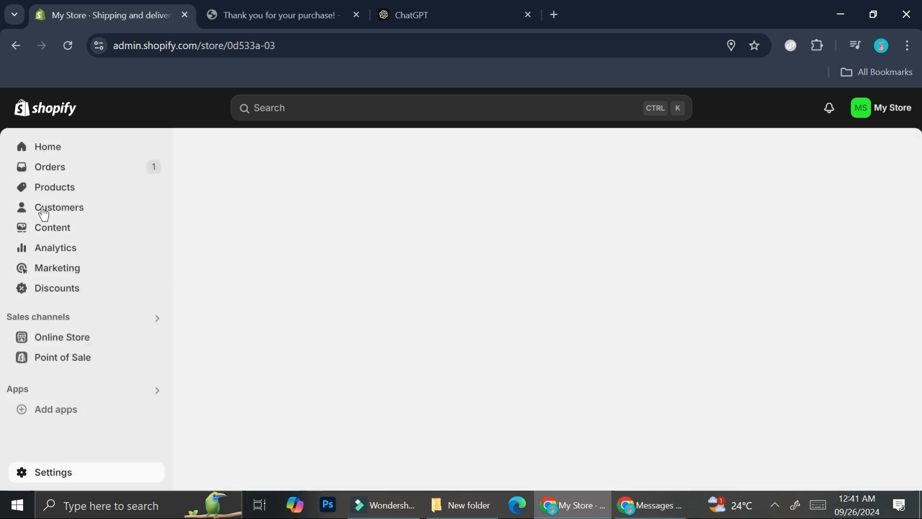
pyautogui.click(49, 166)
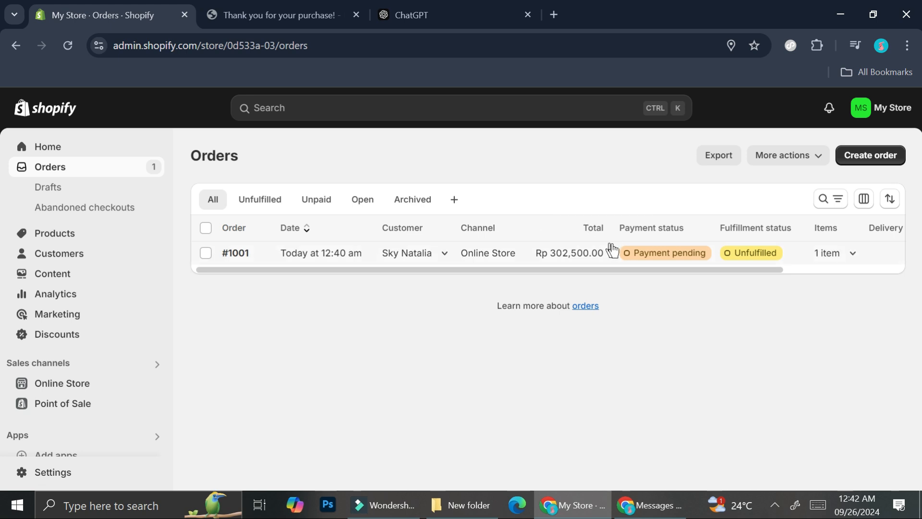
pyautogui.moveTo(660, 259)
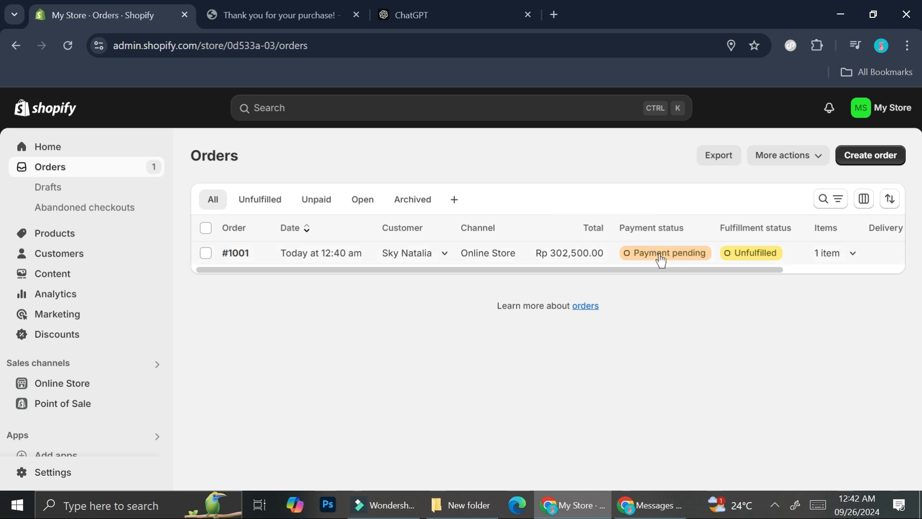
pyautogui.click(235, 252)
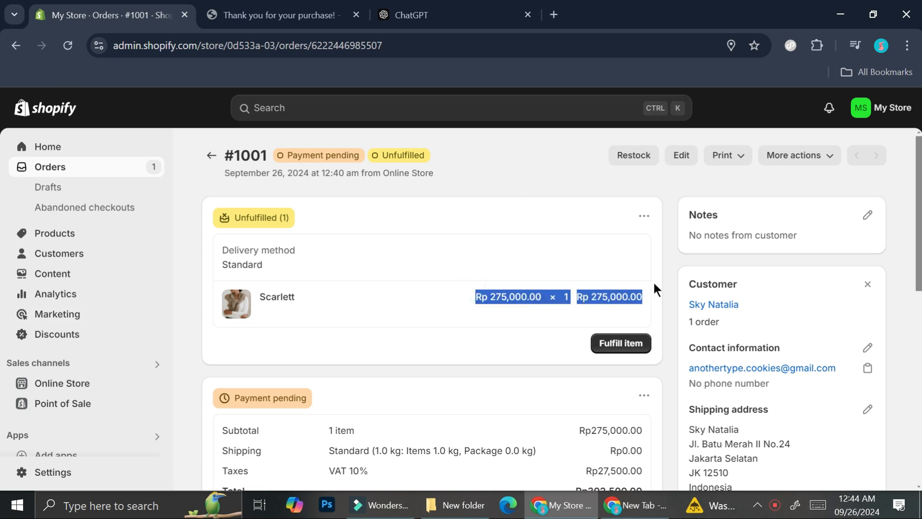
pyautogui.moveTo(414, 237)
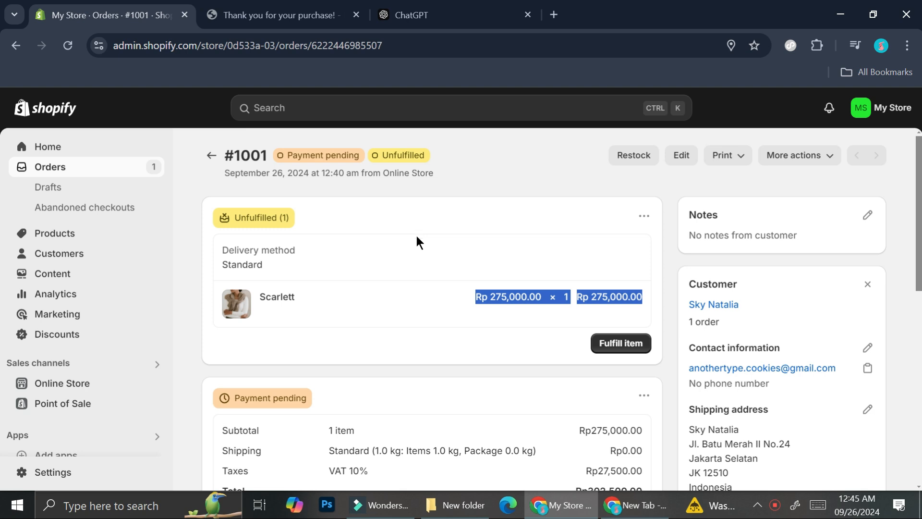
pyautogui.scroll(-3)
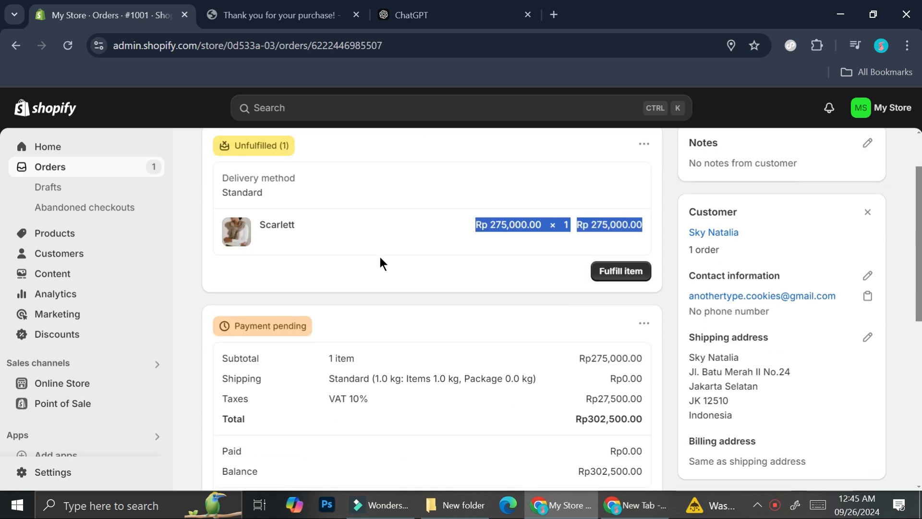
pyautogui.scroll(-3)
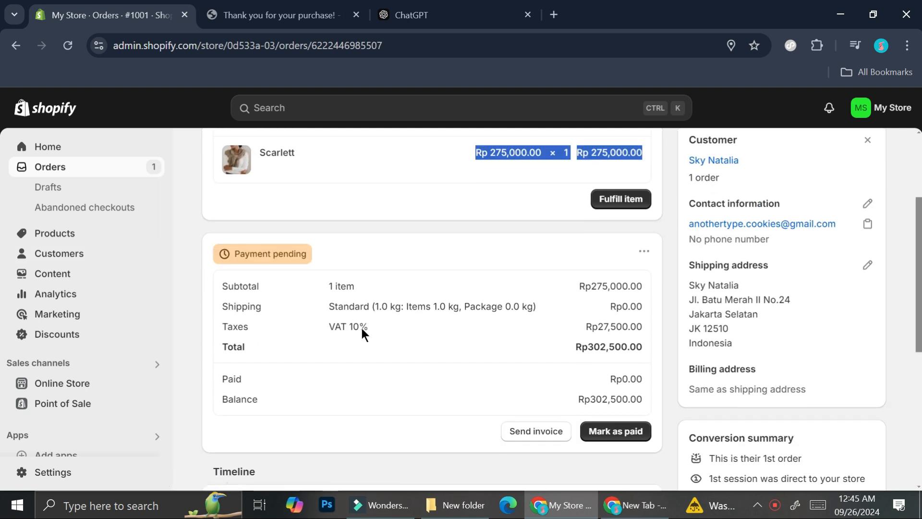
pyautogui.moveTo(595, 405)
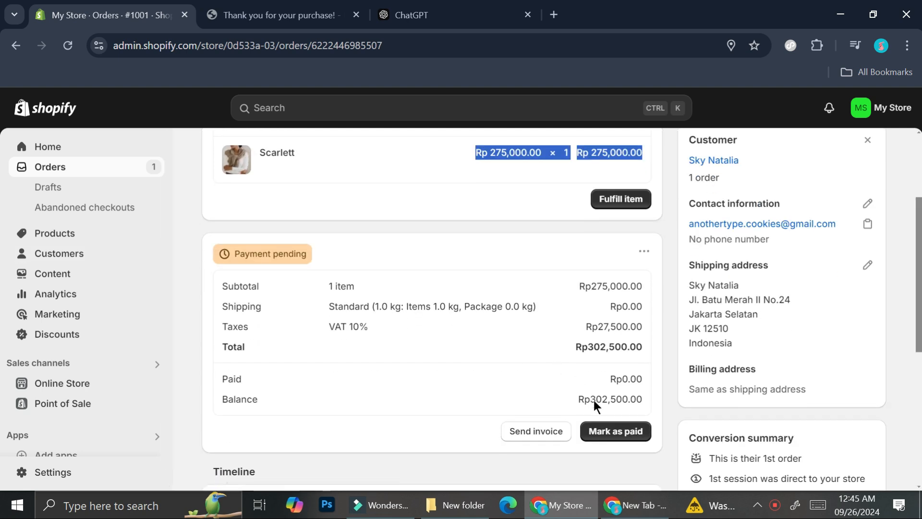
# Mark order #1001 as paid via Cash on Delivery (Rp302,500.00) and check the order timeline.
pyautogui.click(615, 431)
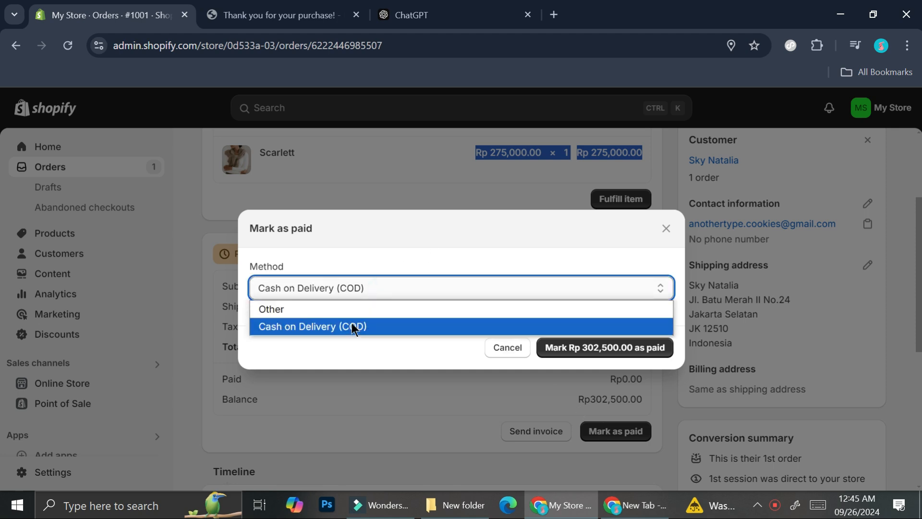
pyautogui.click(603, 347)
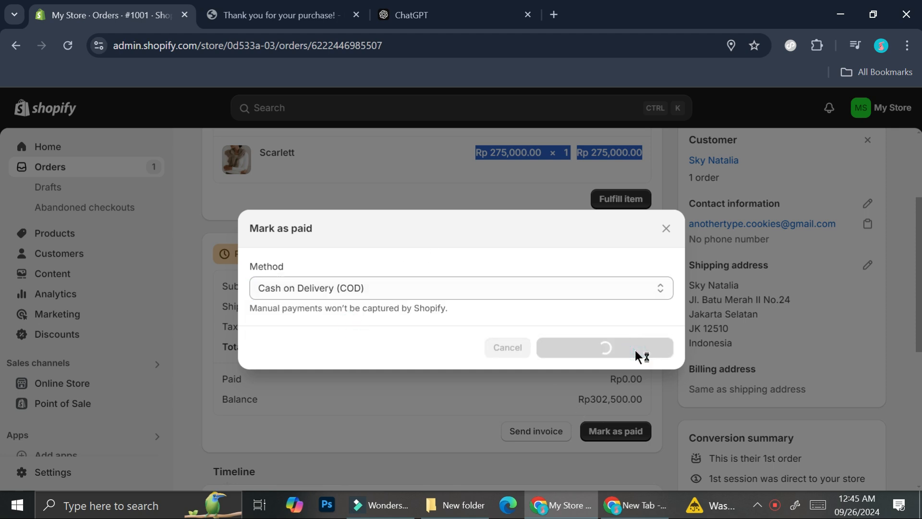
pyautogui.click(606, 347)
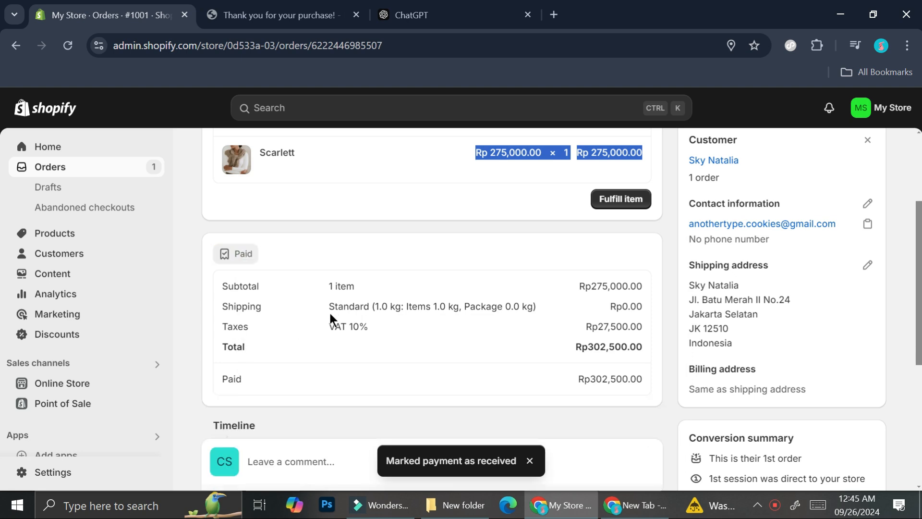
pyautogui.scroll(-3)
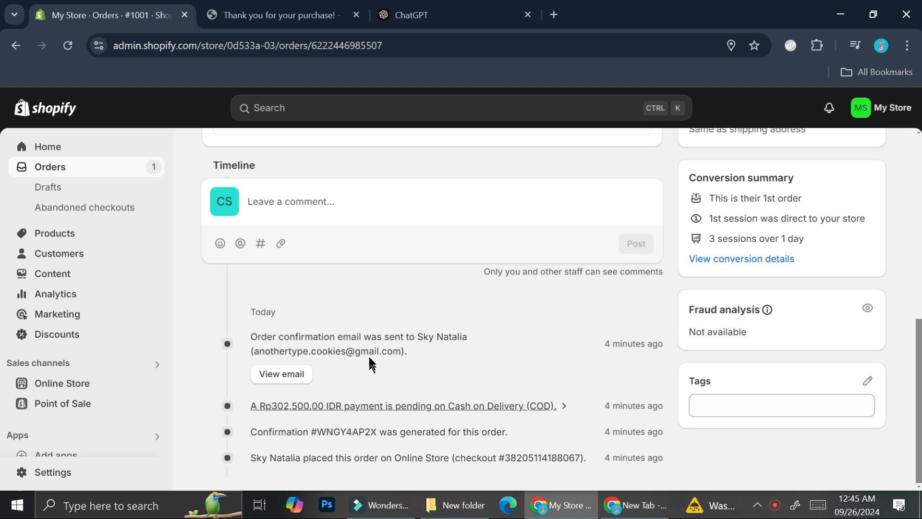
pyautogui.moveTo(375, 324)
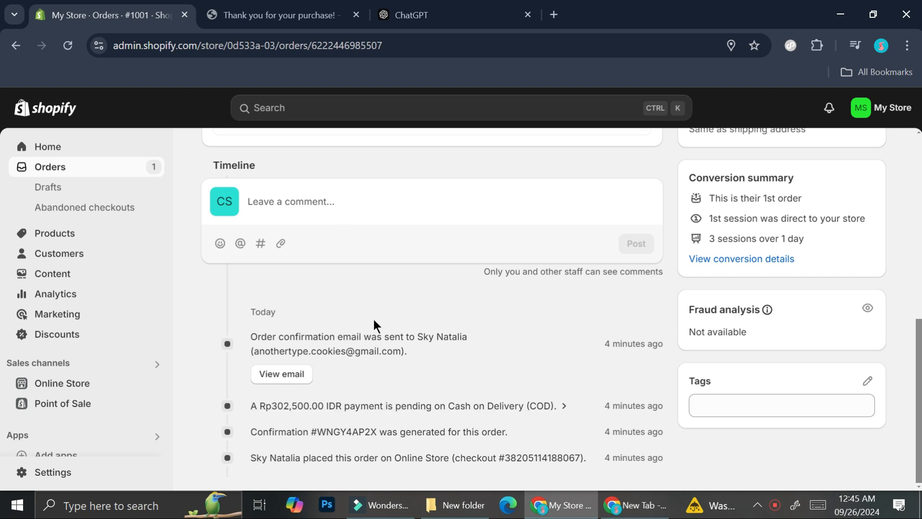
pyautogui.scroll(3)
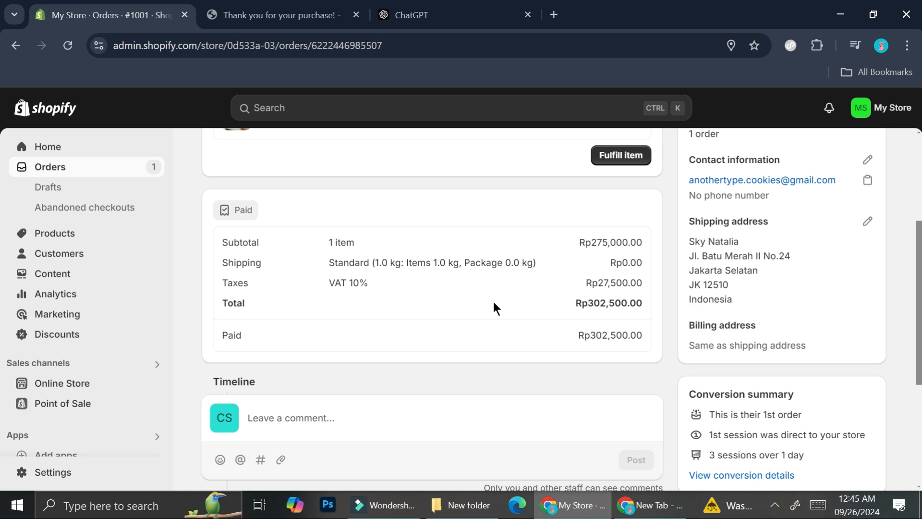
pyautogui.scroll(3)
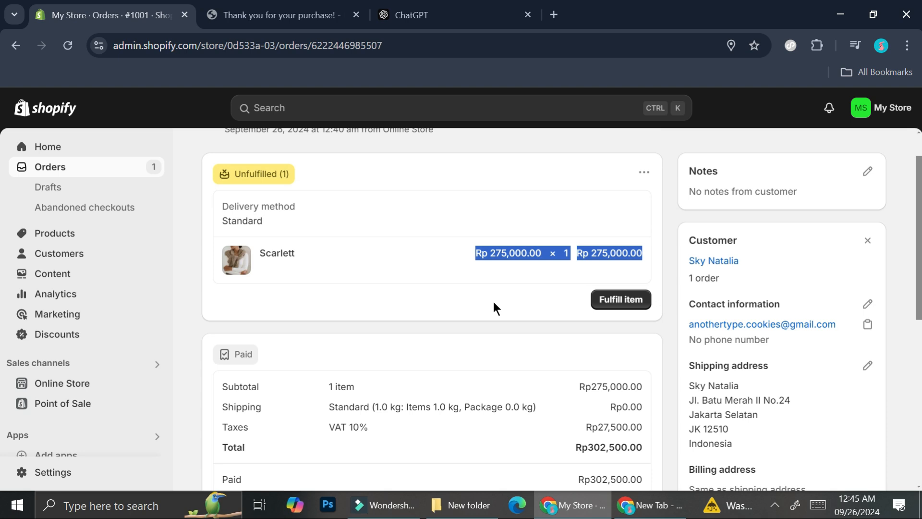
pyautogui.moveTo(486, 324)
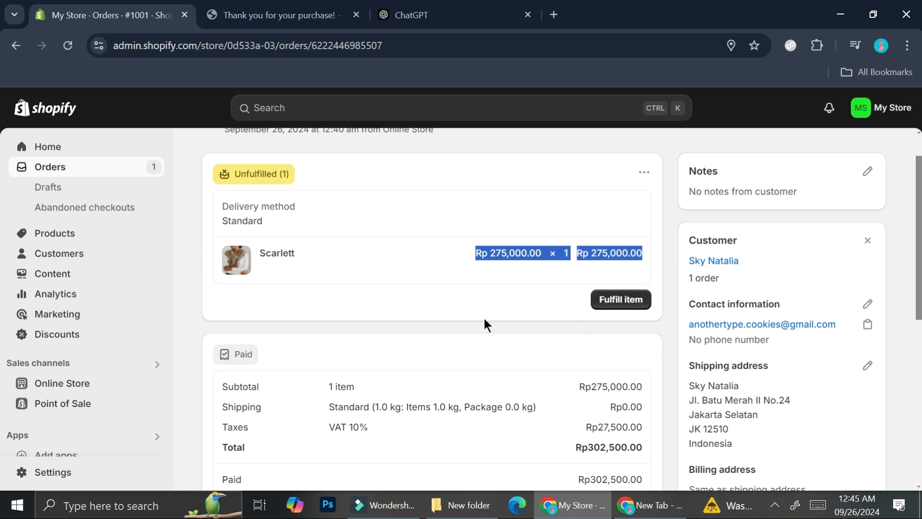
pyautogui.scroll(3)
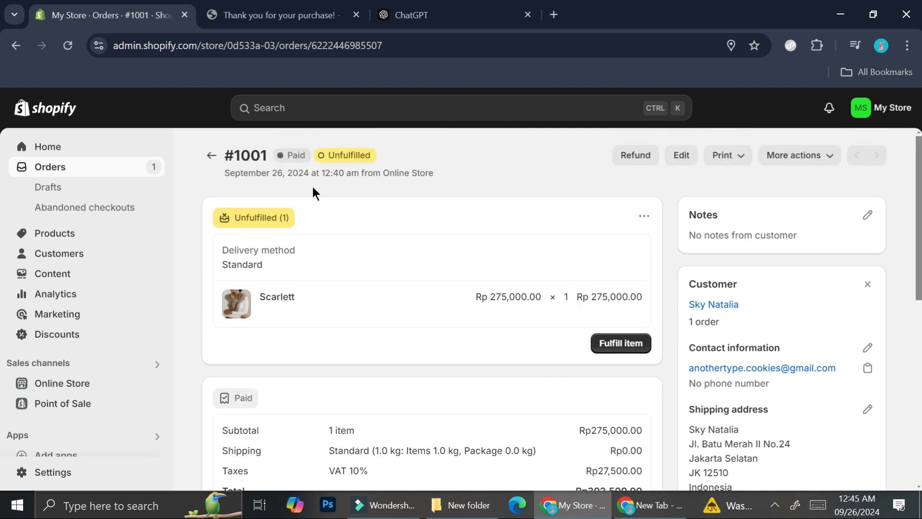
pyautogui.moveTo(534, 349)
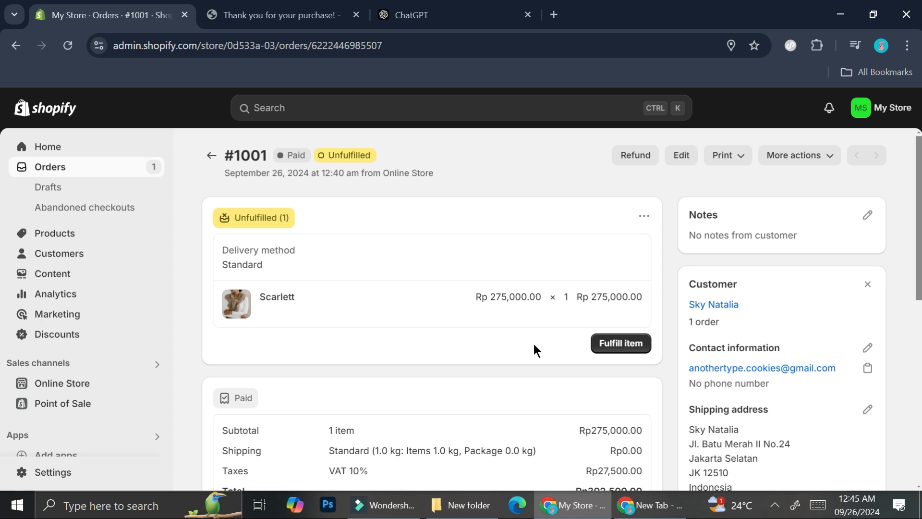
pyautogui.moveTo(606, 238)
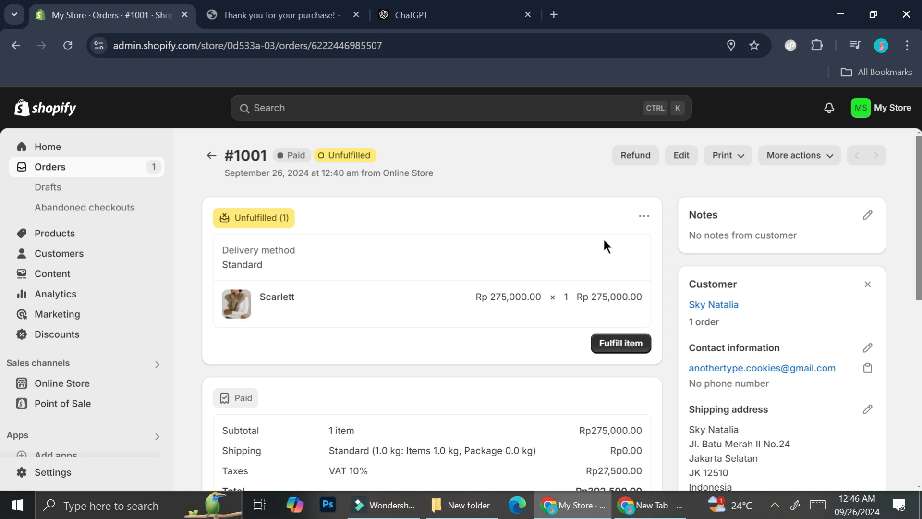
pyautogui.moveTo(634, 156)
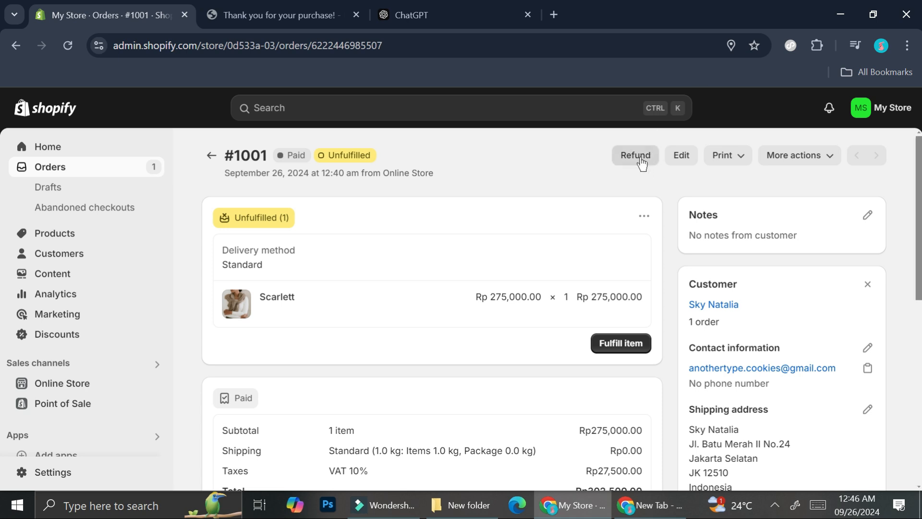
pyautogui.click(634, 156)
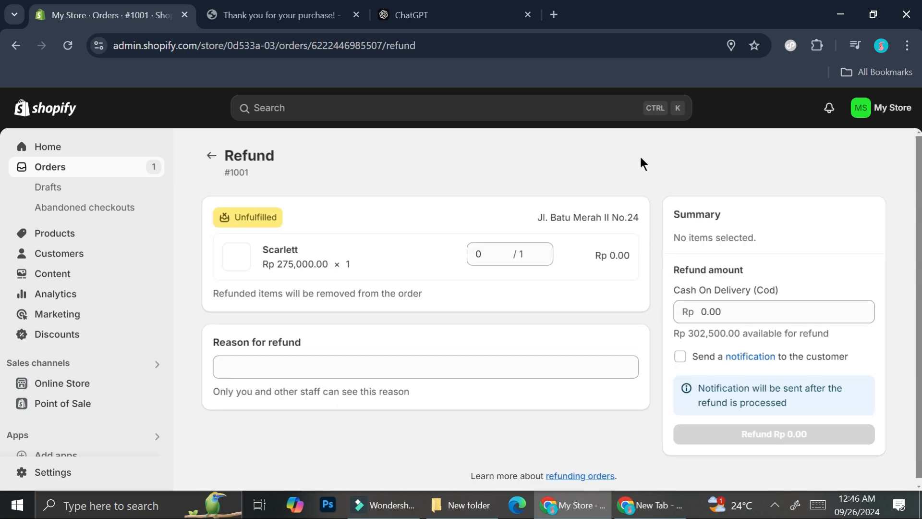
pyautogui.click(680, 357)
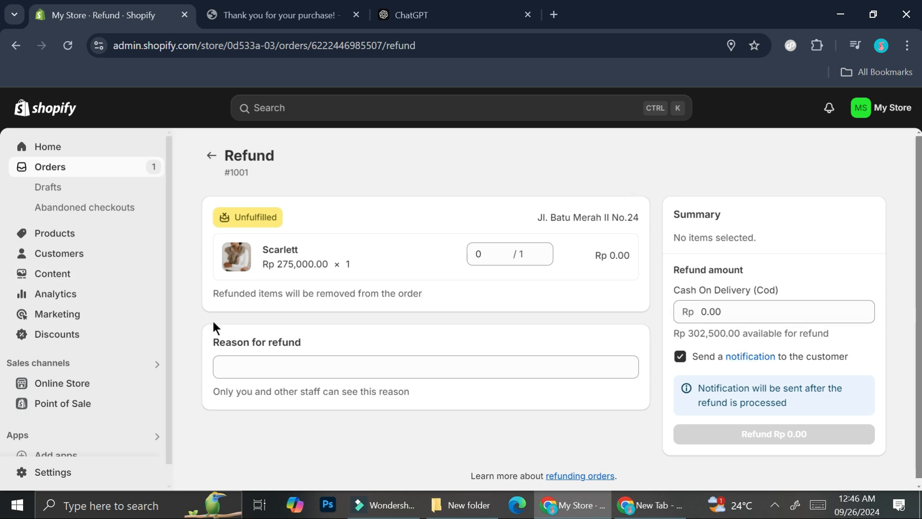
pyautogui.moveTo(673, 276)
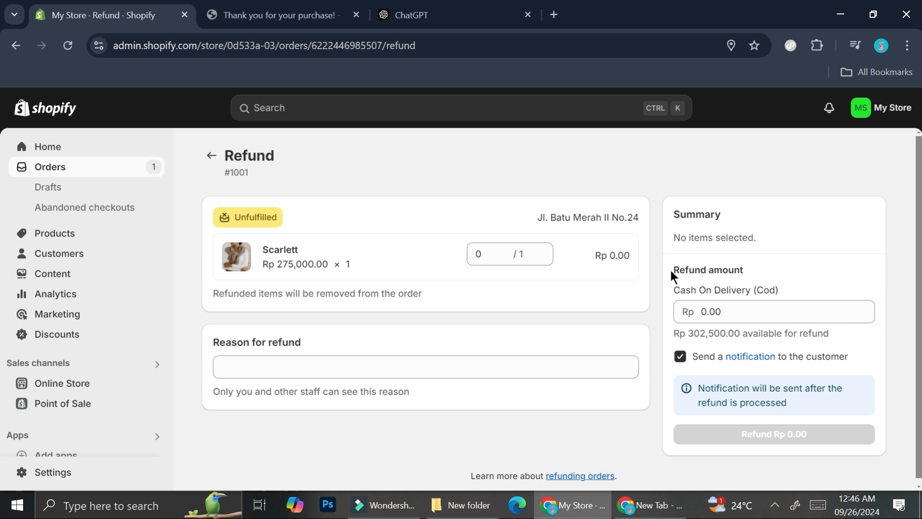
pyautogui.moveTo(657, 252)
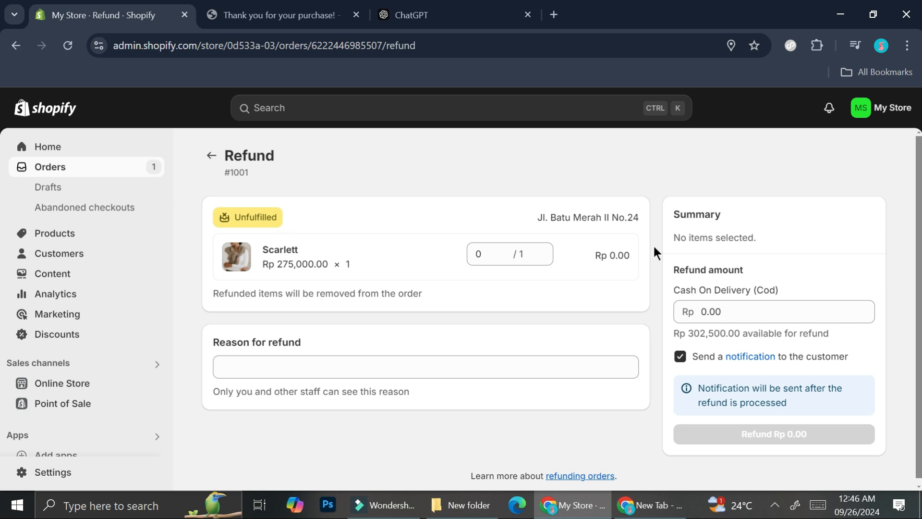
pyautogui.moveTo(467, 253)
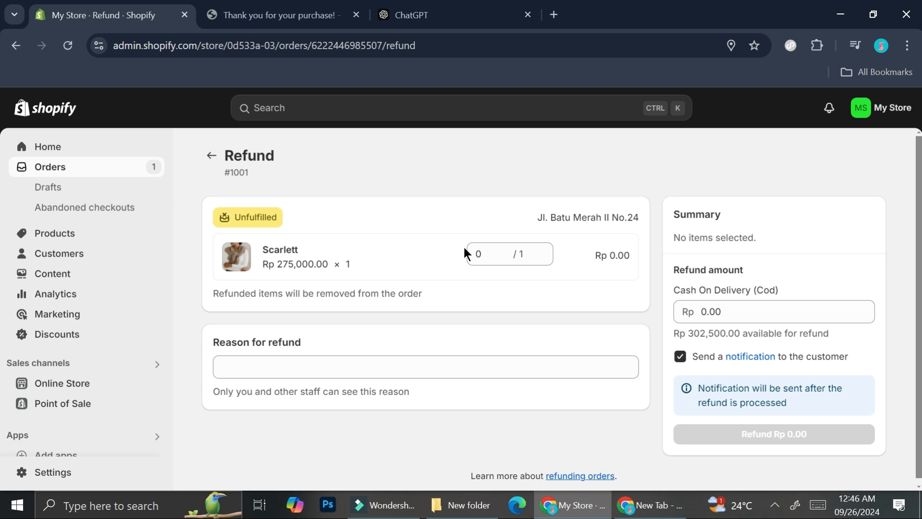
pyautogui.moveTo(117, 175)
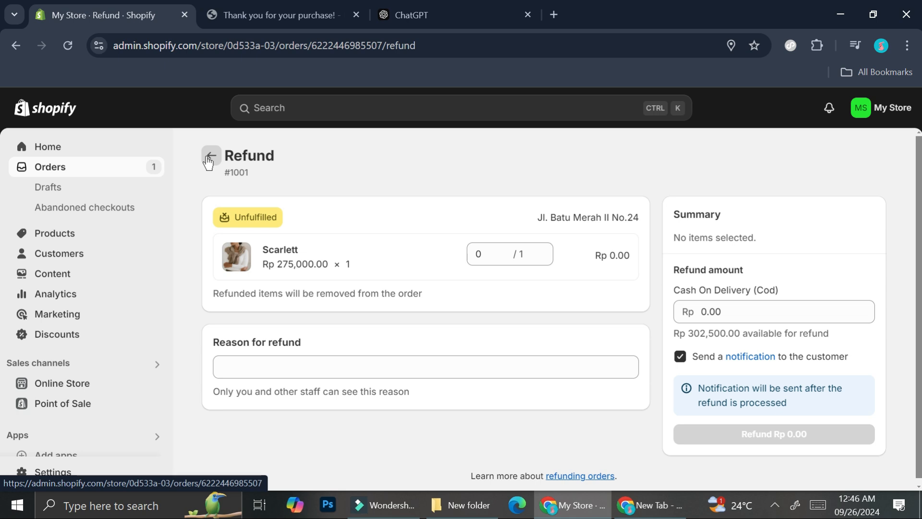
pyautogui.click(211, 156)
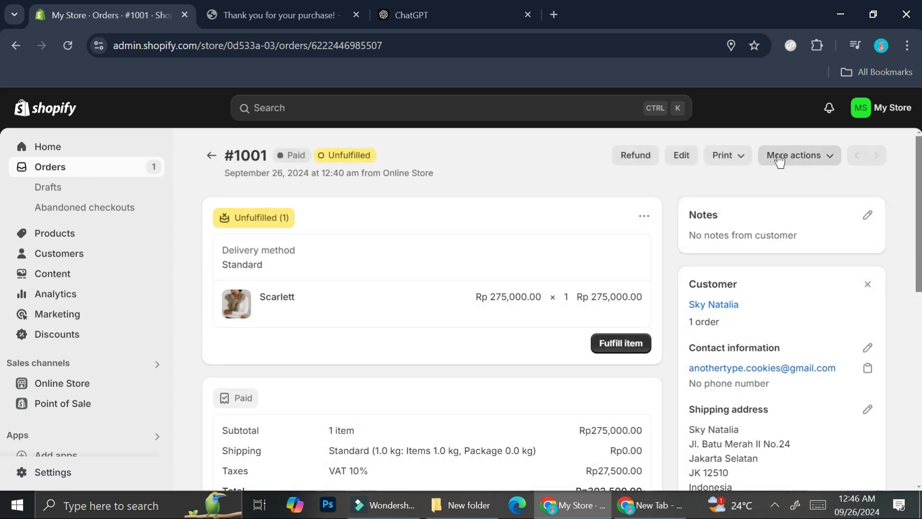
pyautogui.click(798, 154)
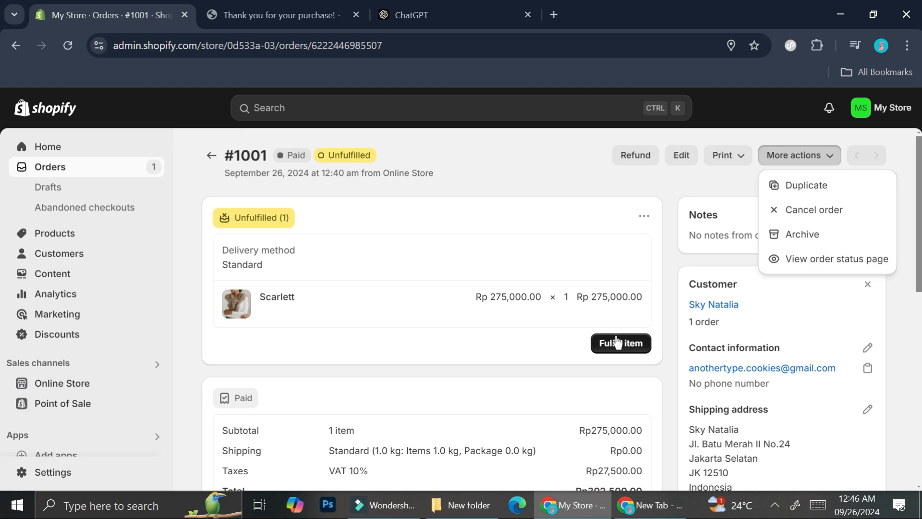
pyautogui.moveTo(573, 177)
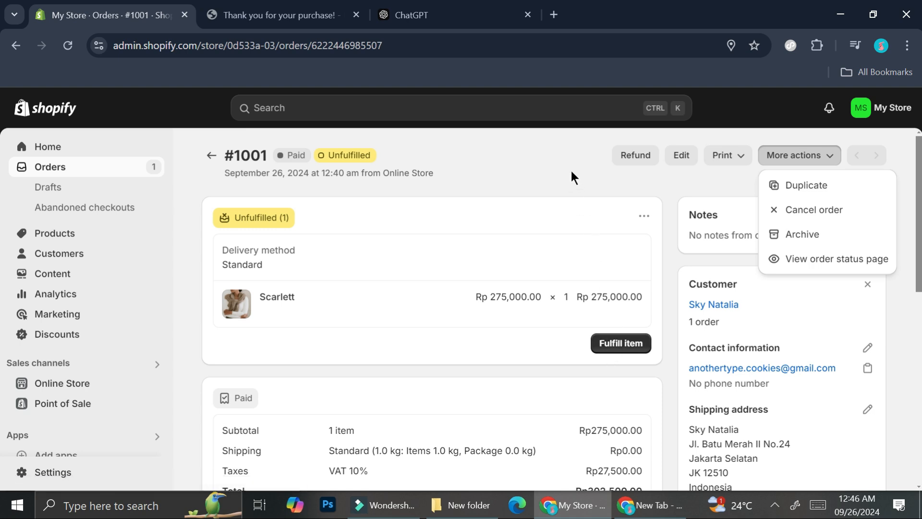
pyautogui.moveTo(329, 223)
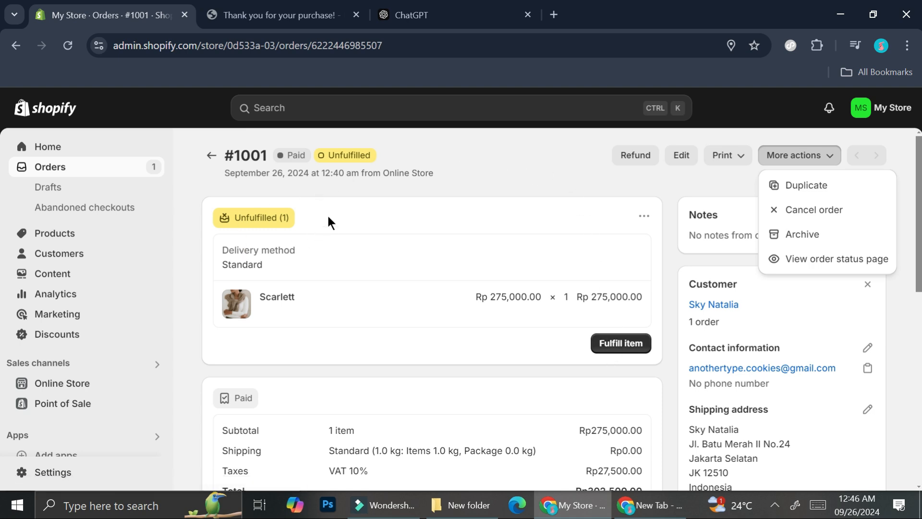
pyautogui.moveTo(772, 237)
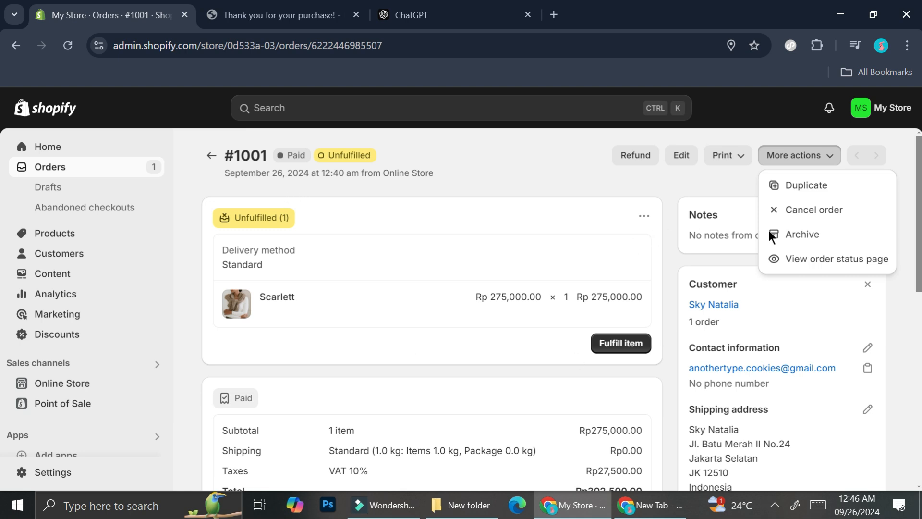
pyautogui.click(815, 210)
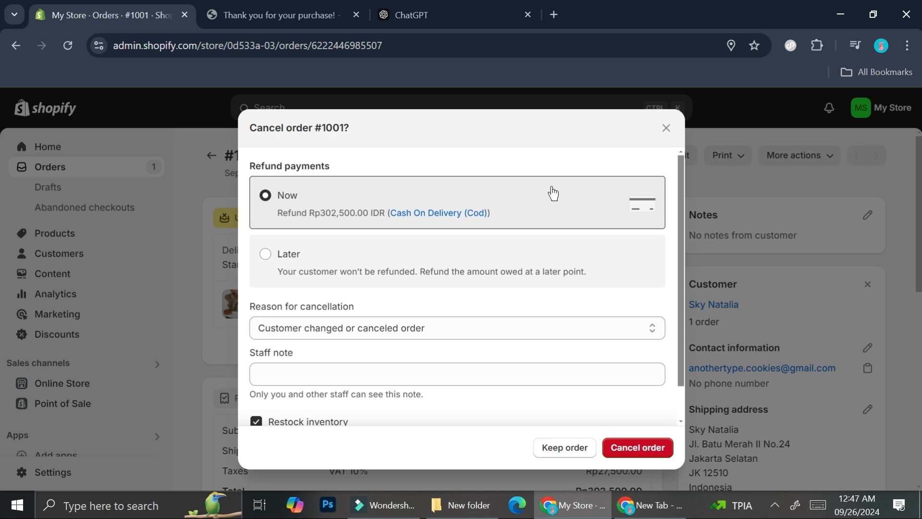
pyautogui.moveTo(552, 215)
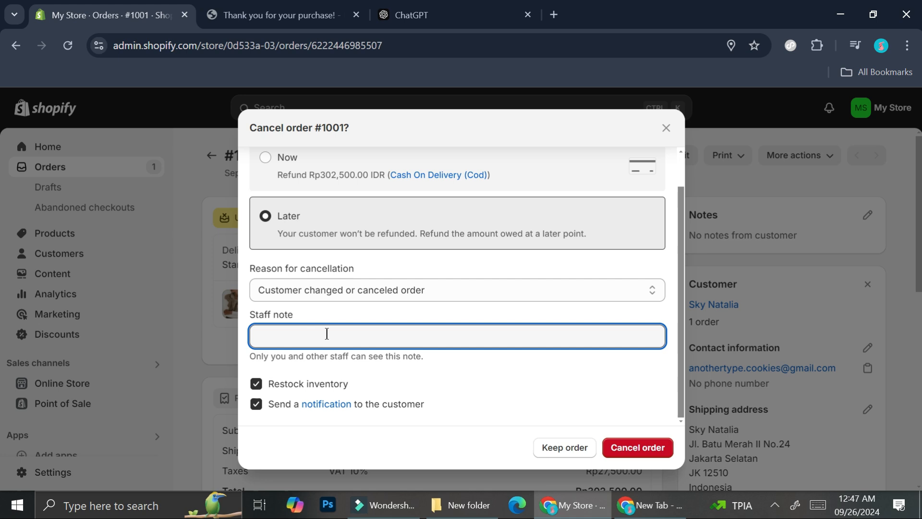
pyautogui.click(562, 447)
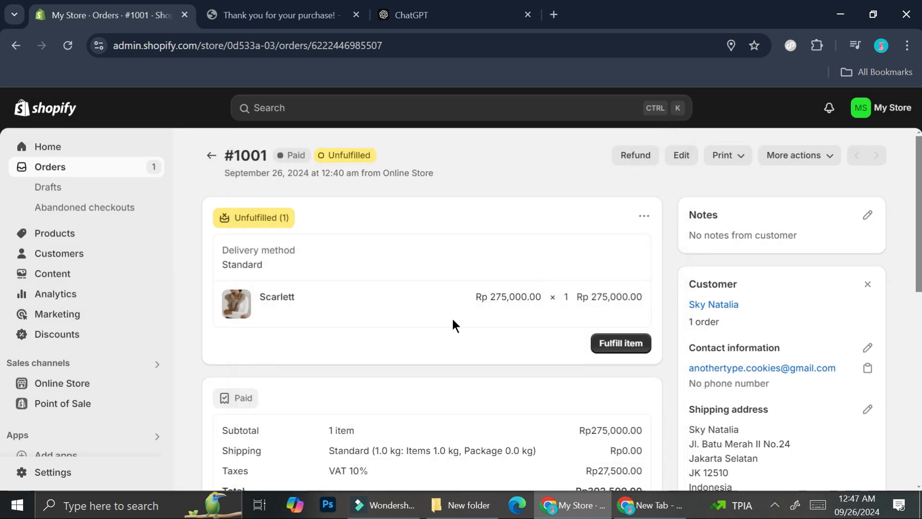
pyautogui.moveTo(489, 199)
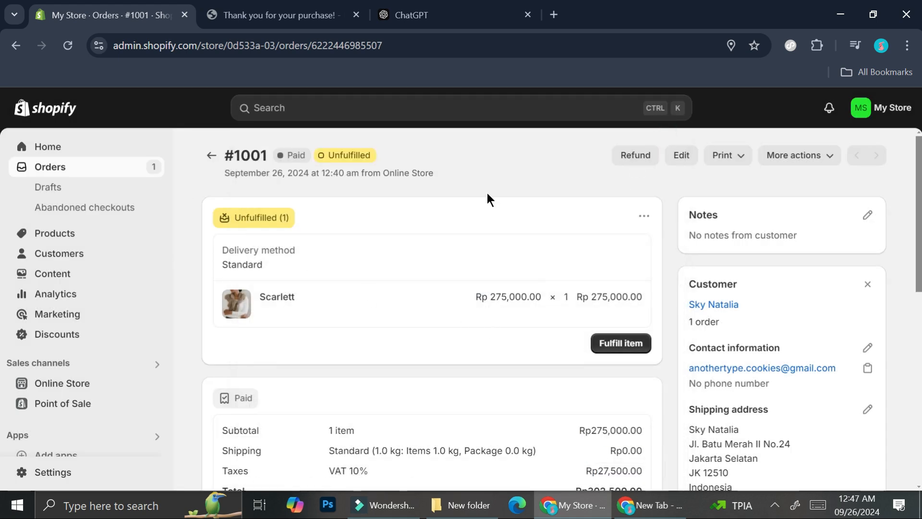